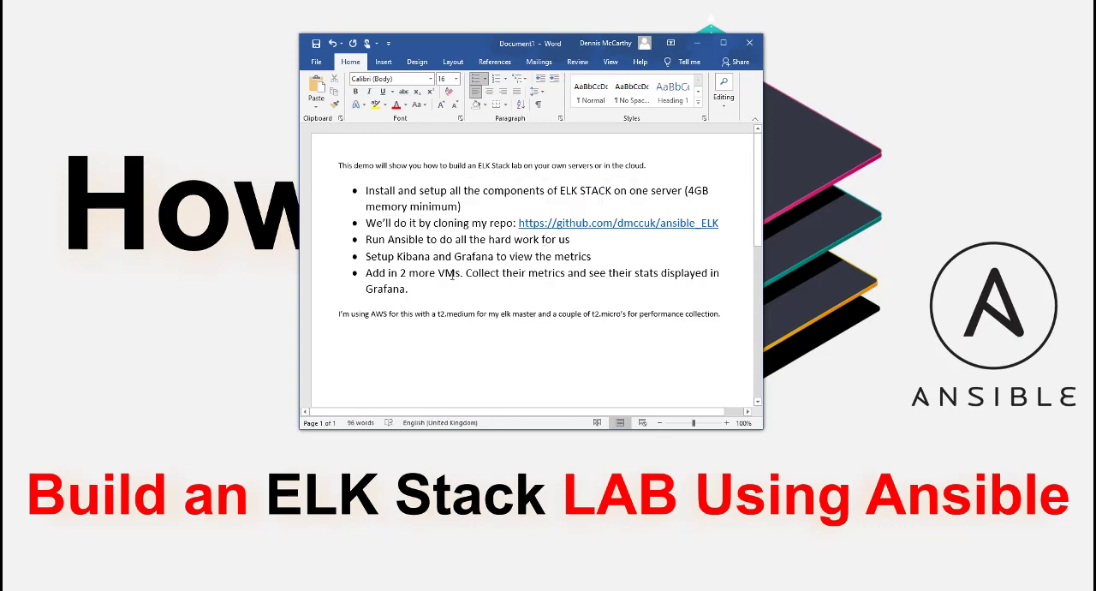
- Put Word away and bring up the elk_presentation on its Network Diagram slide
double_click(473, 257)
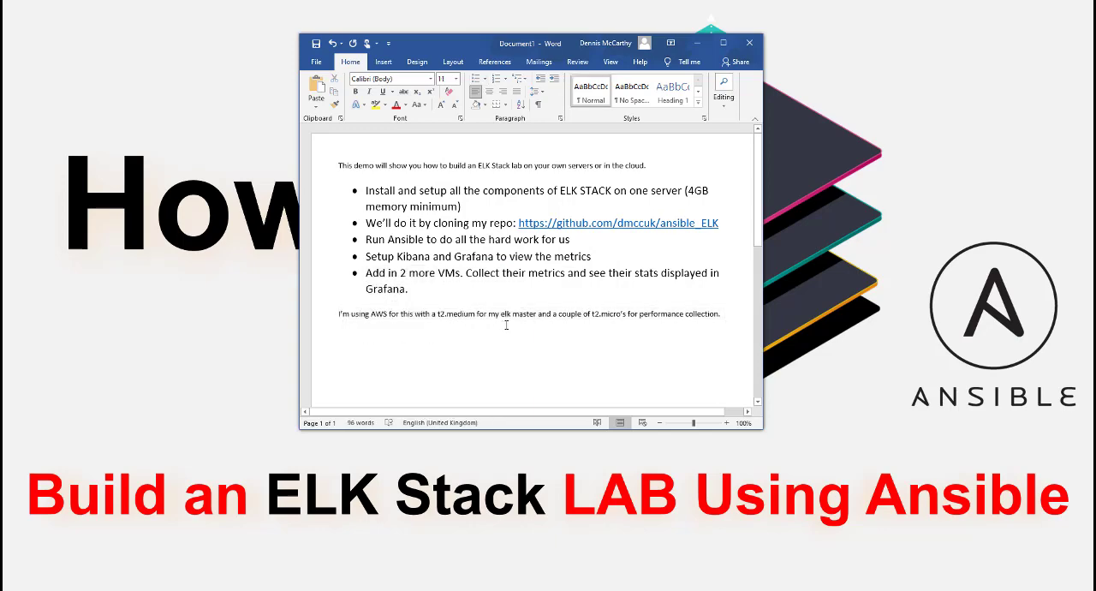
mouse_move(624, 359)
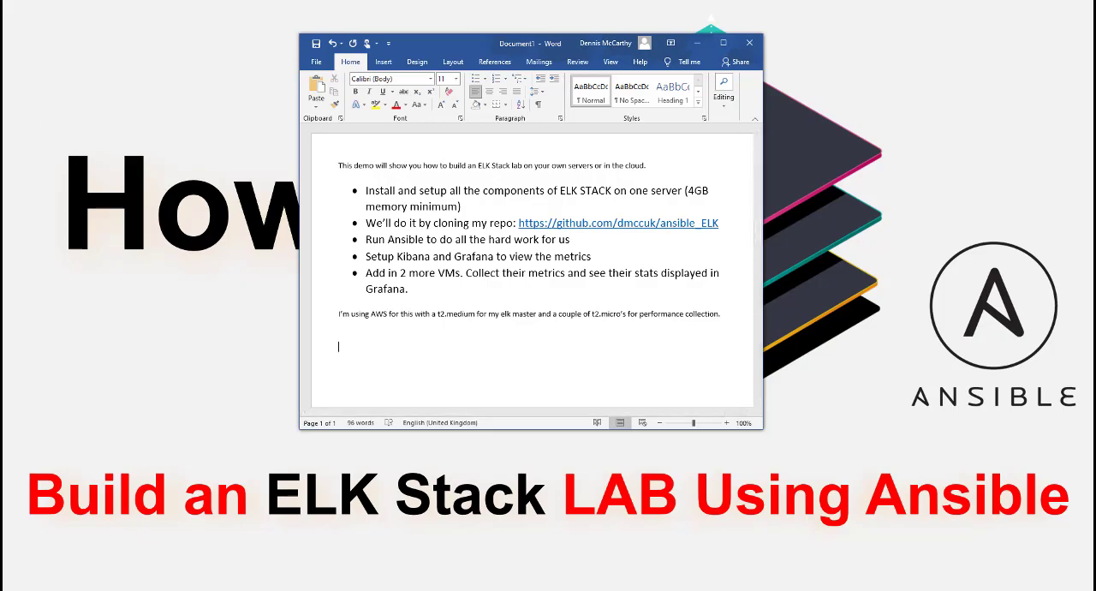
click(618, 222)
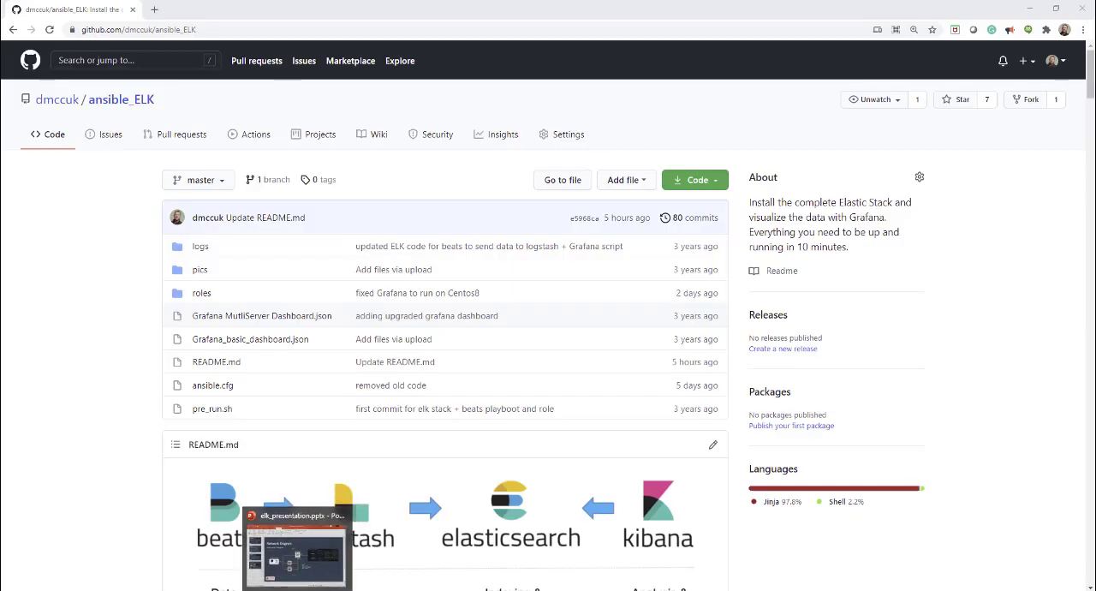
click(298, 548)
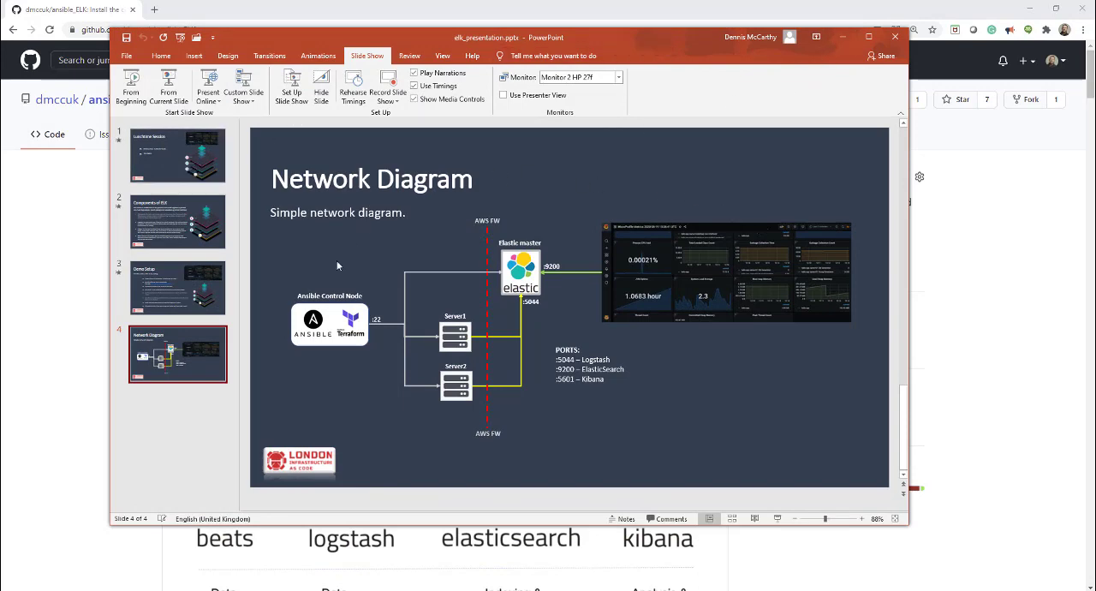
mouse_move(209, 442)
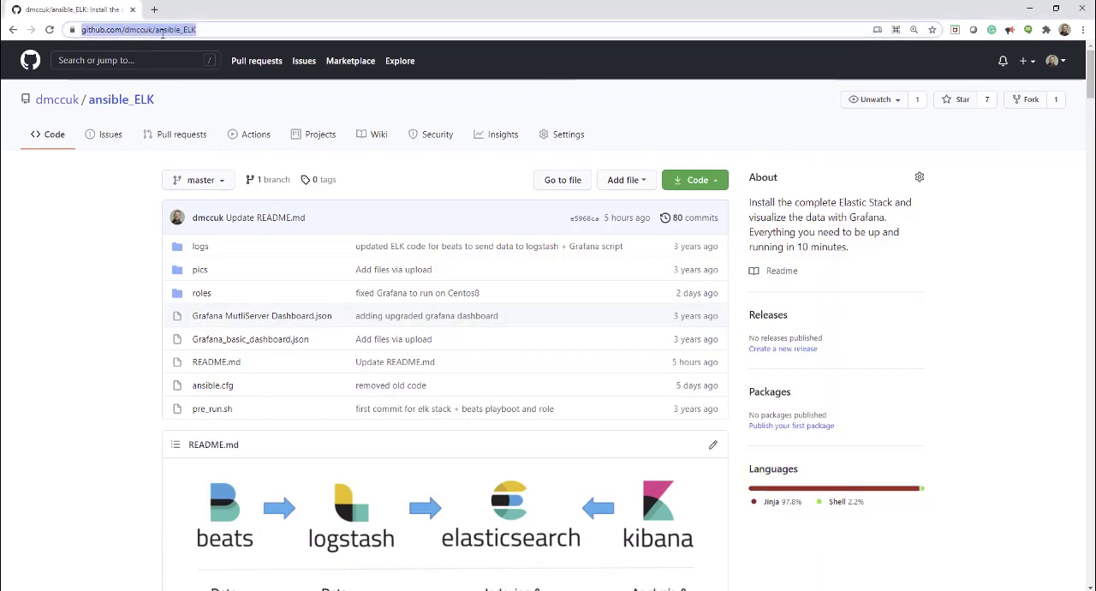
- Move through the README prerequisites down to the Usage and Deploy sections
scroll(down, 3)
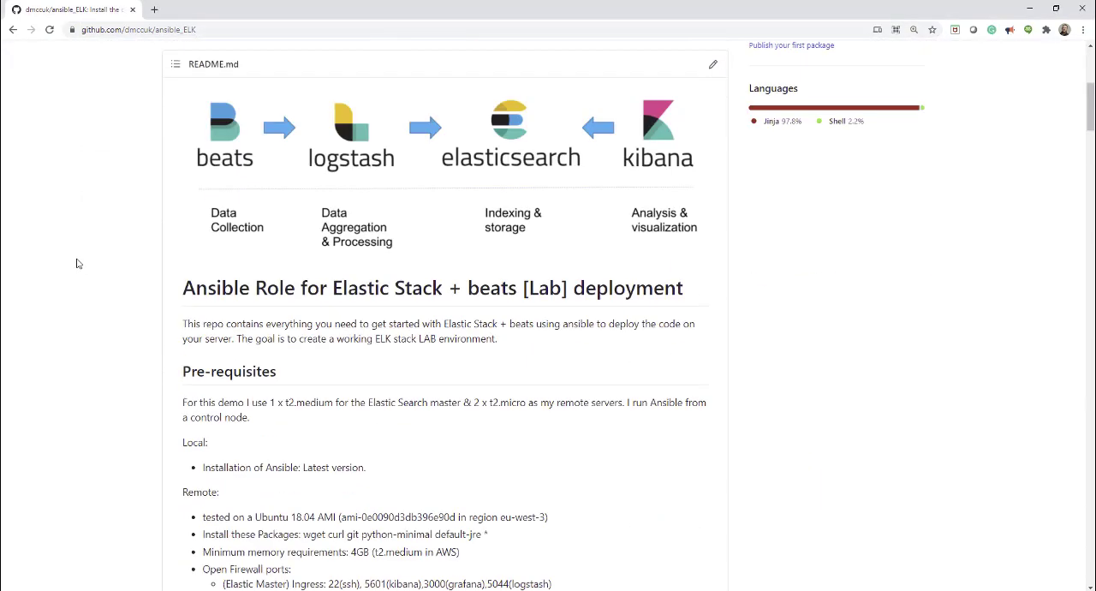
scroll(down, 3)
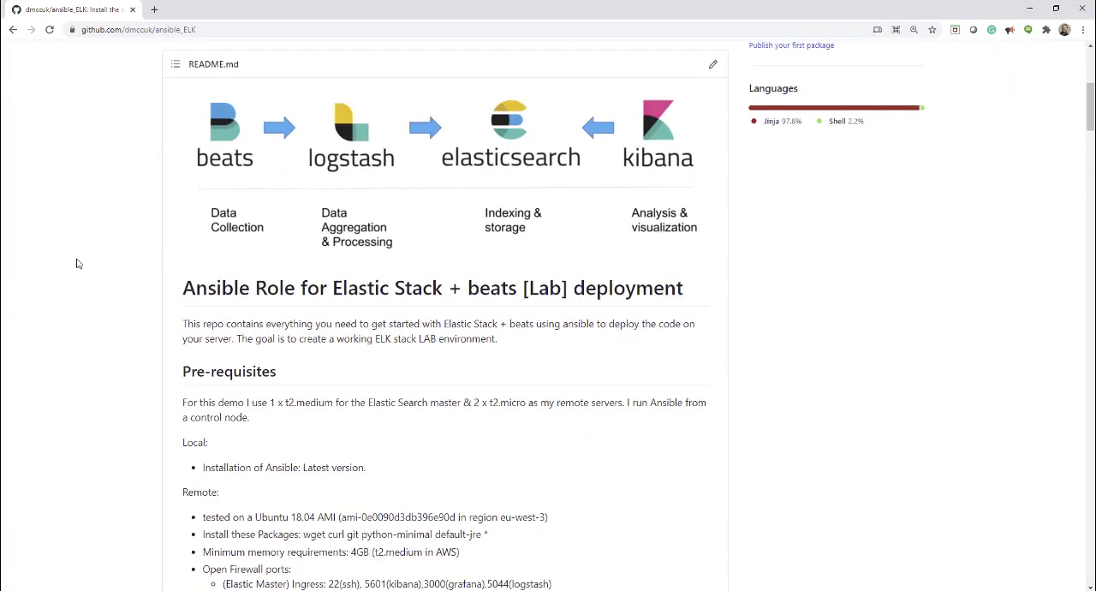
scroll(down, 3)
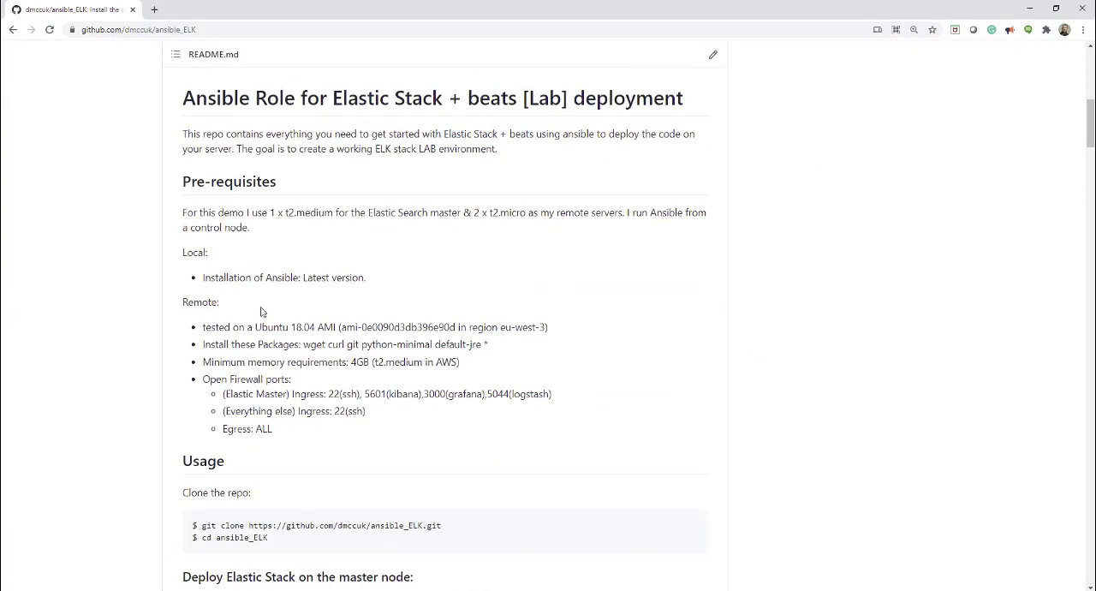
mouse_move(240, 359)
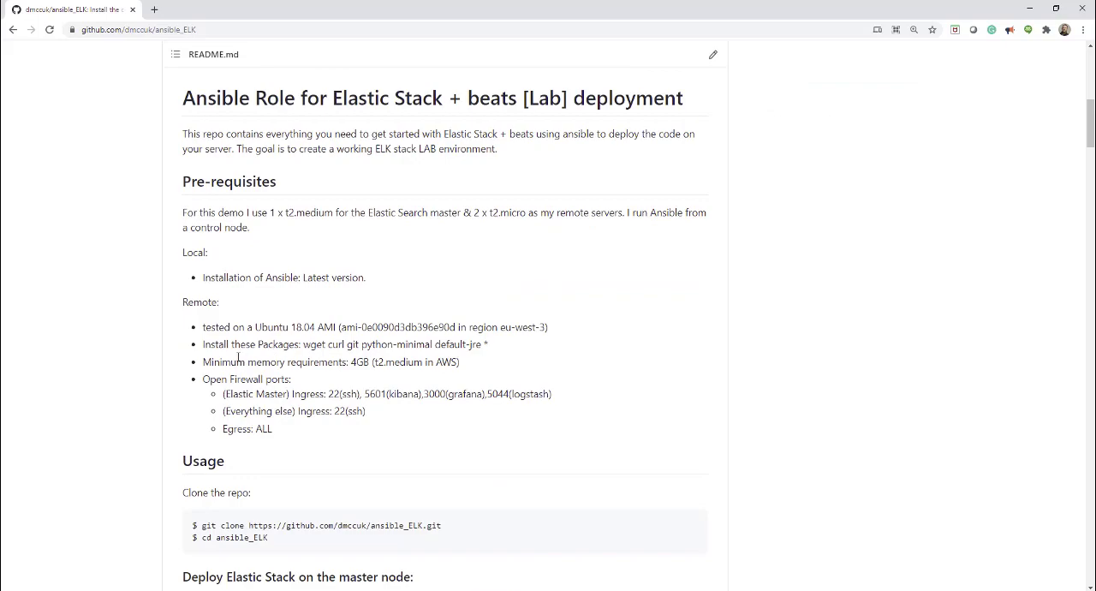
scroll(down, 3)
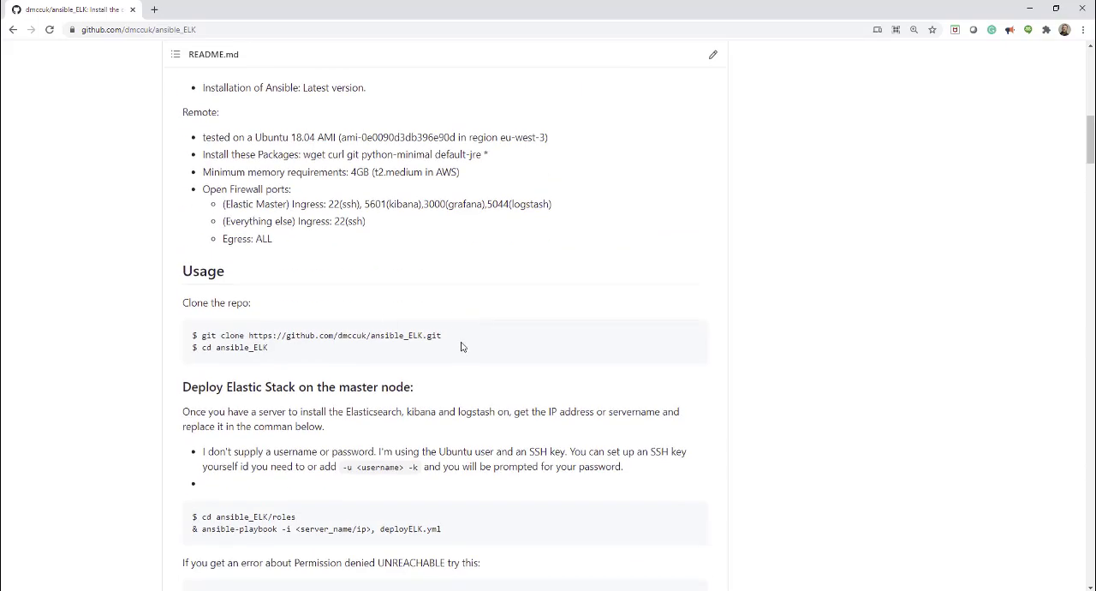
- Select the clone command, the ansible_ELK folder name, and the cd ansible_ELK/roles command
drag(267, 336, 441, 336)
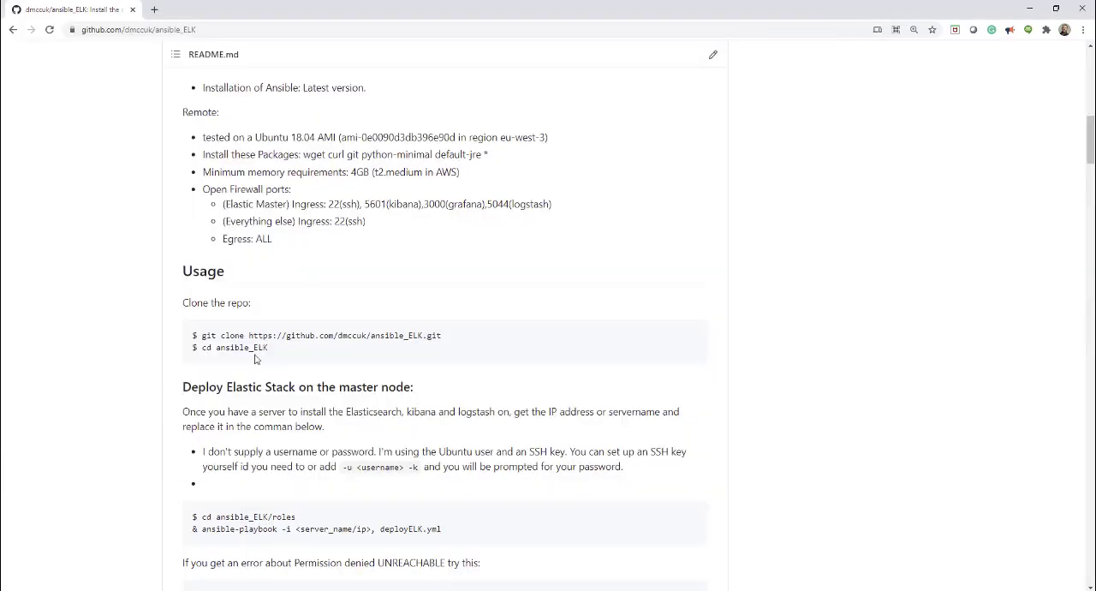
double_click(238, 348)
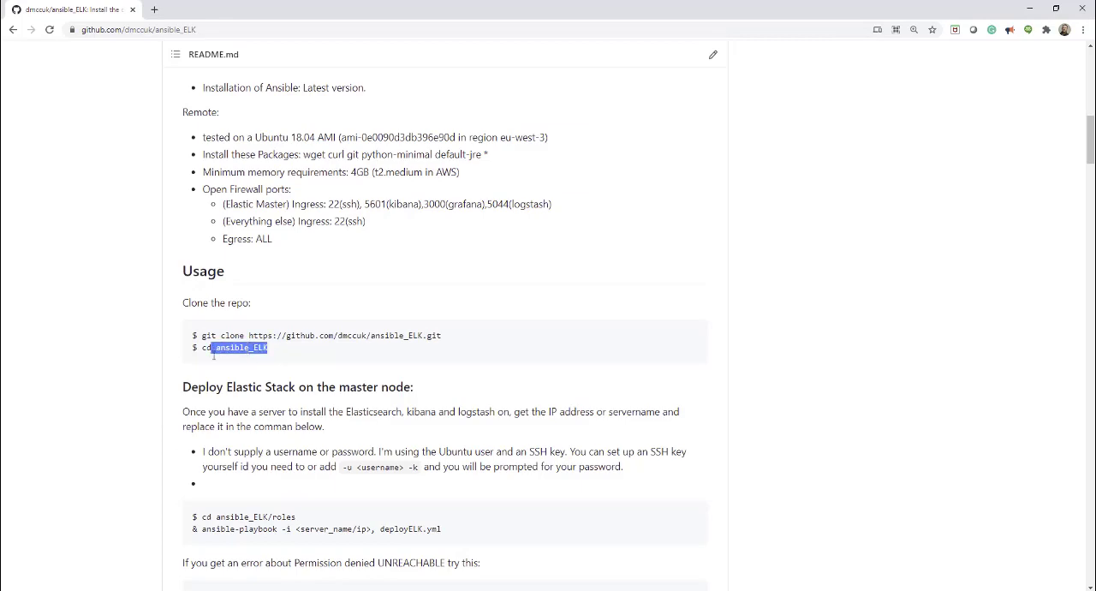
double_click(253, 517)
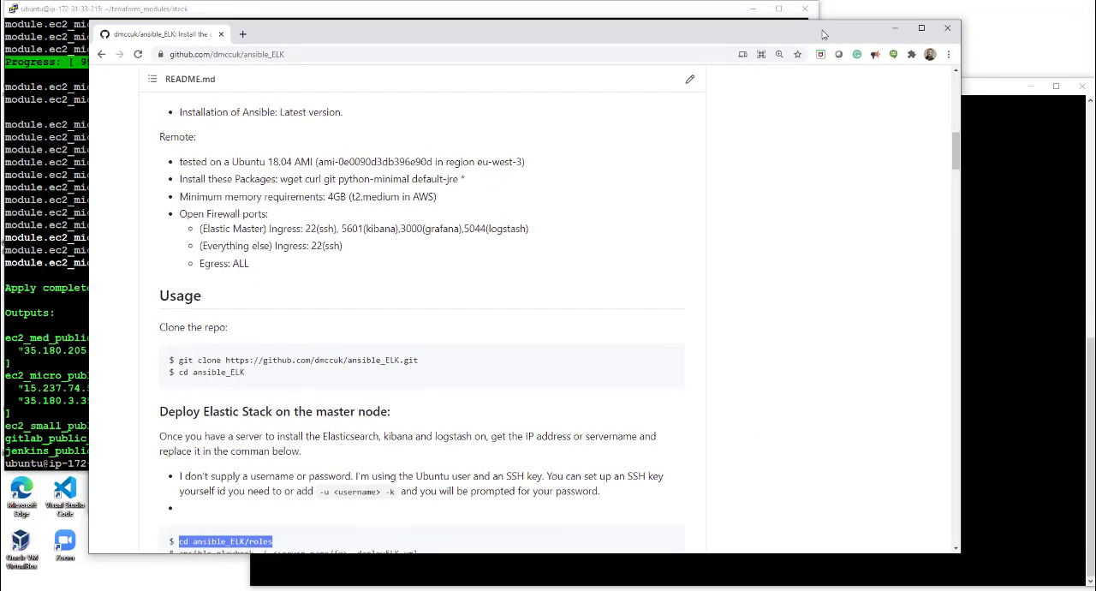
- List the roles folder, then run ansible-playbook -i 35.180.205.190, deployELK.yml and answer yes to the fingerprint
scroll(down, 3)
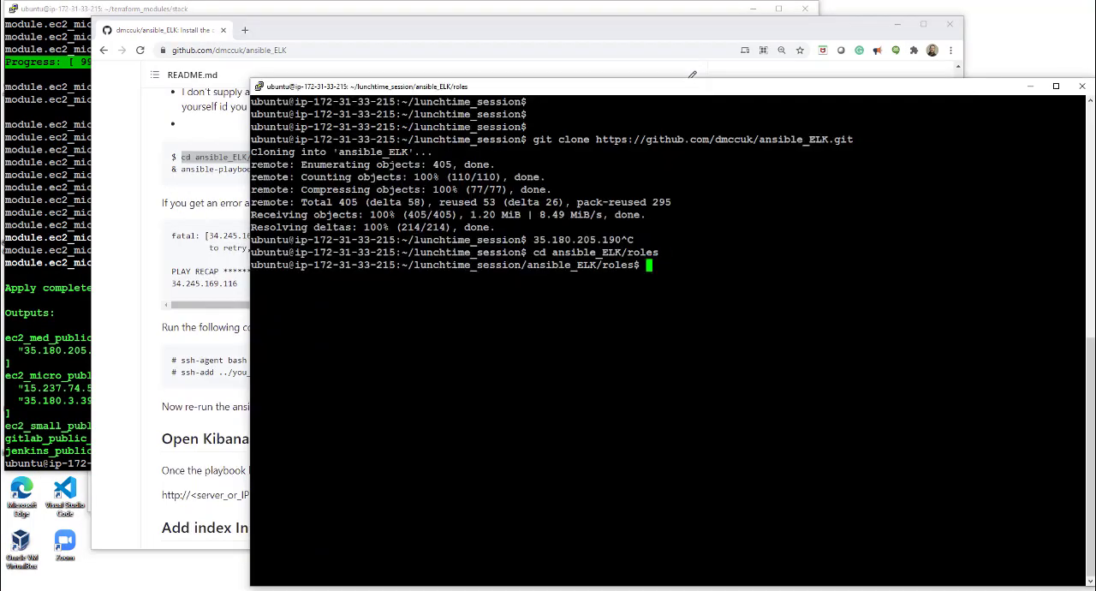
text(ls -al)
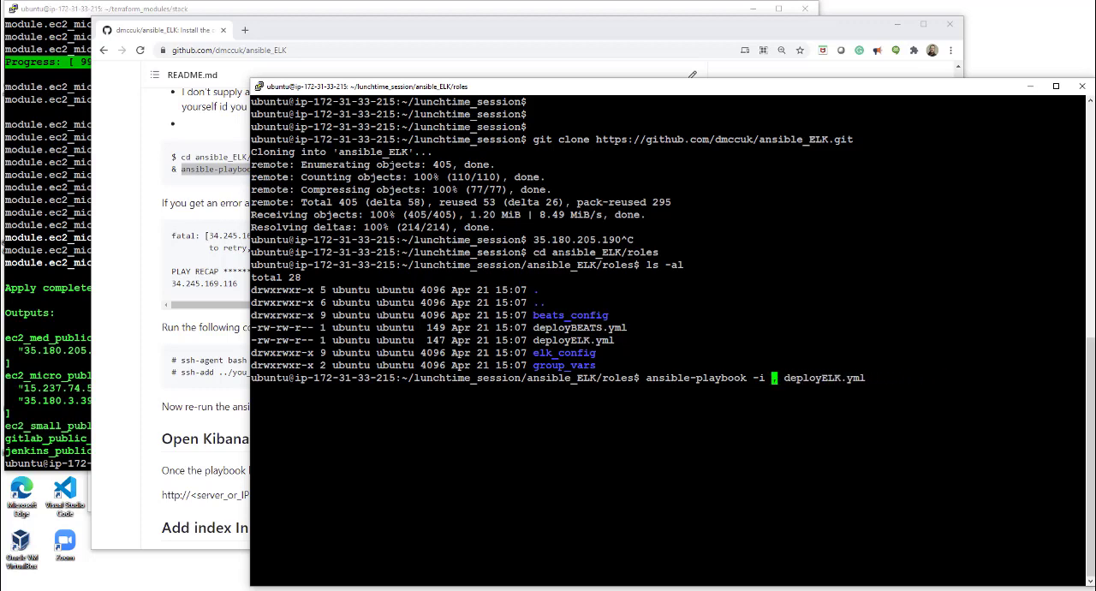
text(35.180.205.190)
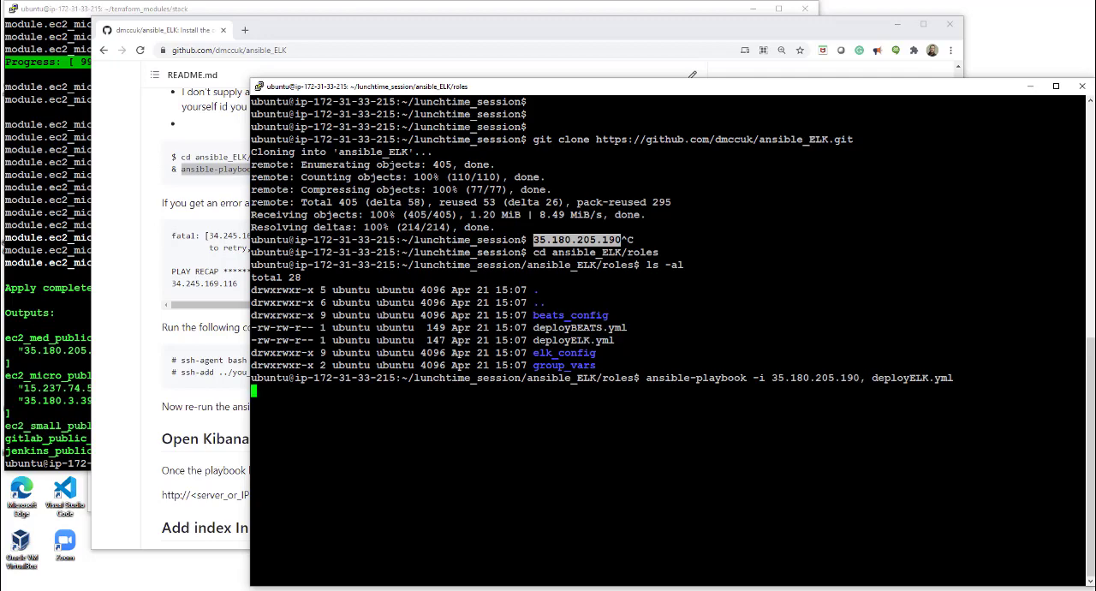
key(Return)
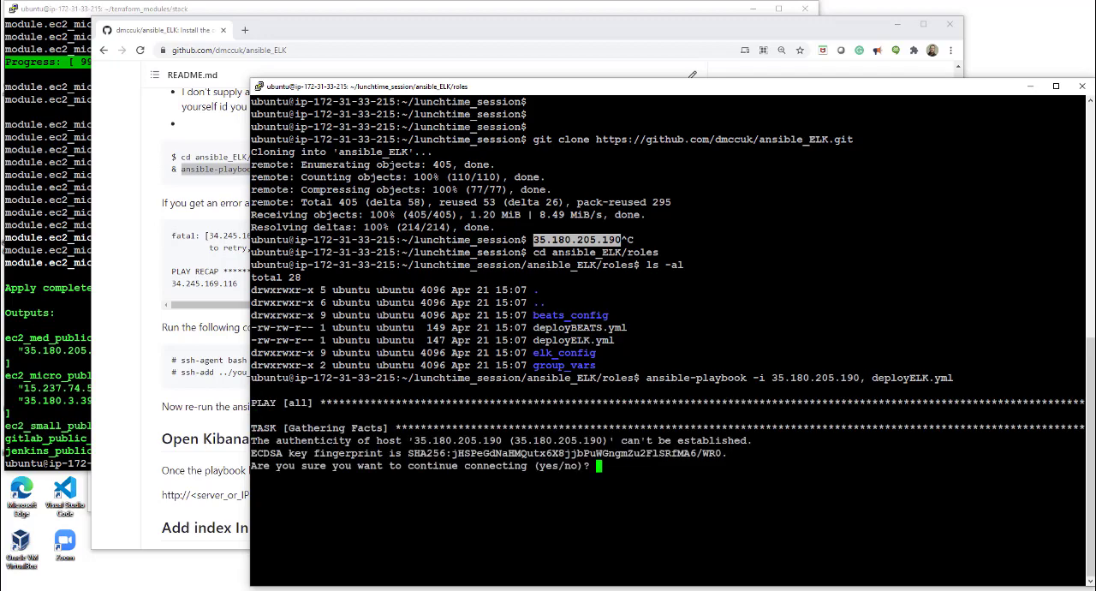
text(yes)
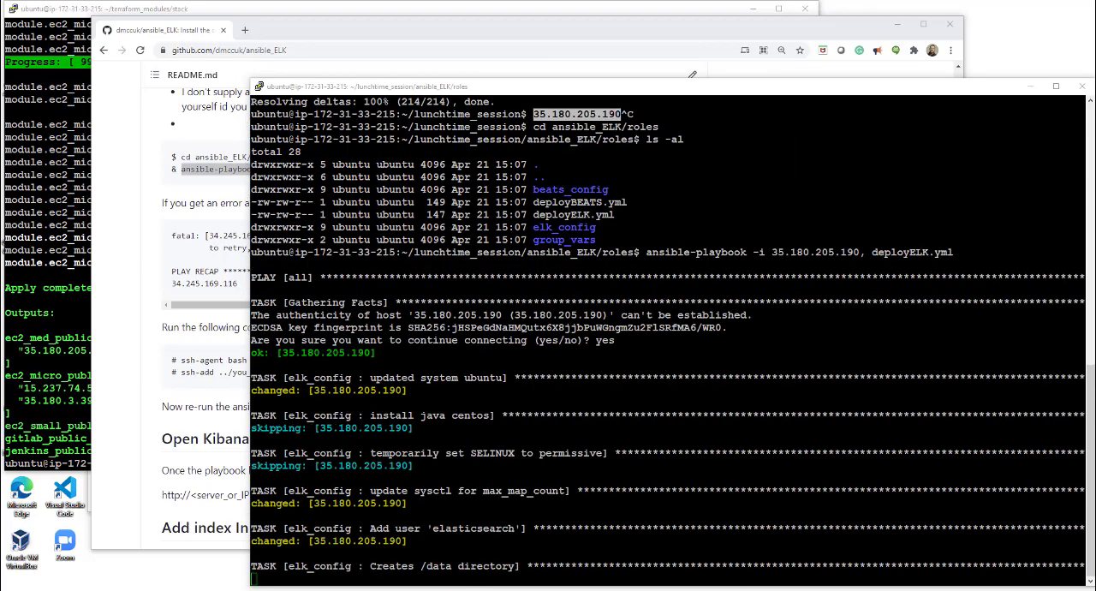
- Let the playbook reach PLAY RECAP with no failures and select the public IP 35.180.205.190
scroll(down, 3)
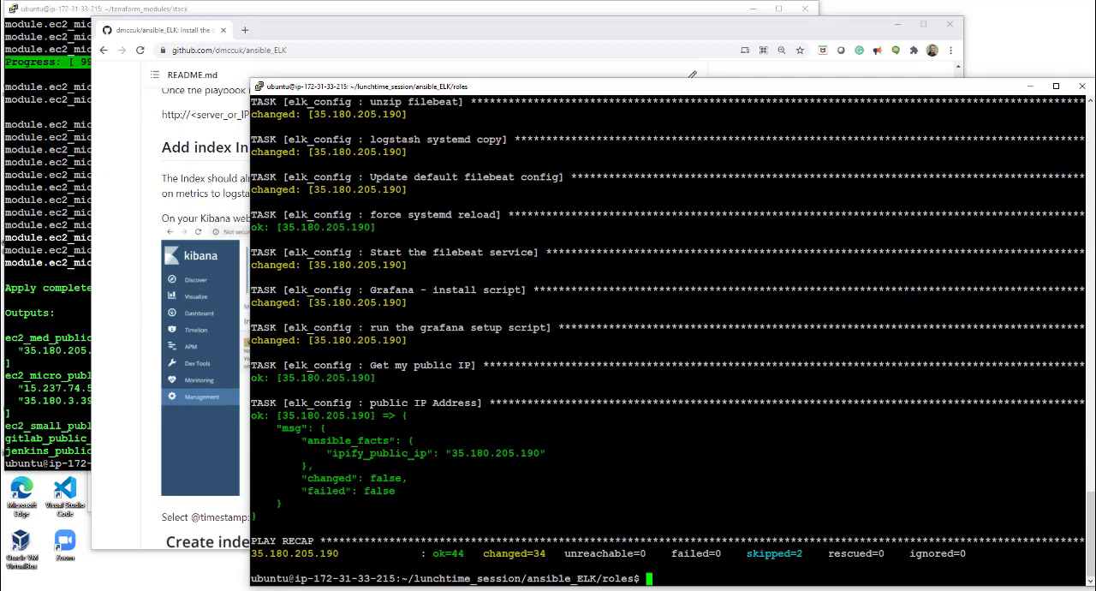
double_click(495, 453)
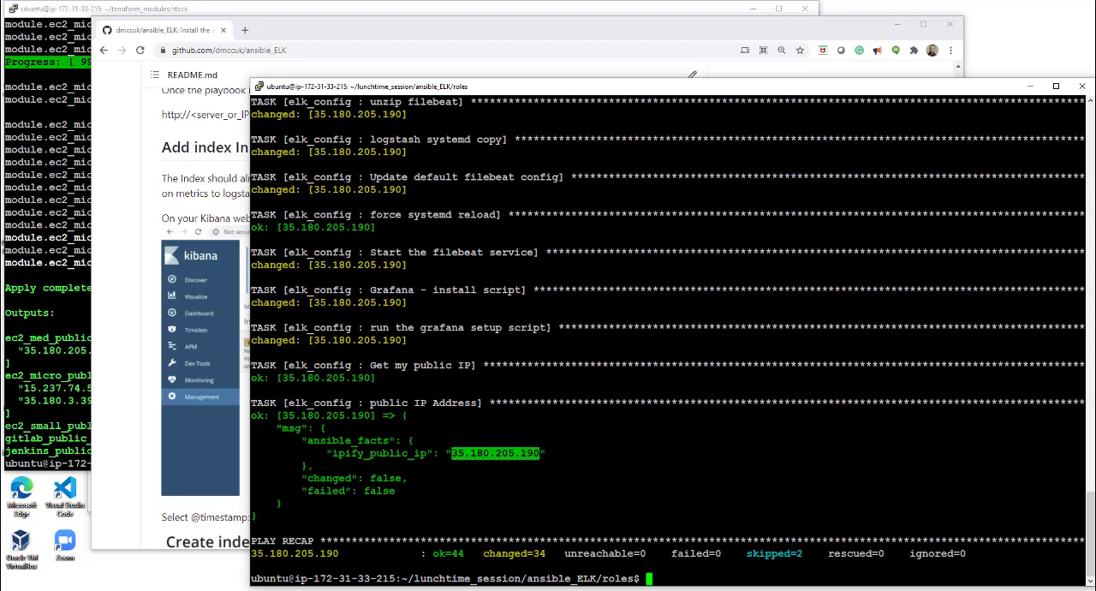
- Load Kibana from 35.180.205.190:5601 in a new browser tab
click(247, 31)
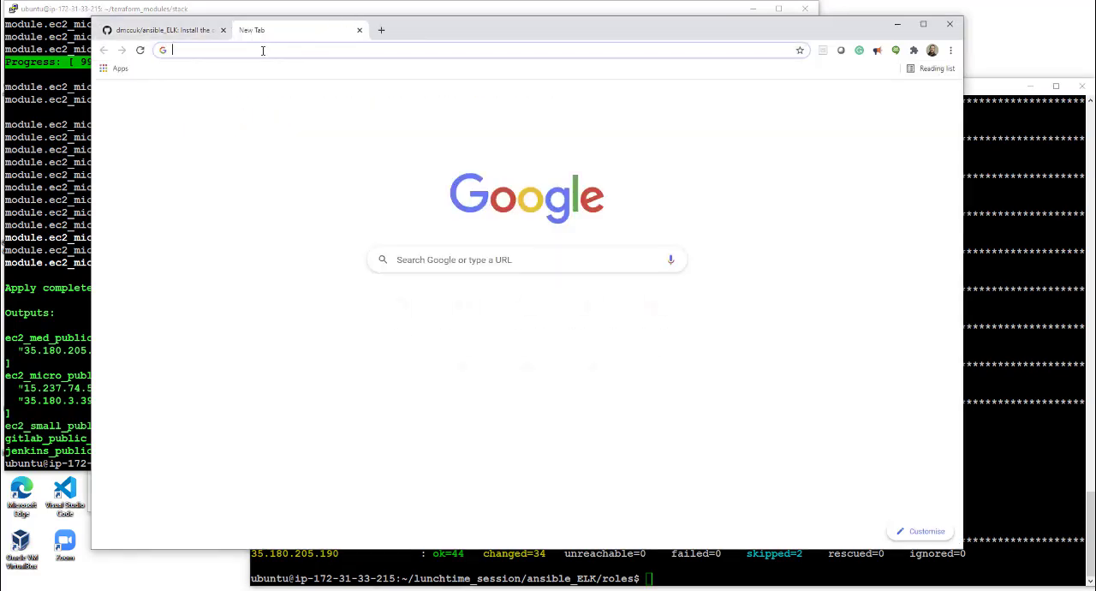
text(35.180.205.190:5601/app/kibana#/home?_g=()
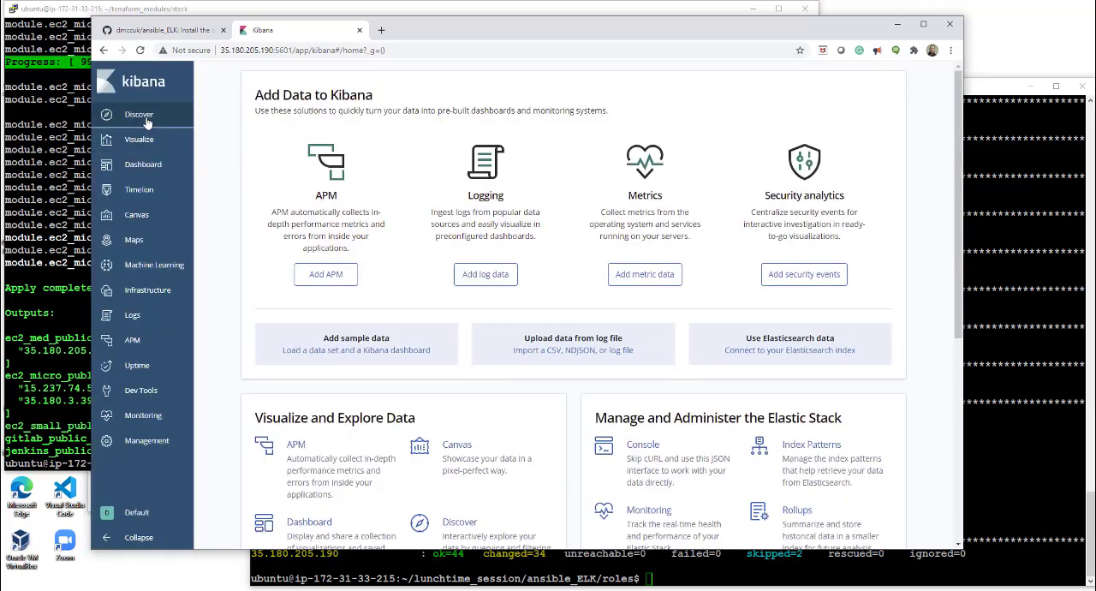
- Start an index pattern named logstash-daily-* in Kibana's index management
click(147, 440)
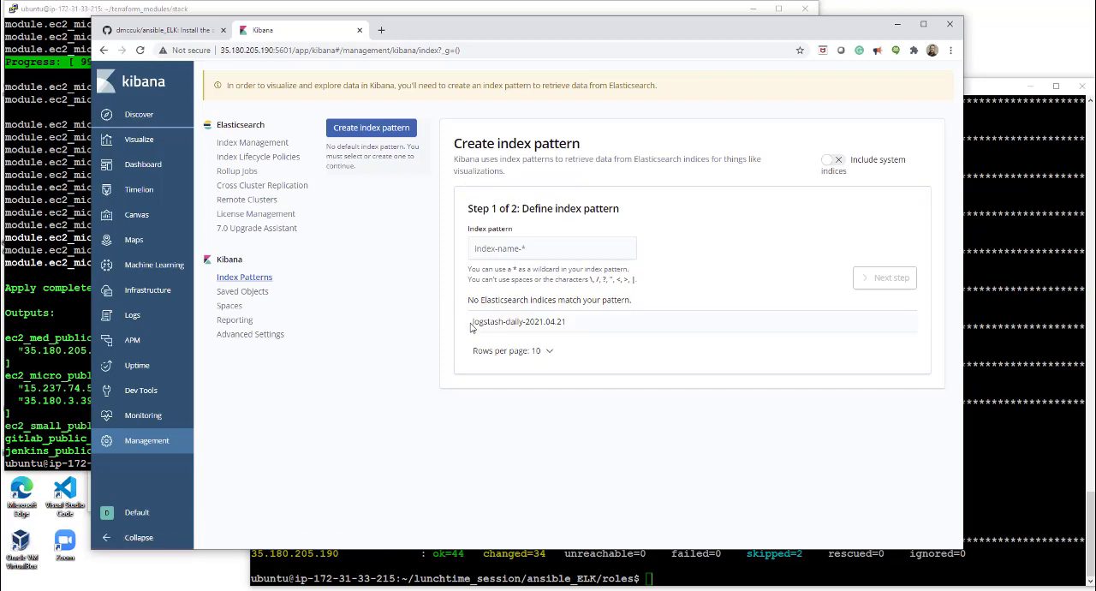
double_click(498, 322)
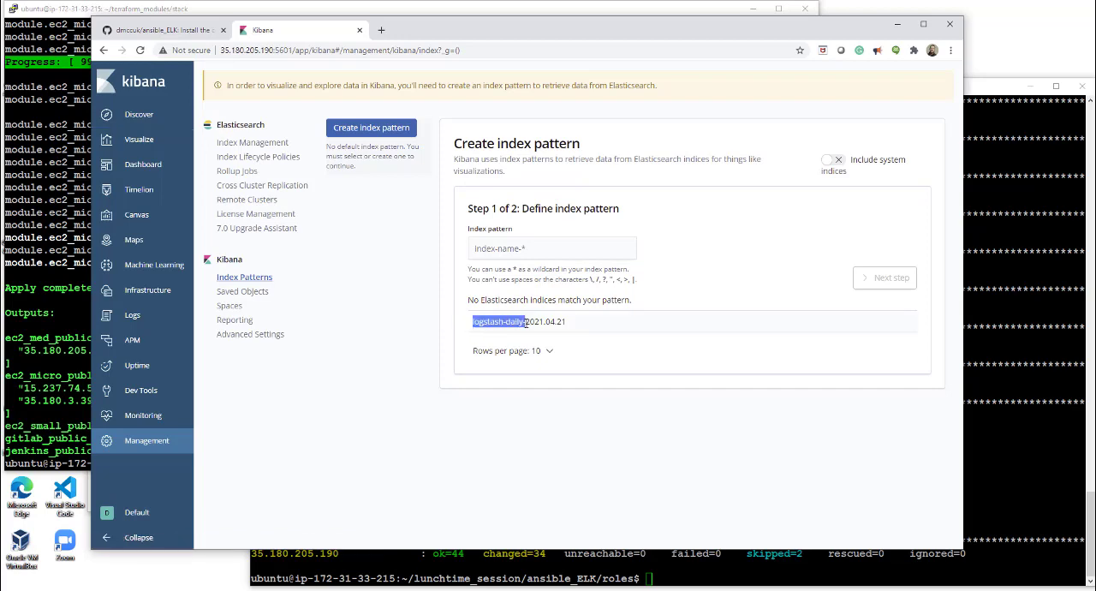
click(551, 247)
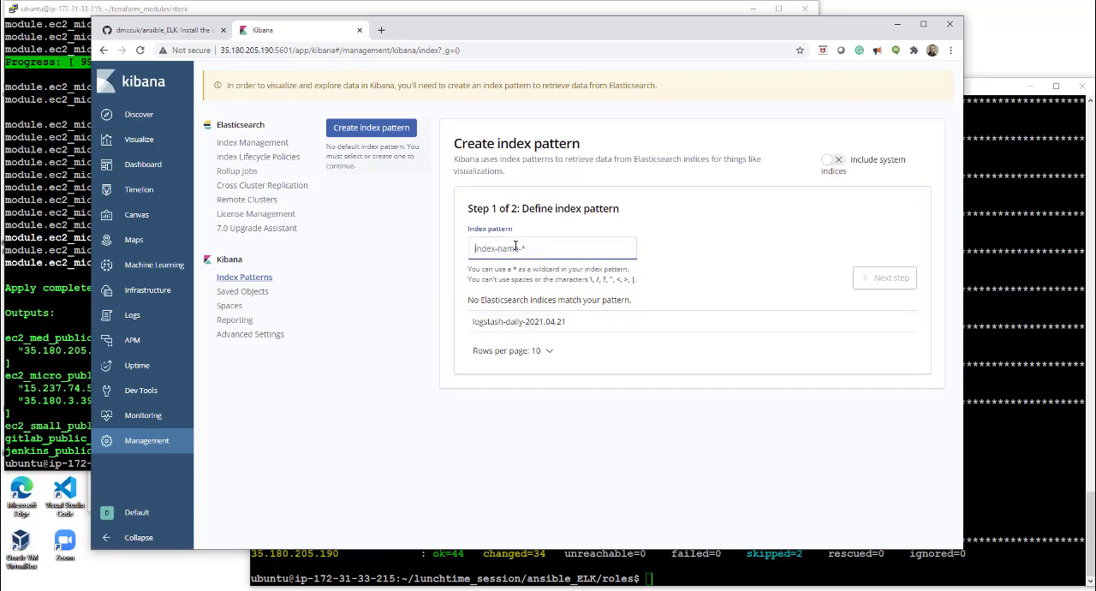
text(logstash-daily-*)
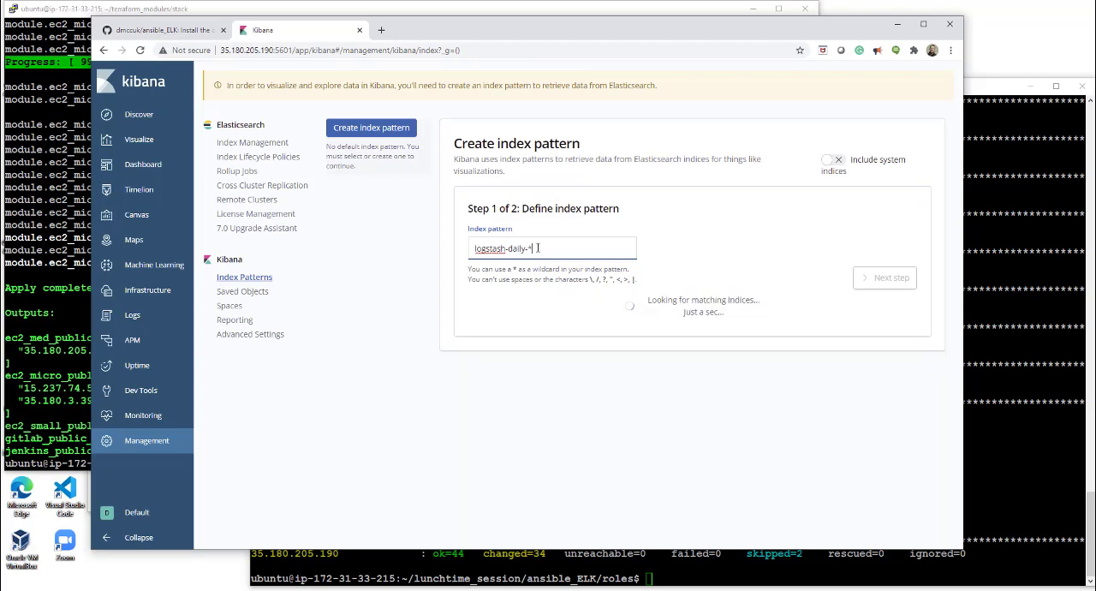
click(884, 277)
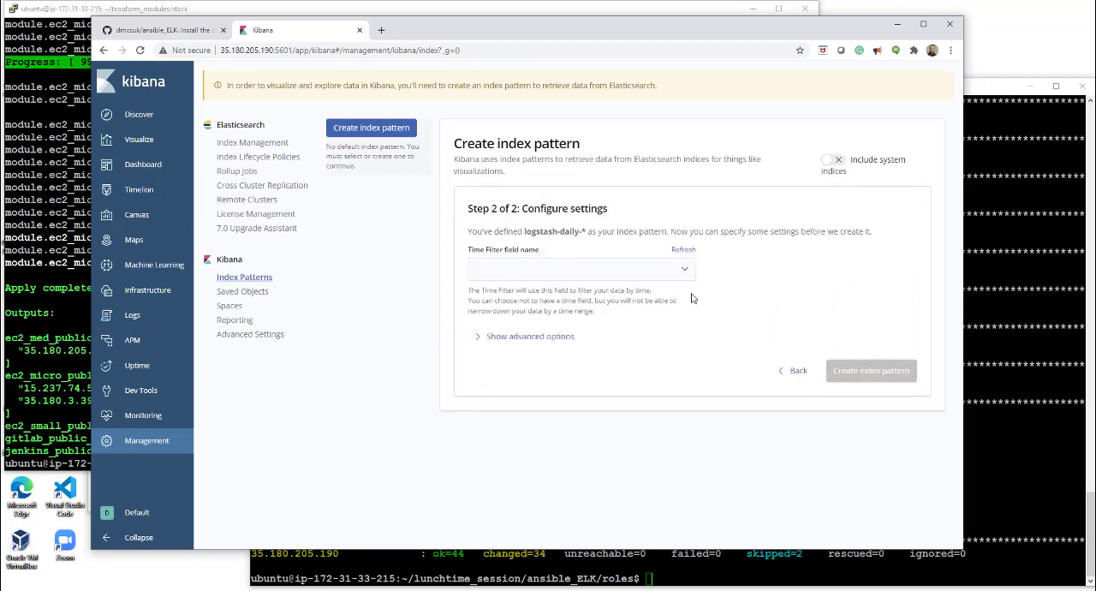
click(581, 267)
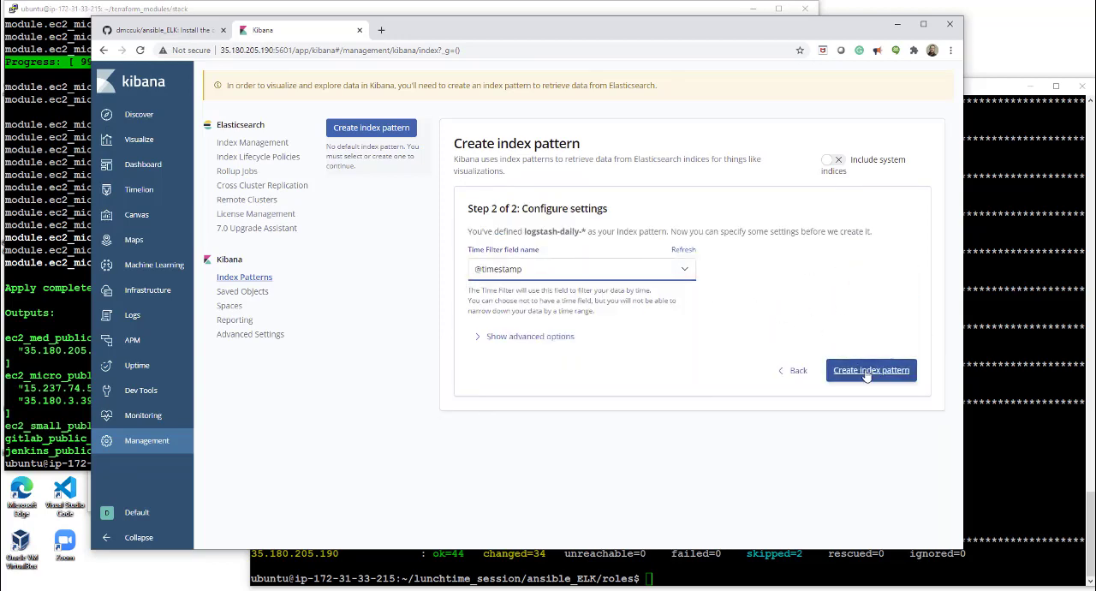
click(869, 370)
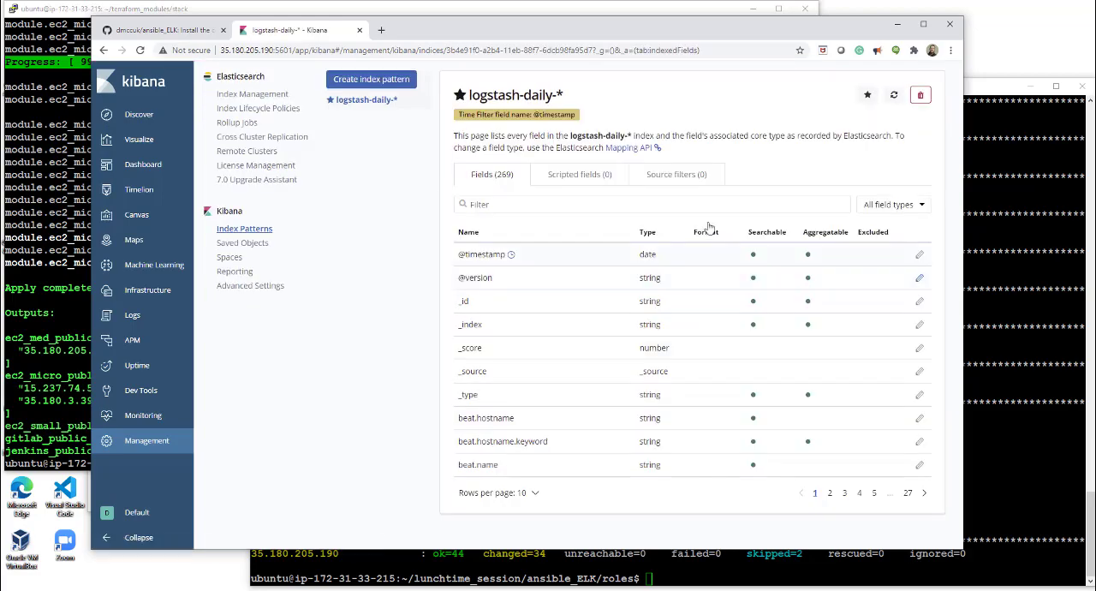
- View the logstash-daily-* metricbeat documents in Discover over the last 15 minutes
click(139, 113)
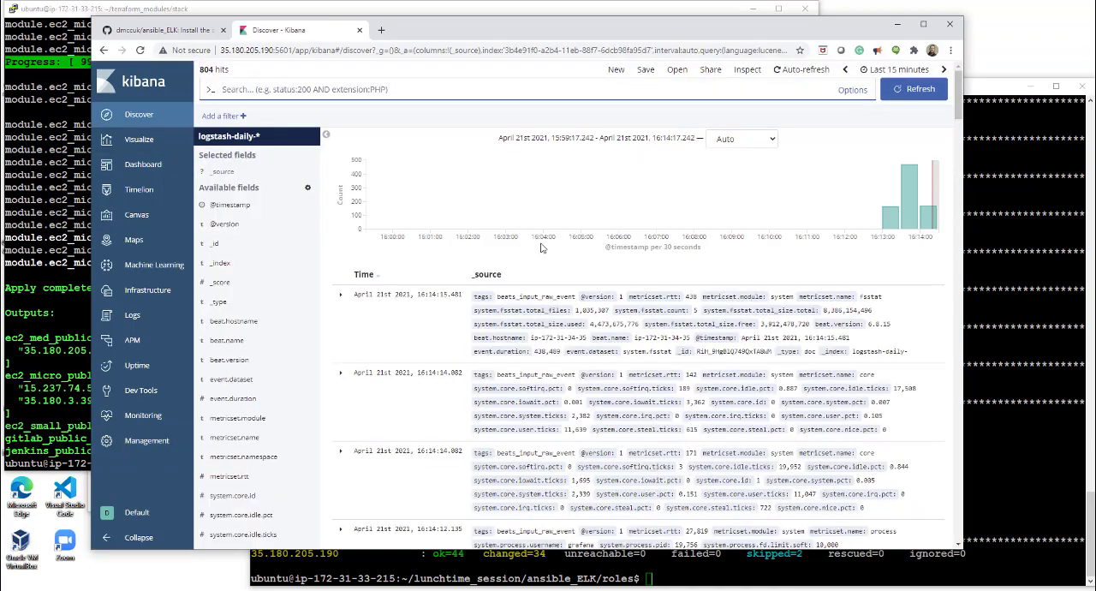
mouse_move(911, 226)
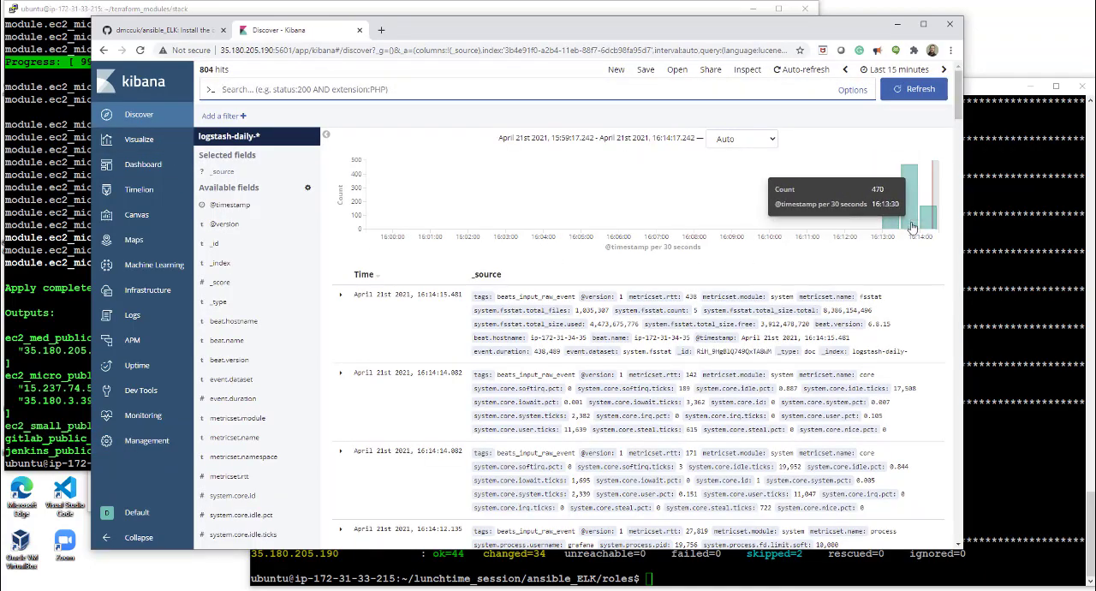
scroll(down, 3)
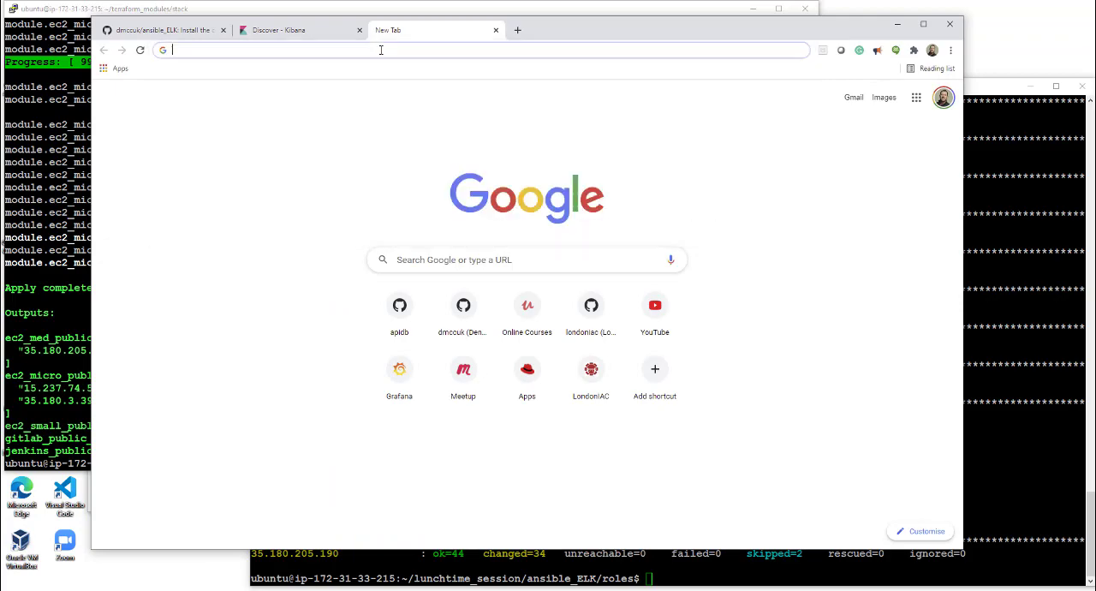
- Take the ec2_med public IP from the terminal and load Grafana at 35.180.205.190:3000
click(51, 8)
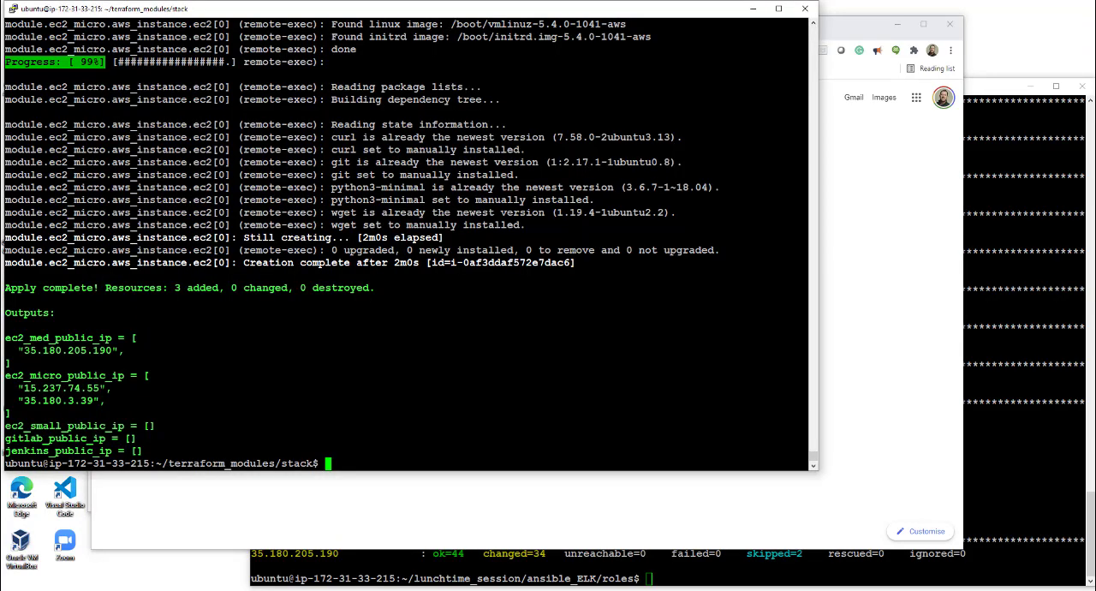
double_click(65, 349)
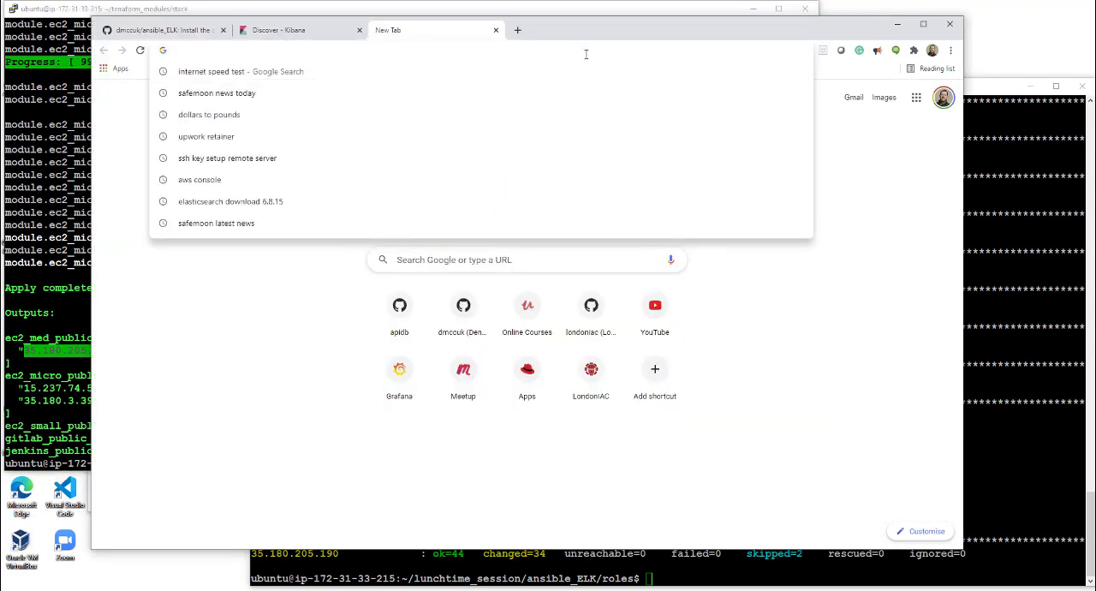
text(35.180.205.190:3000/login)
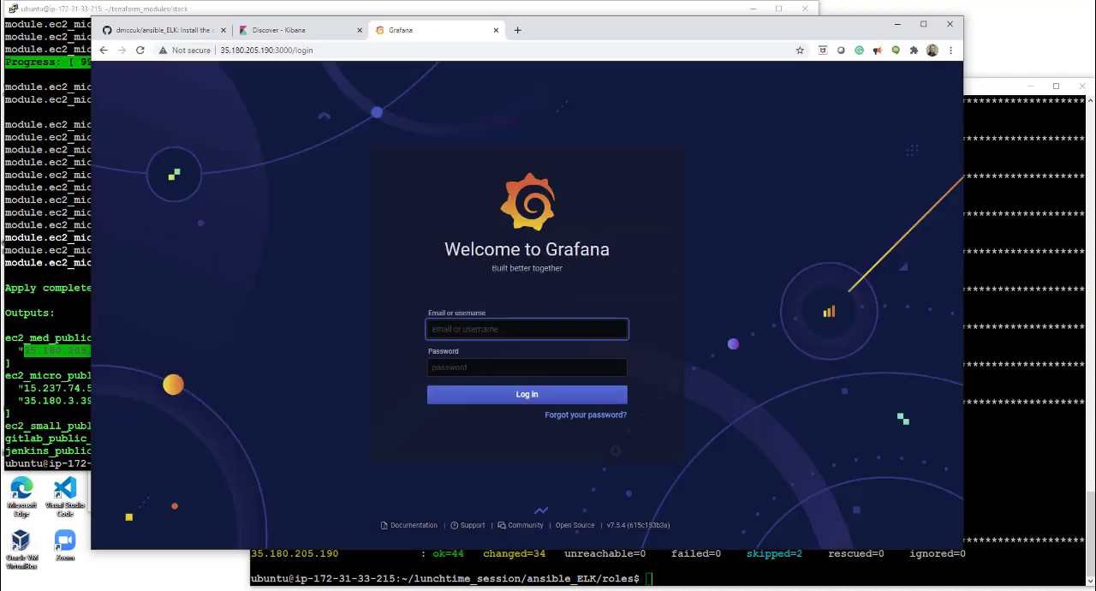
- Log in as admin/admin, set a new admin password, and go to Configuration > Data Sources
text(admin)
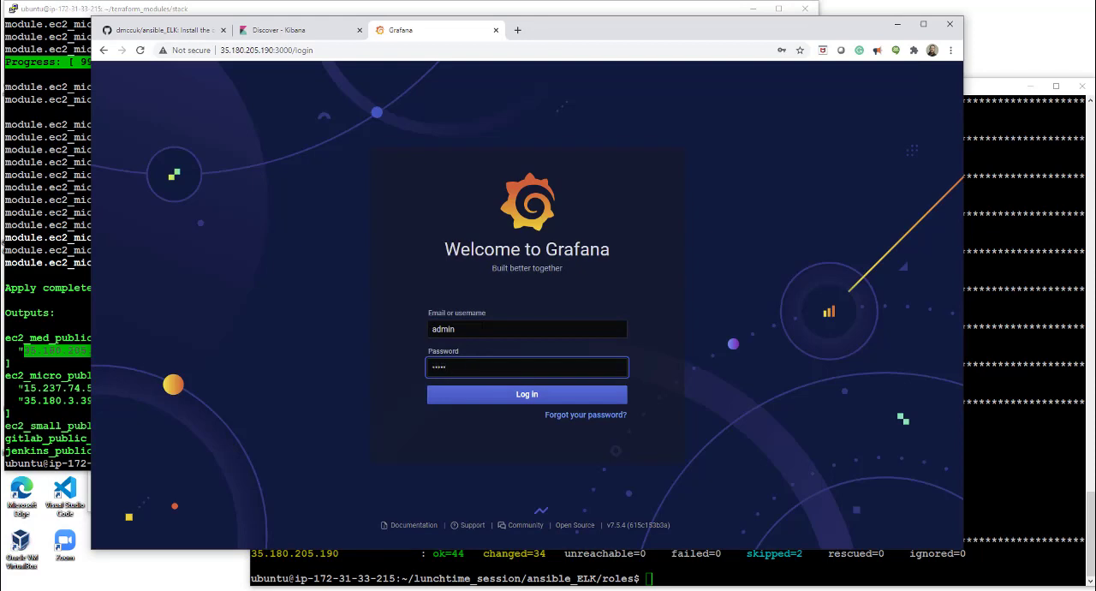
click(527, 394)
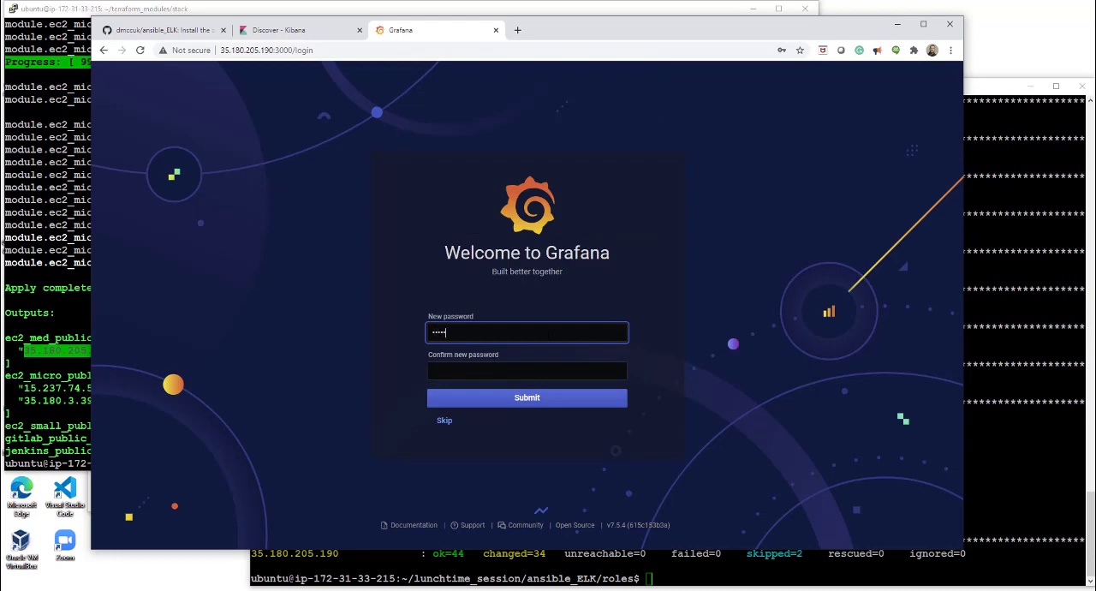
text(••••)
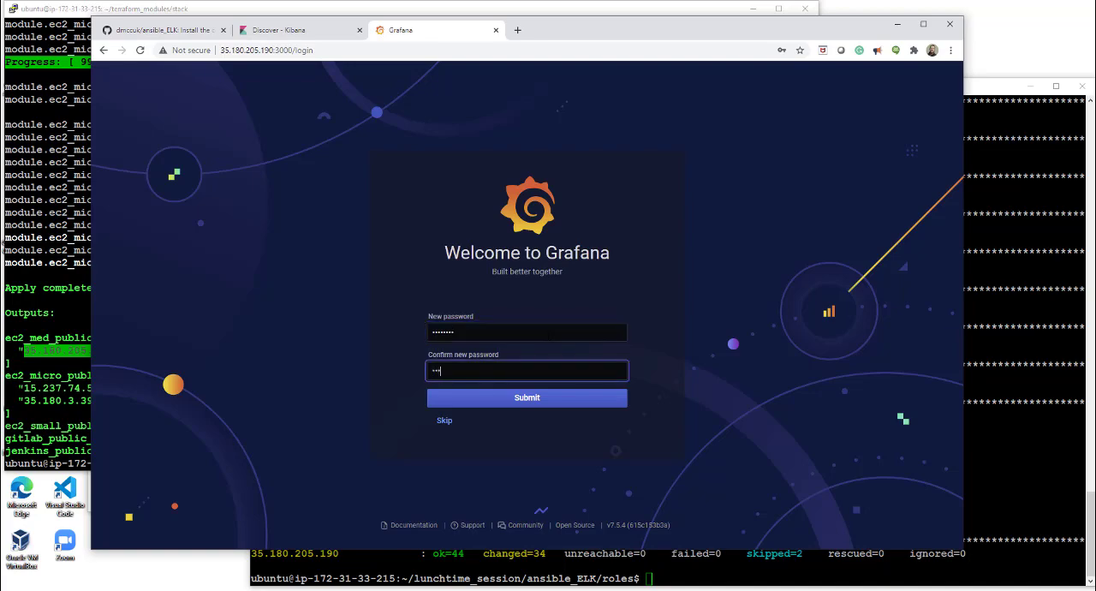
click(527, 397)
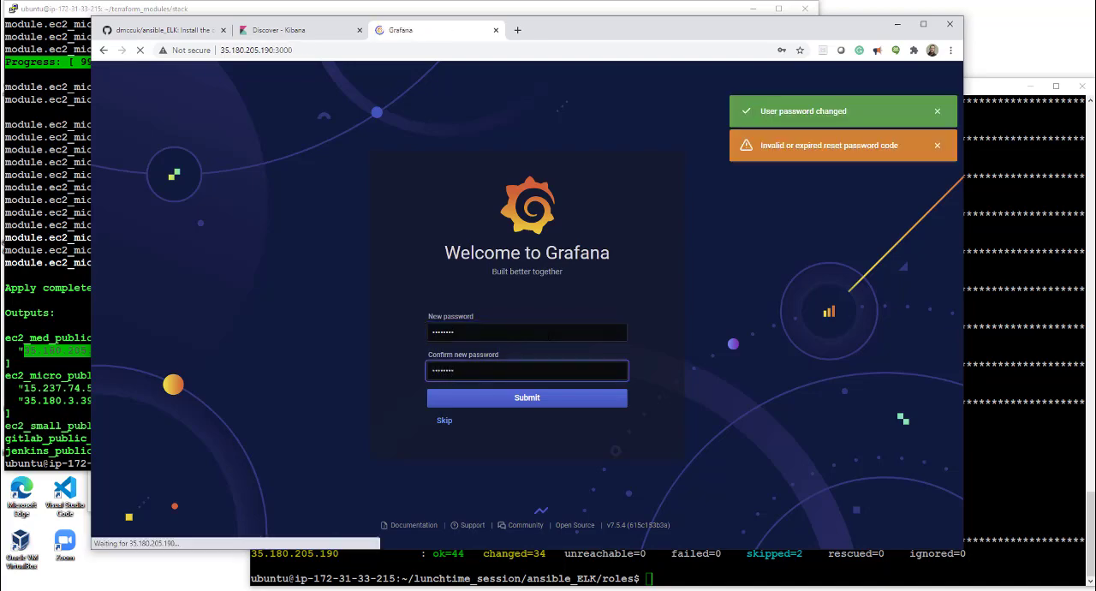
click(527, 397)
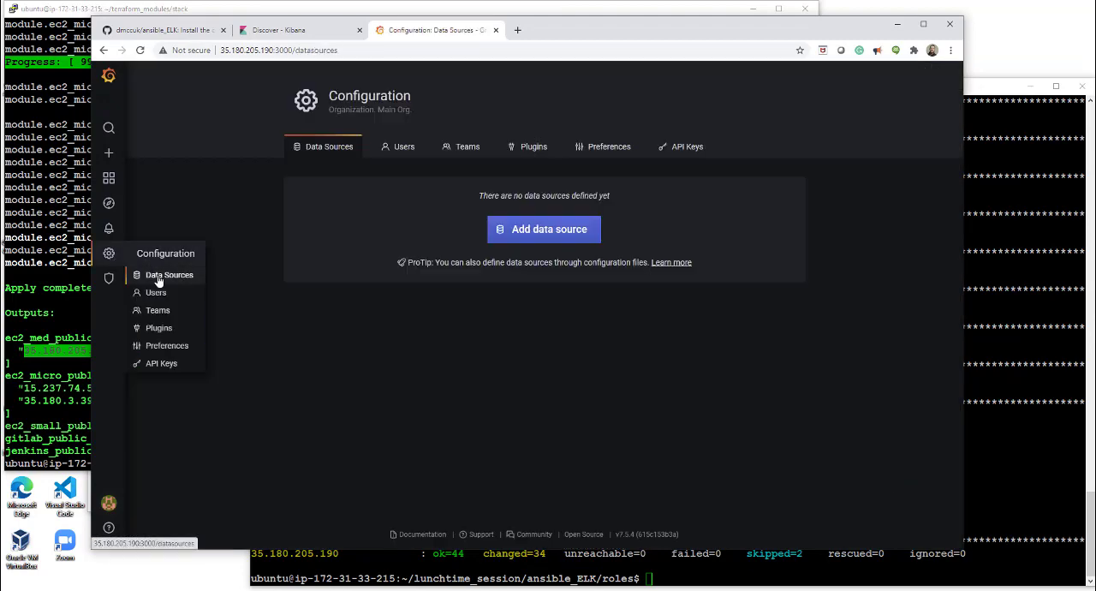
click(545, 229)
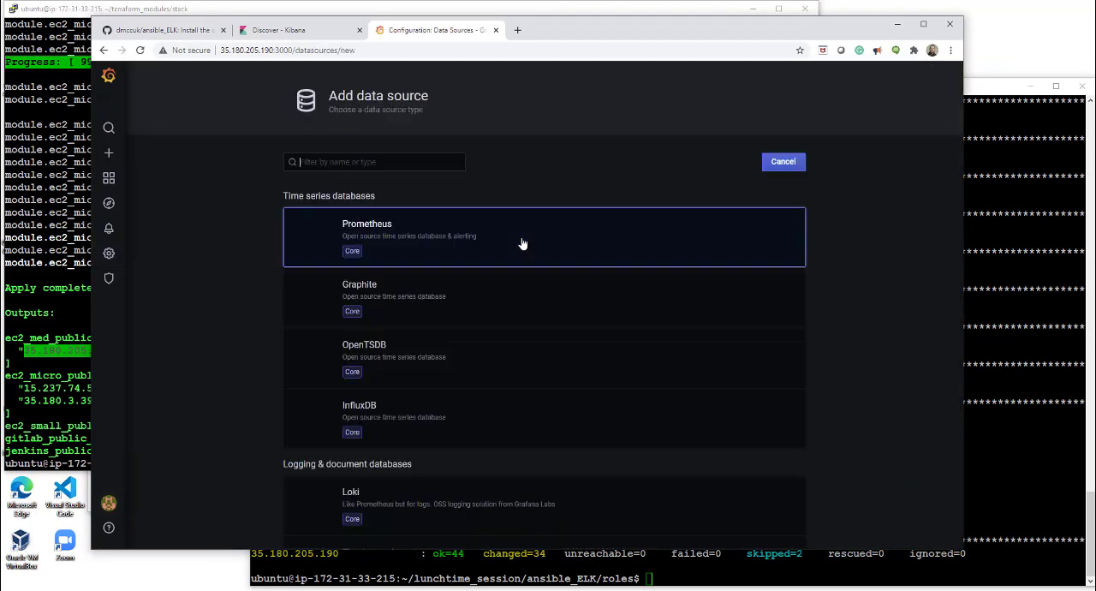
text(el)
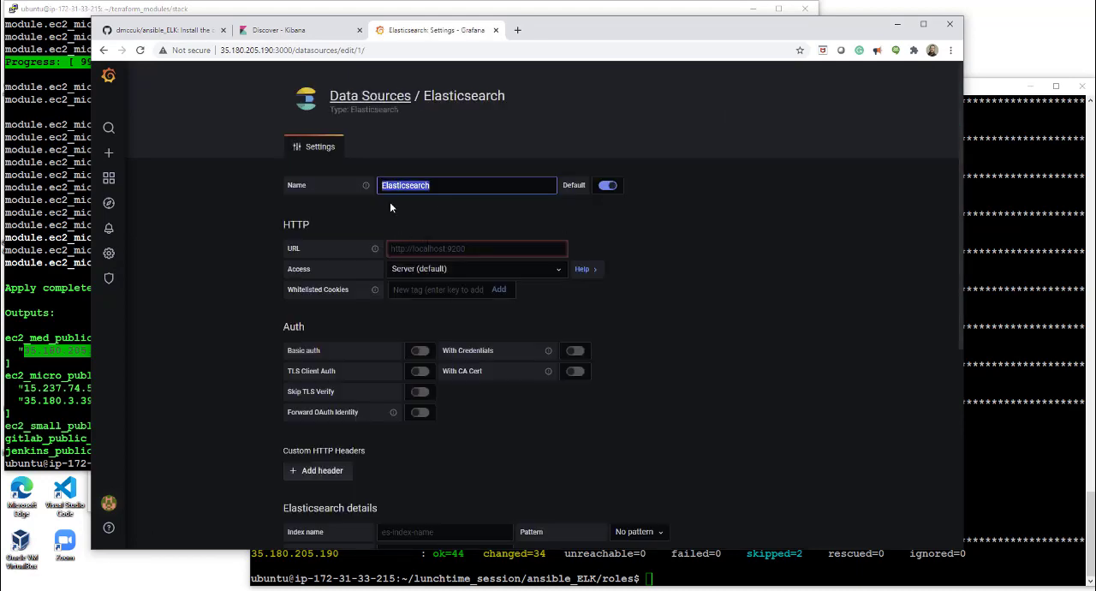
text(metricbeat)
click(478, 248)
text(http://)
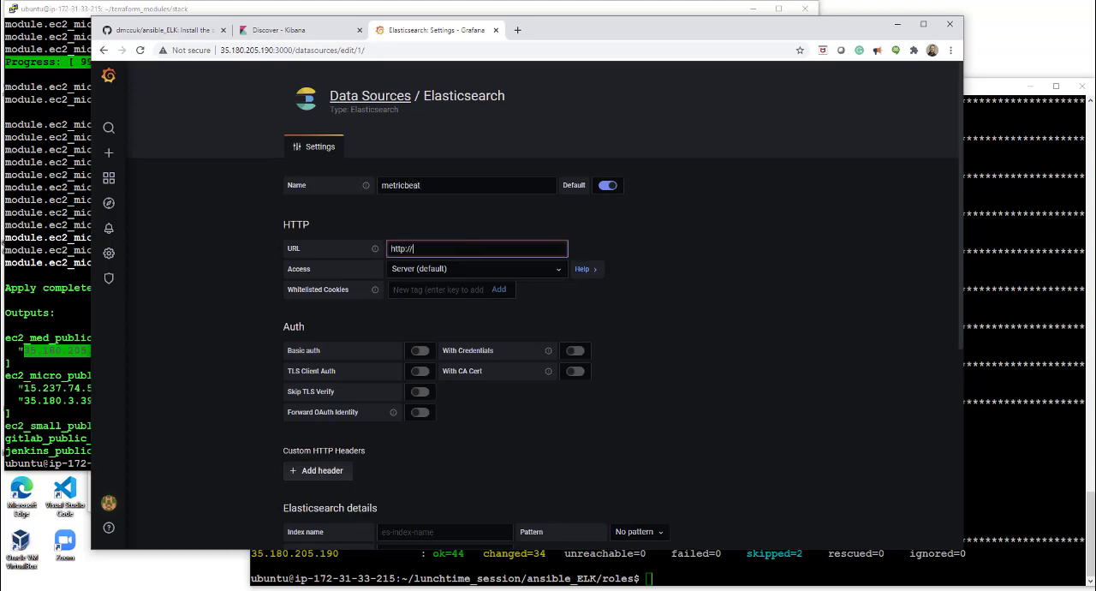
text(localhost)
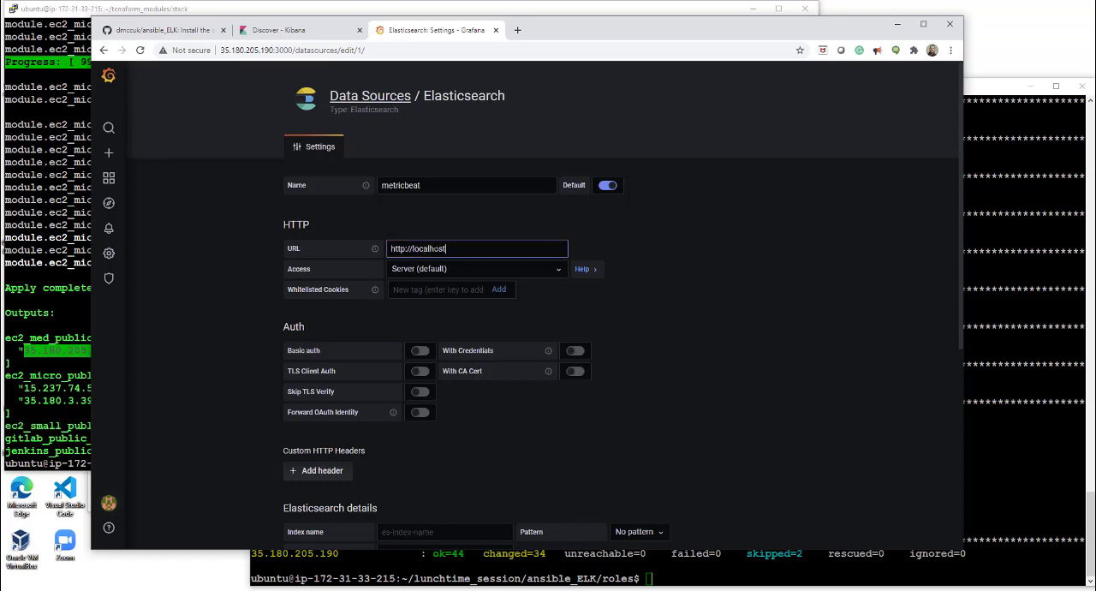
text(:920)
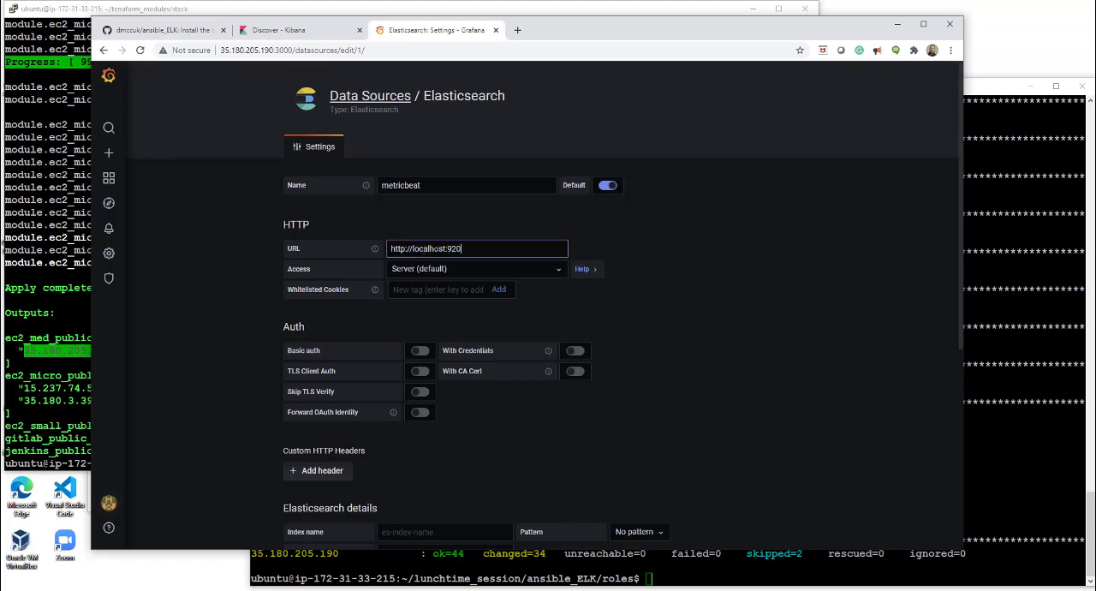
- Set the index pattern to Daily [logstash-daily-]YYYY.MM.DD and Save & Test the data source
scroll(down, 3)
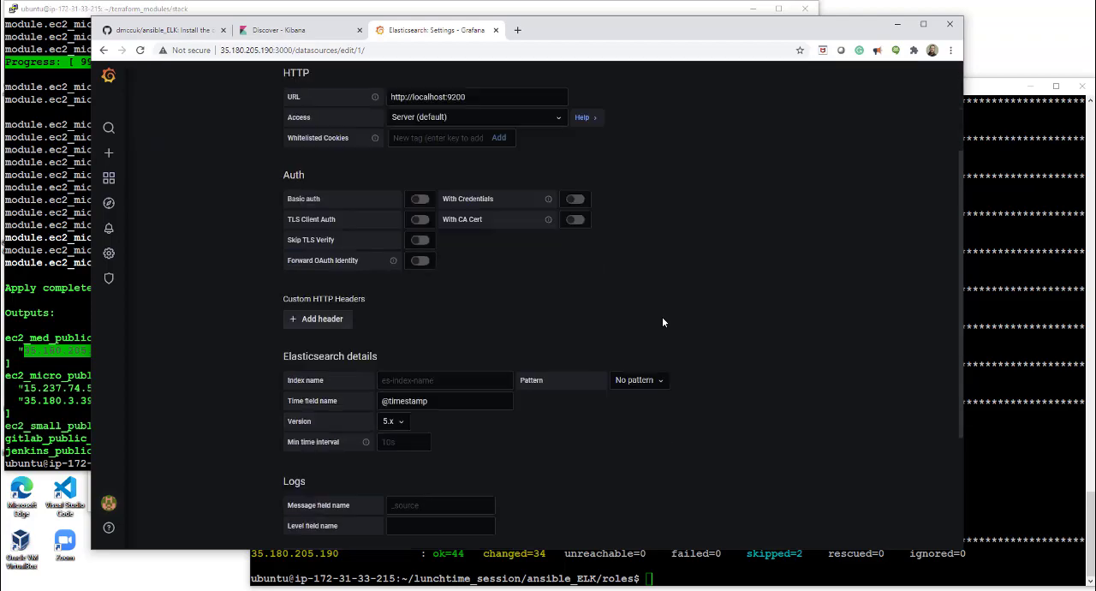
click(637, 192)
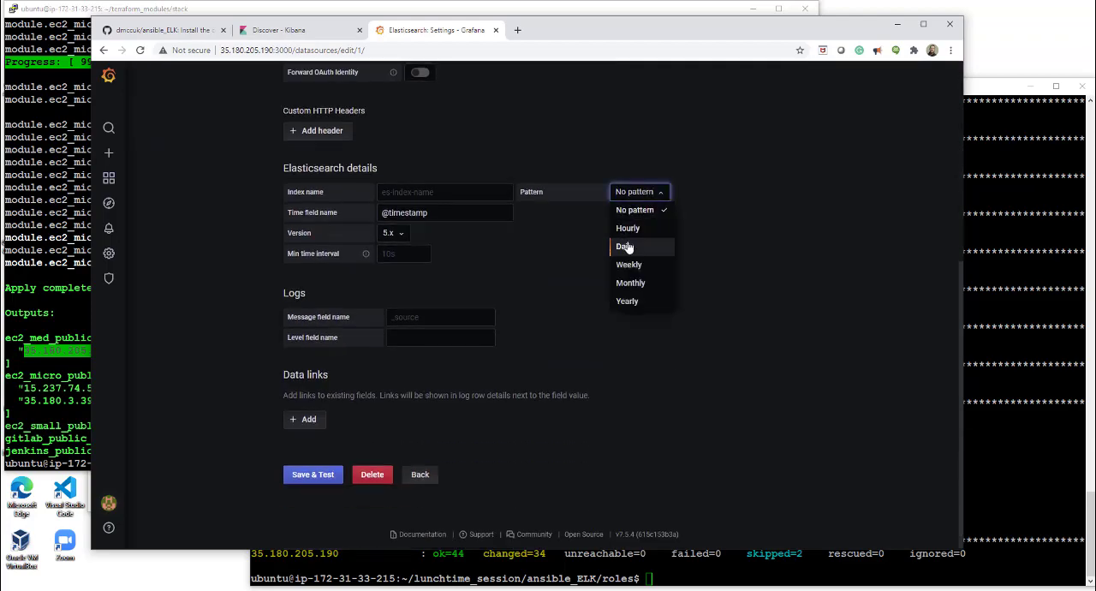
click(626, 247)
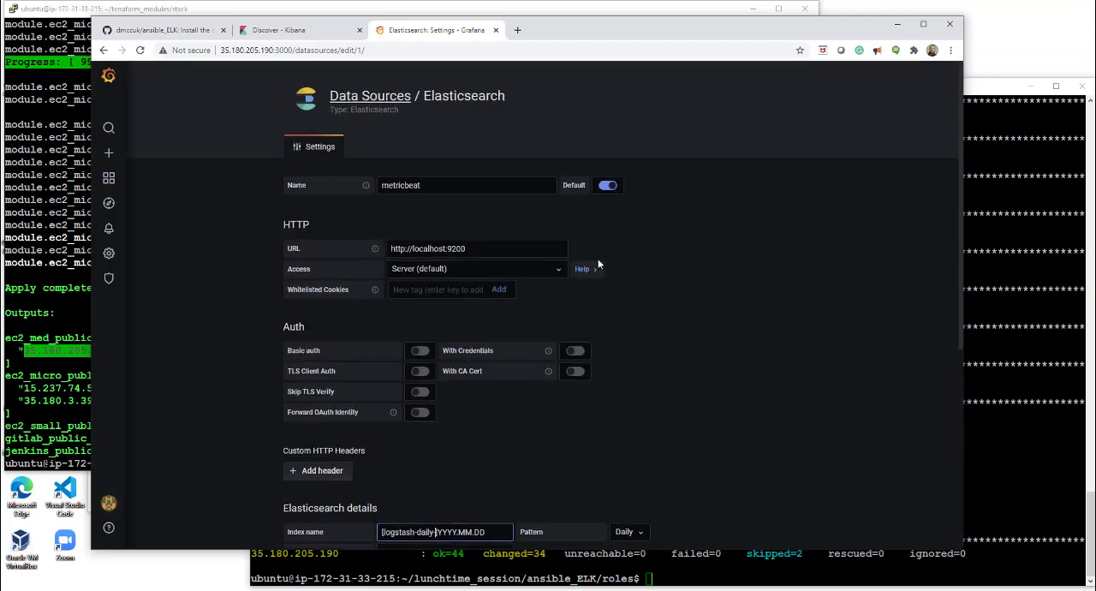
scroll(down, 3)
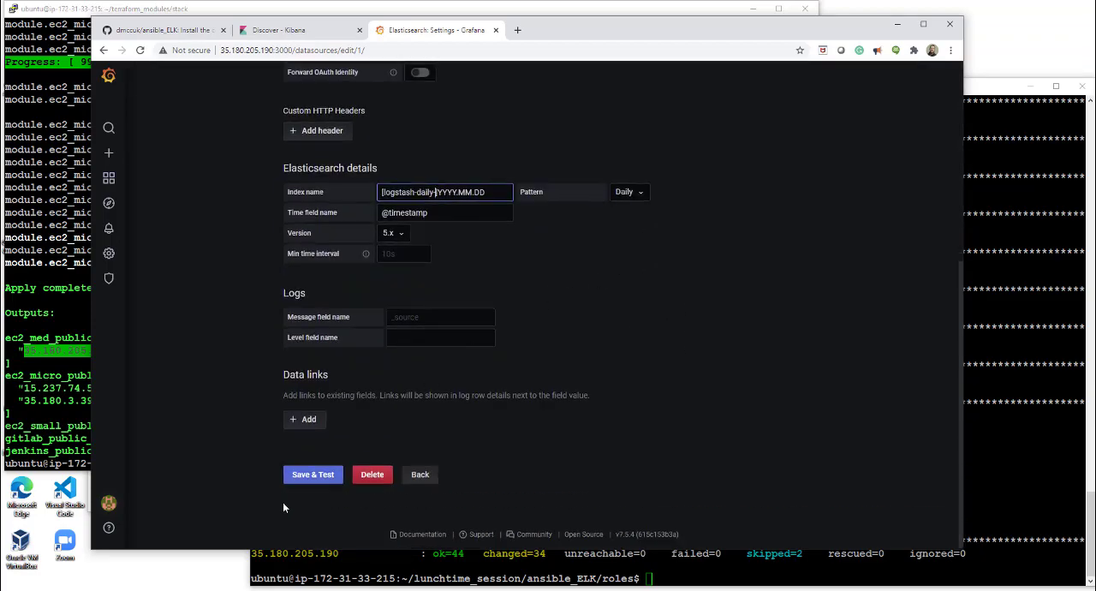
click(312, 475)
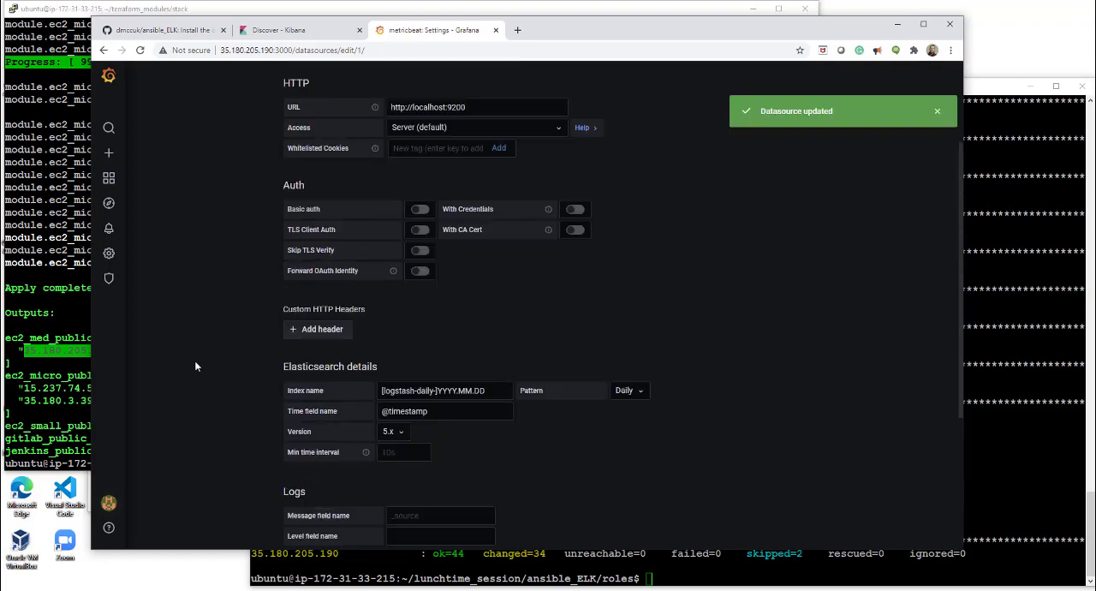
- Start a dashboard import and upload the MultiServer dashboard JSON file from Downloads
click(109, 152)
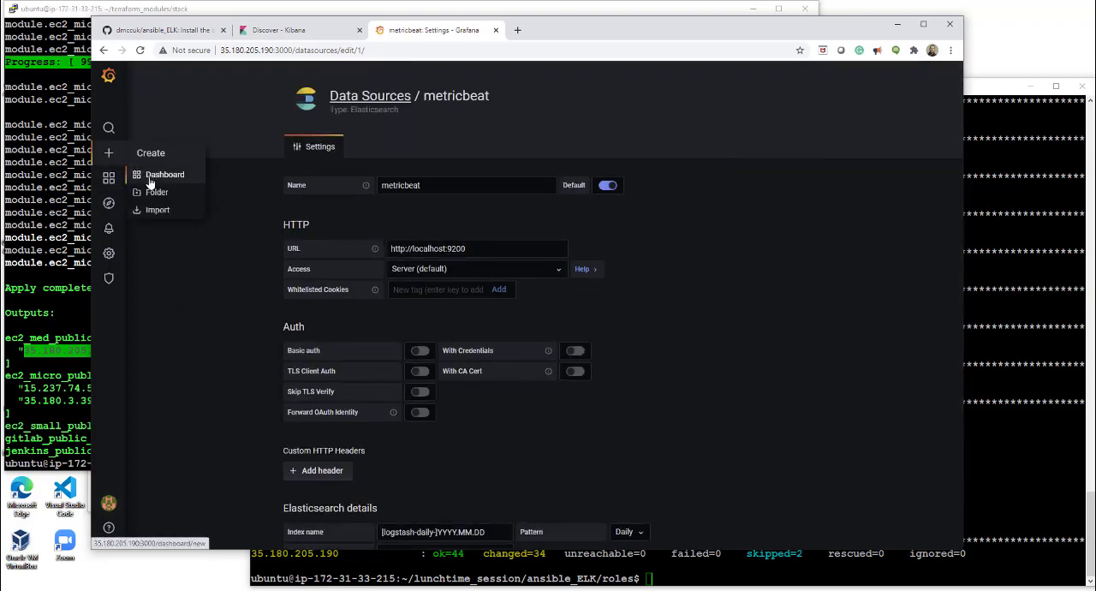
click(157, 211)
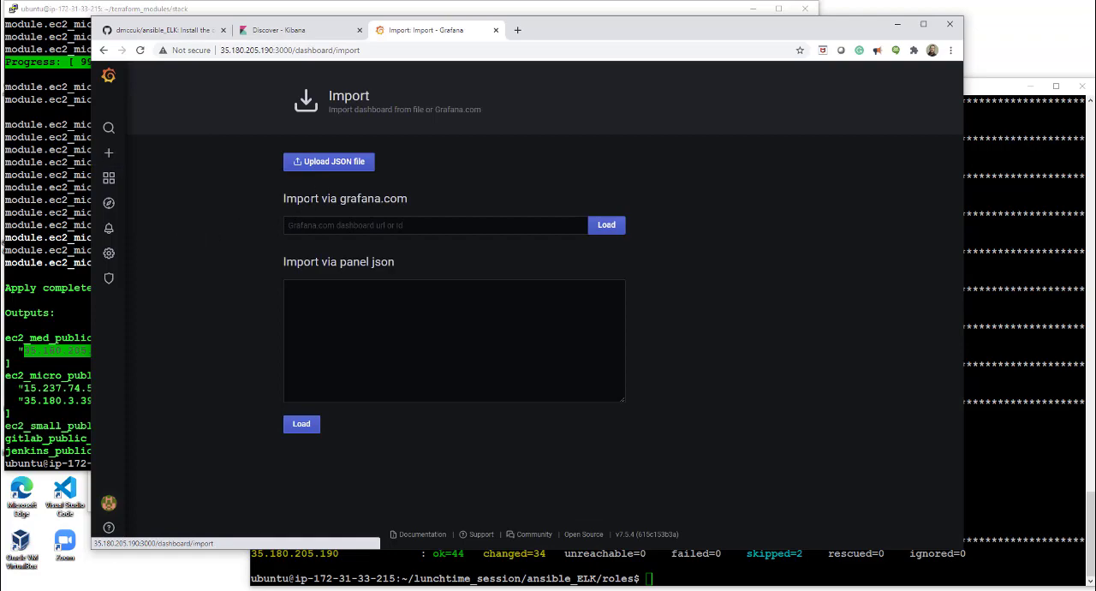
click(329, 161)
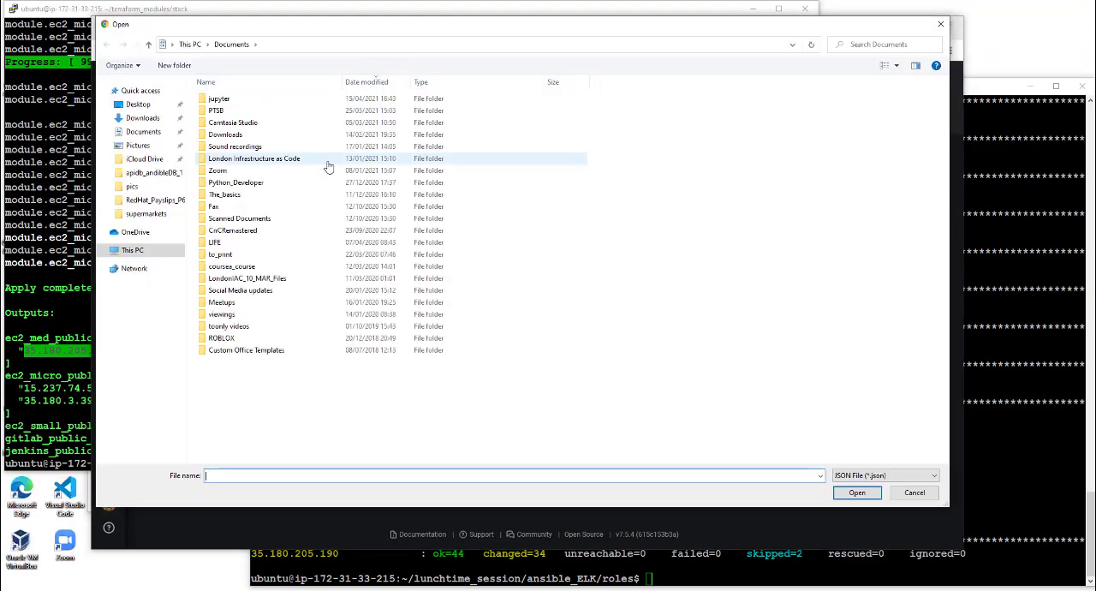
click(141, 116)
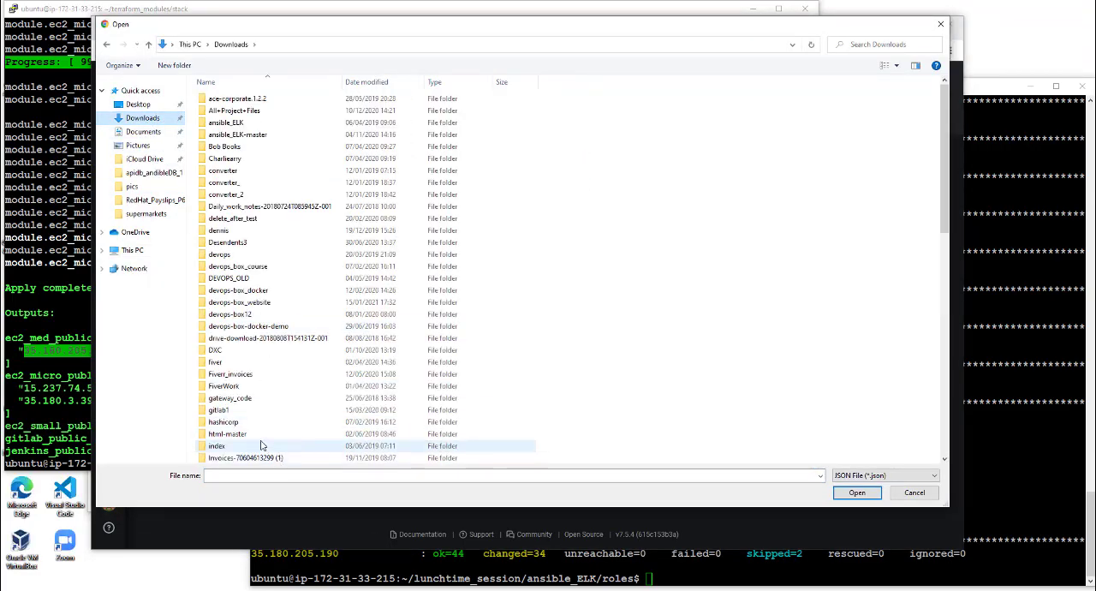
text(graf)
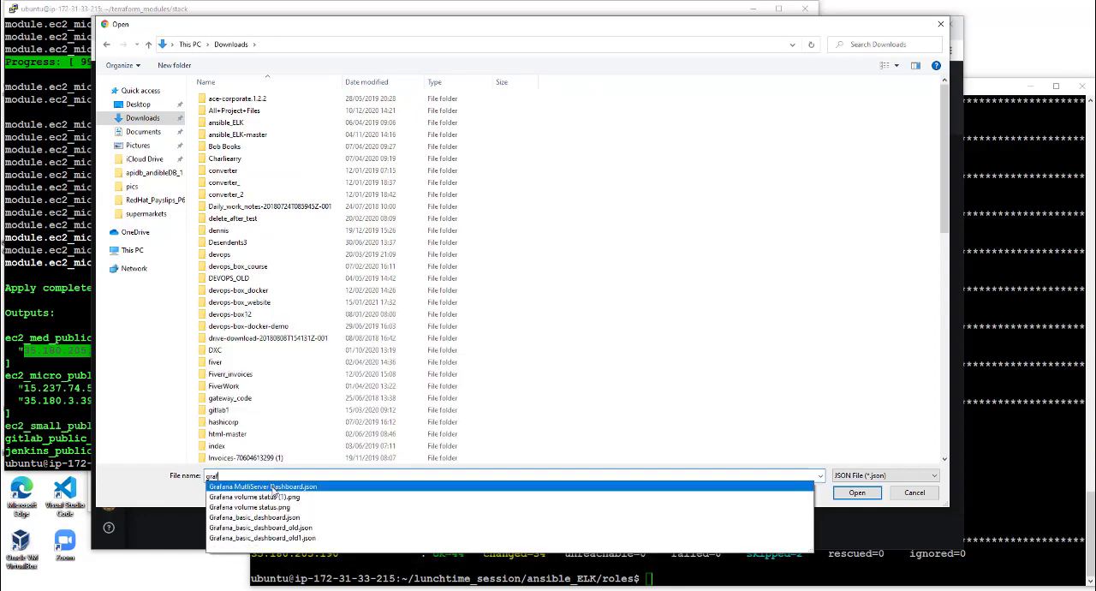
click(264, 487)
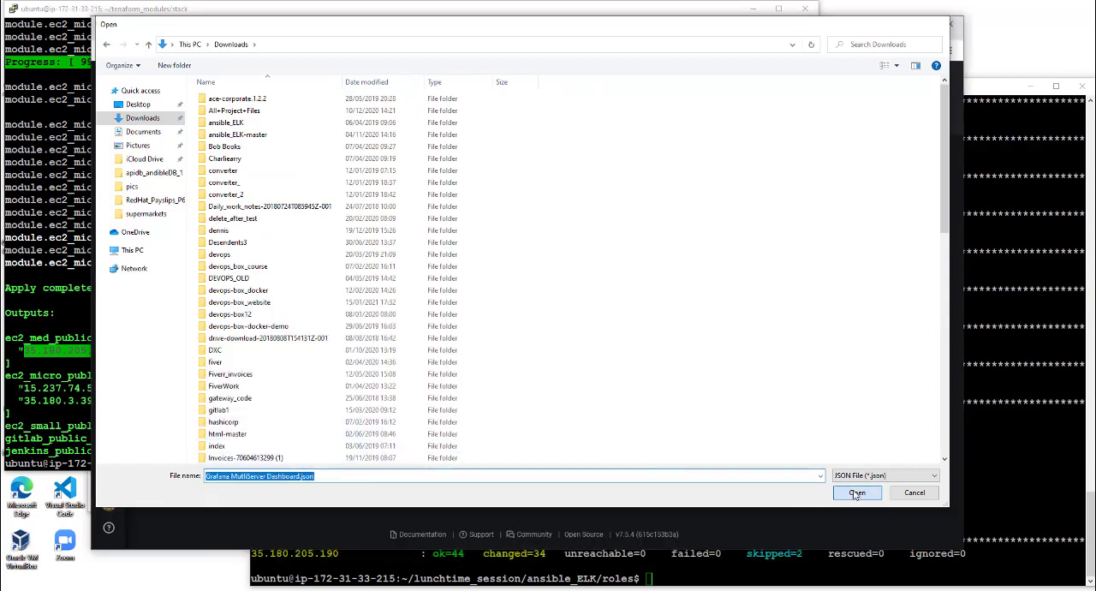
- Choose metricbeat as the dashboard's data source and complete the import
click(858, 493)
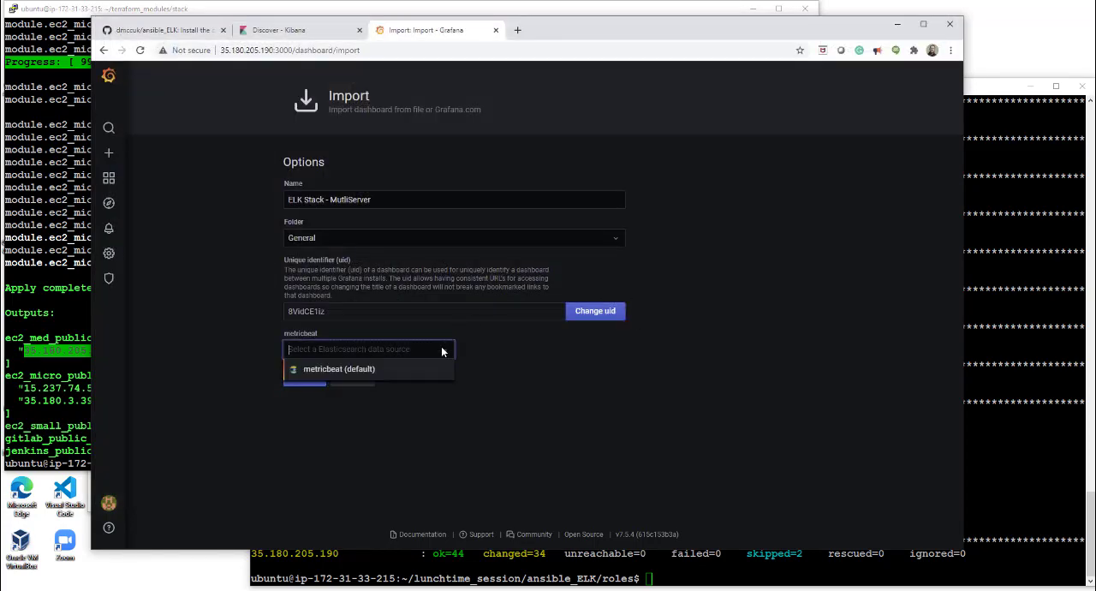
click(346, 370)
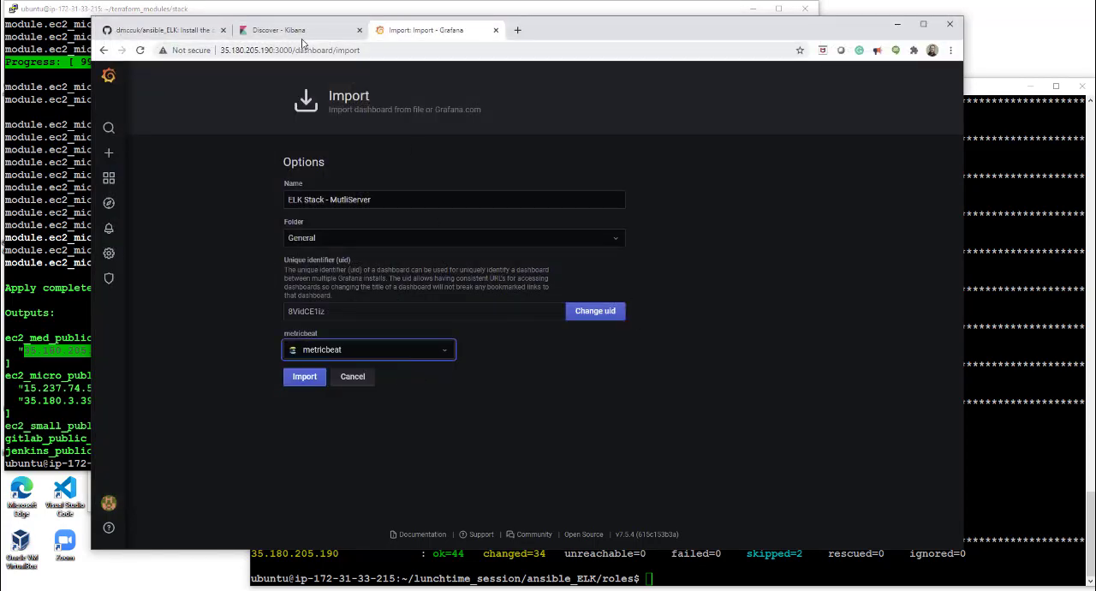
click(171, 27)
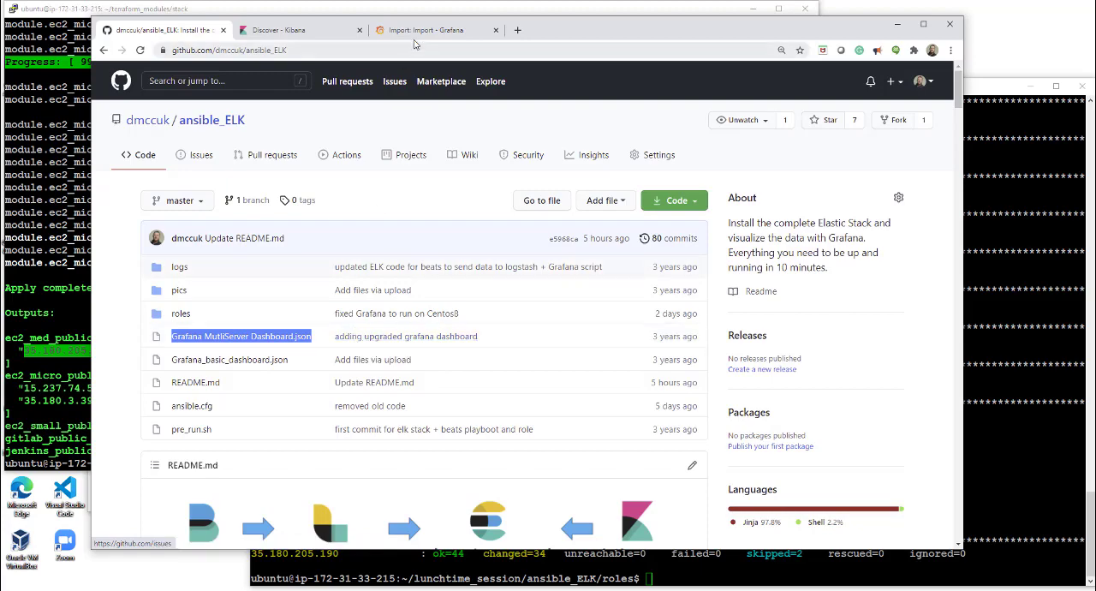
click(432, 29)
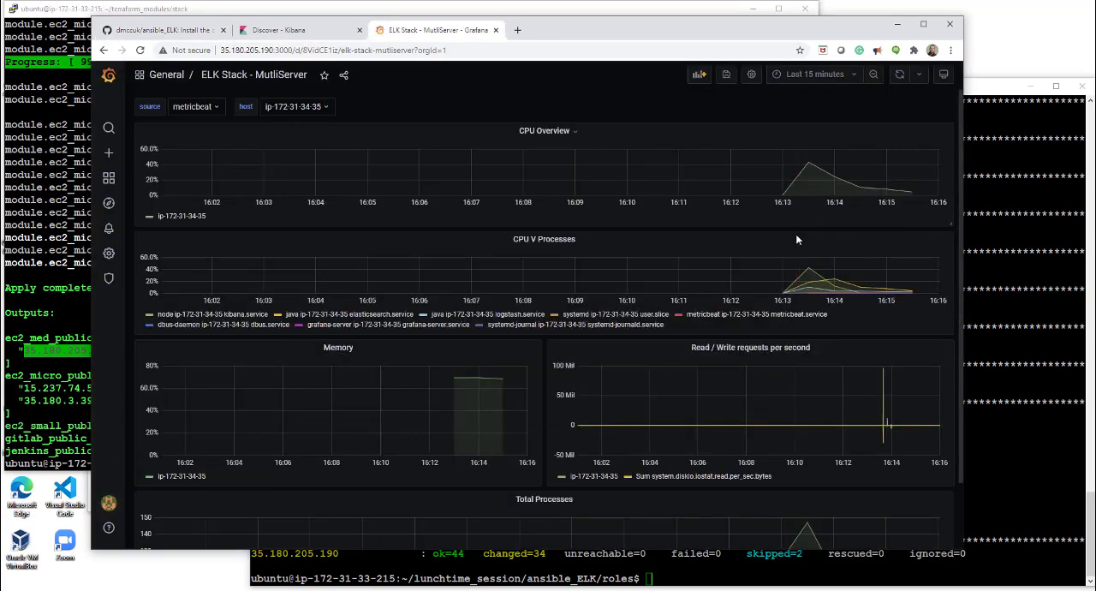
- Scroll down through the MultiServer dashboard's CPU, memory and process panels
scroll(down, 3)
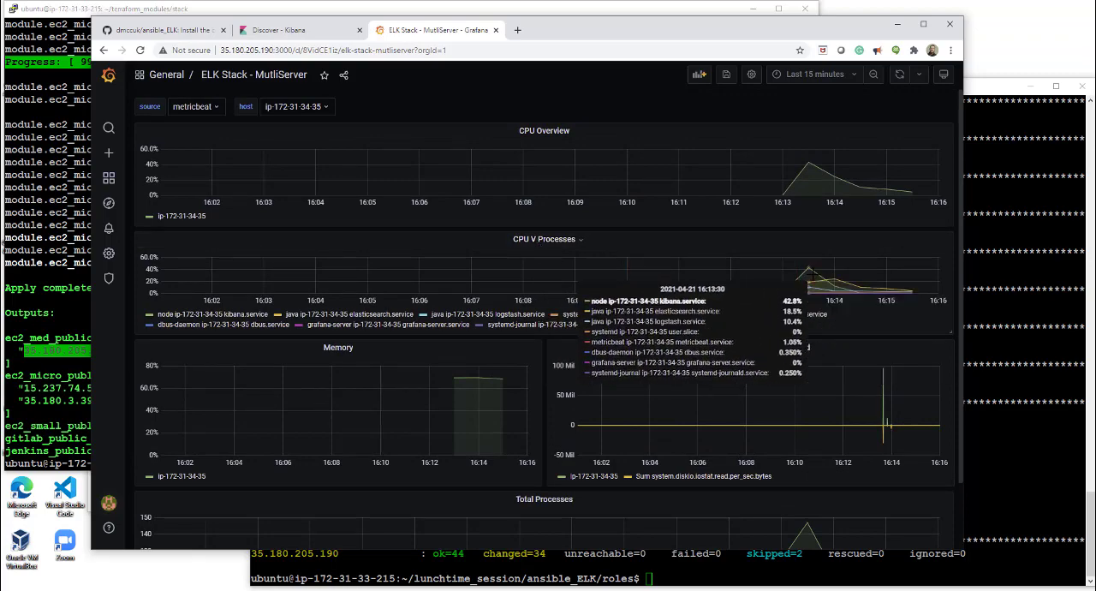
scroll(down, 3)
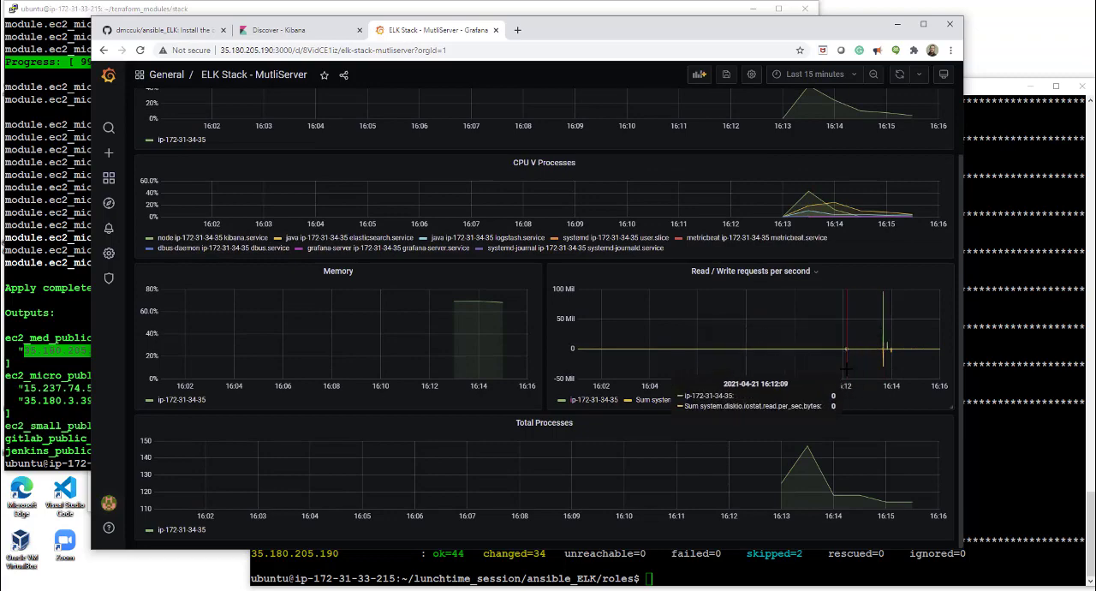
mouse_move(548, 489)
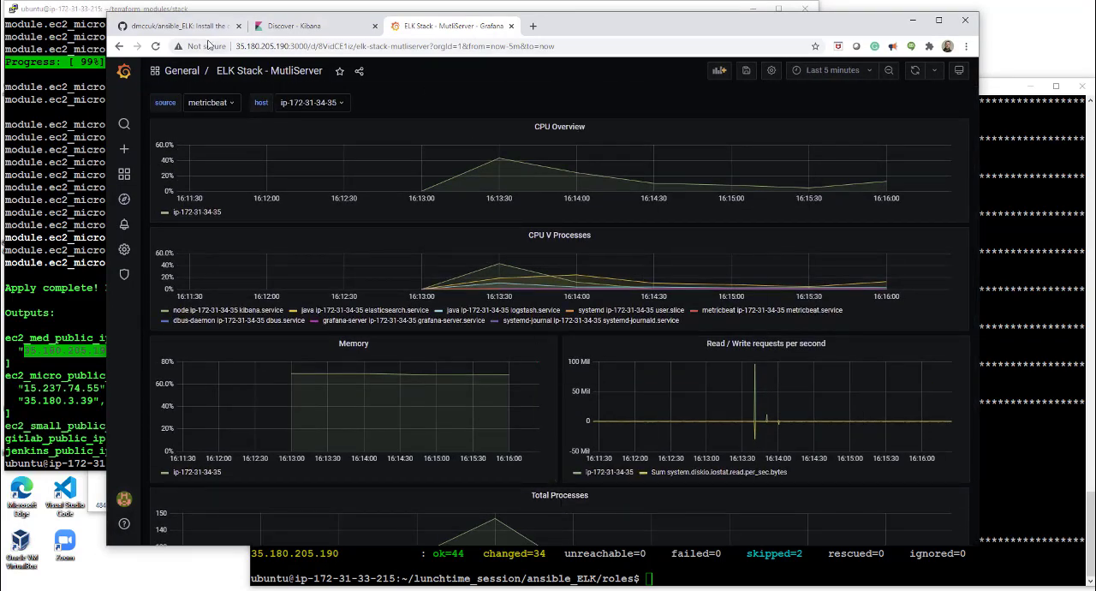
- Scroll the ansible_ELK README down to the Test the metrics! section
click(191, 24)
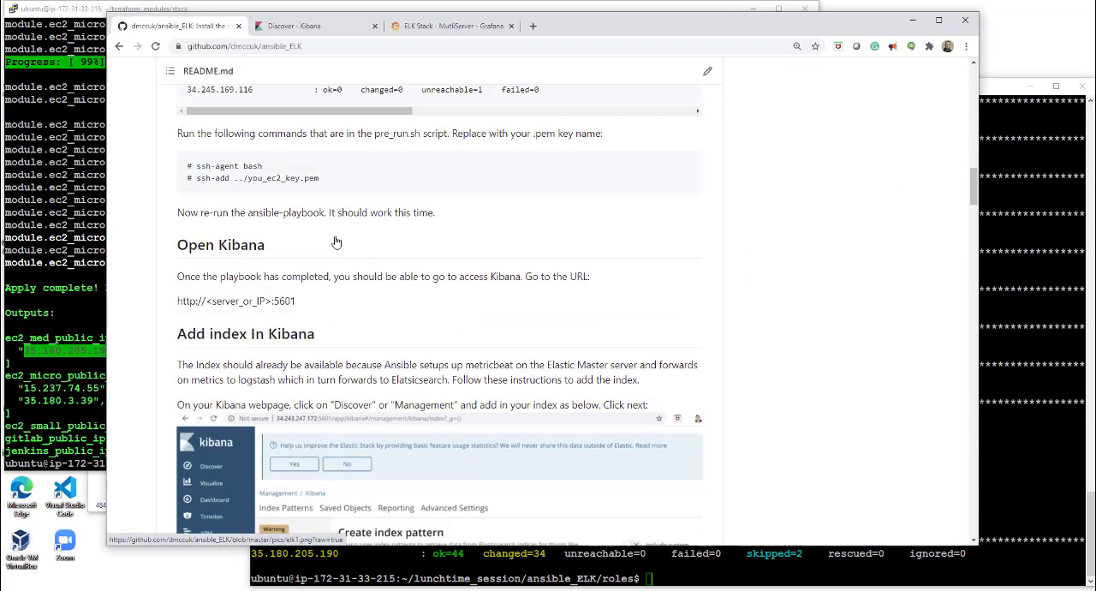
scroll(down, 3)
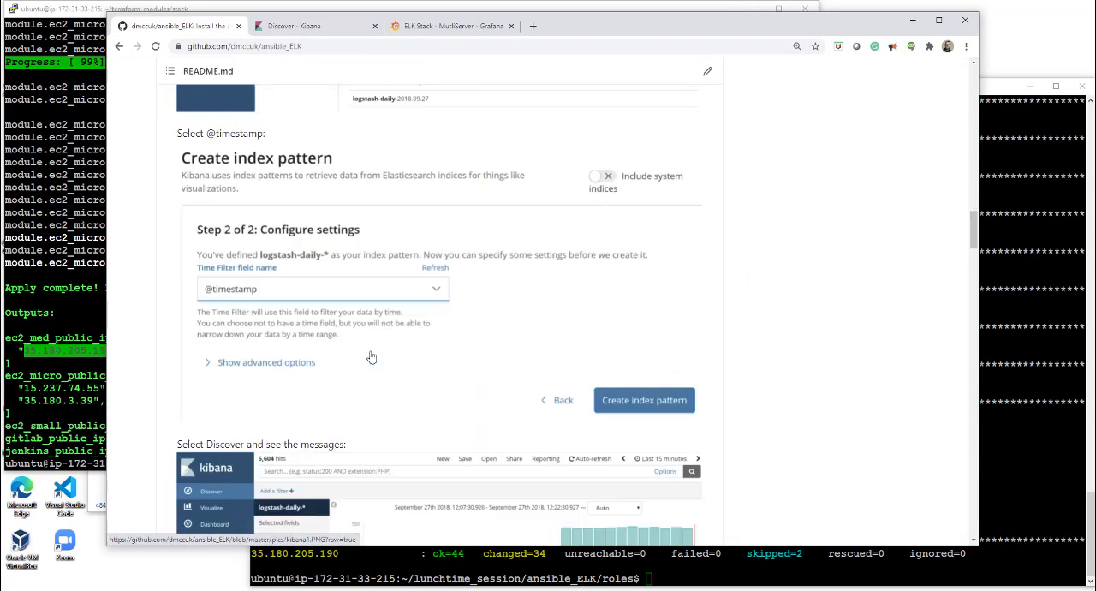
scroll(down, 3)
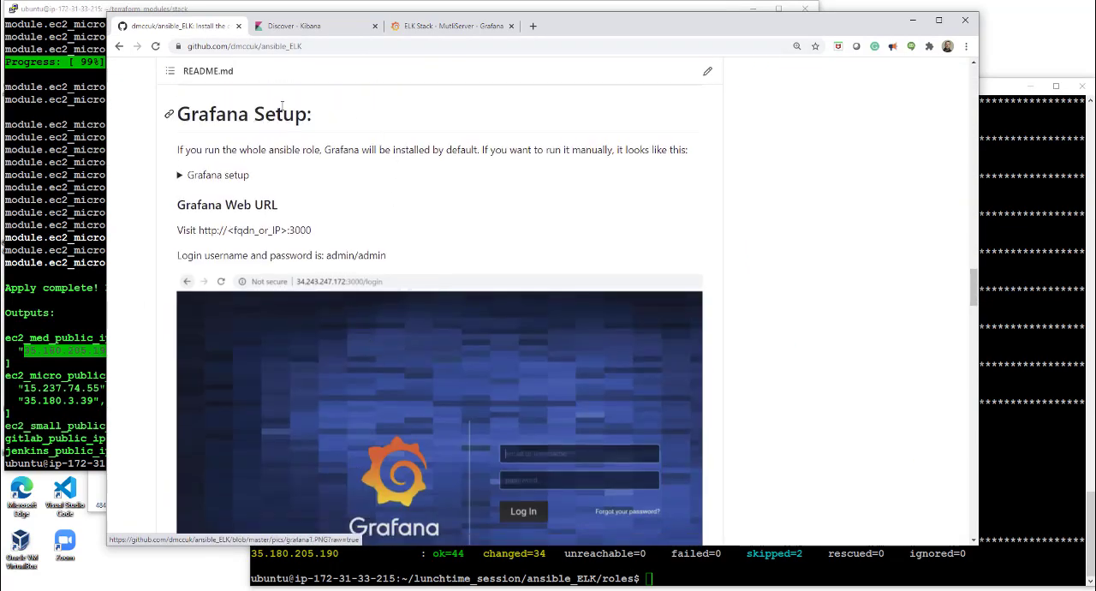
scroll(down, 3)
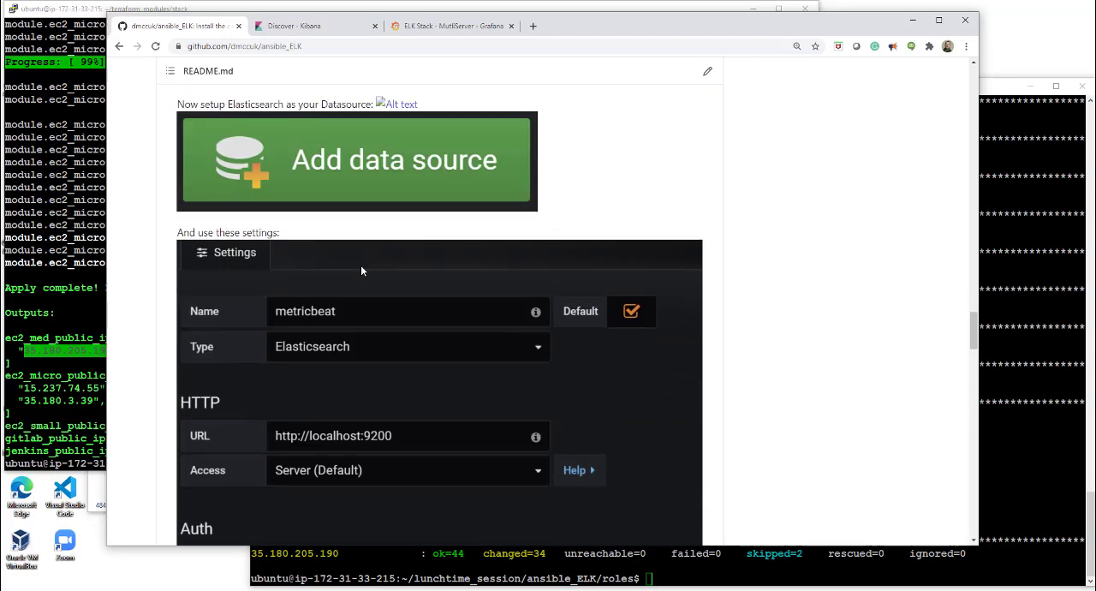
scroll(down, 3)
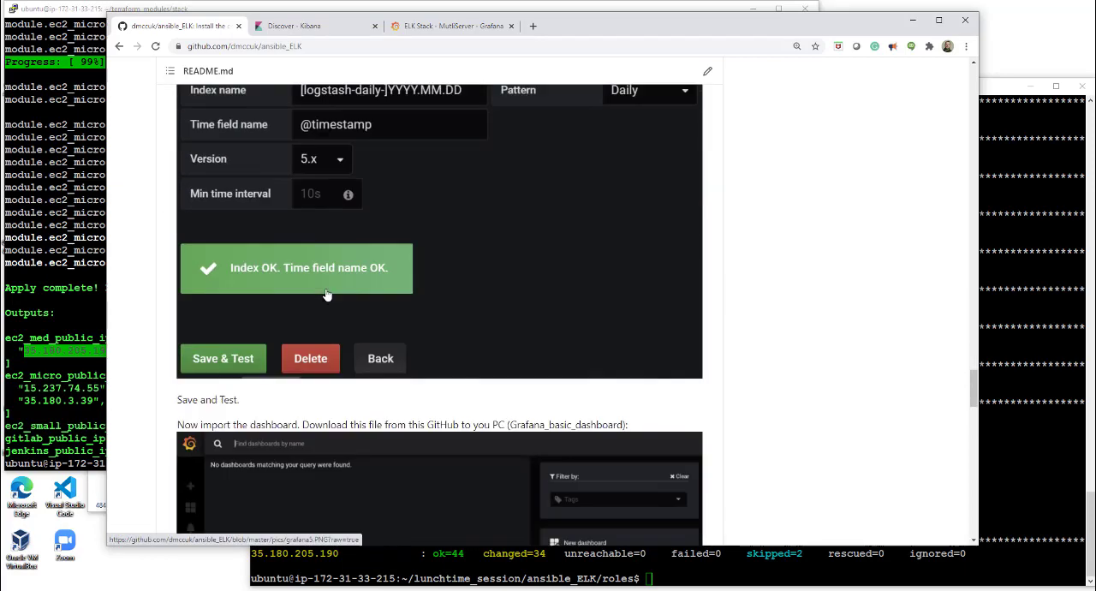
scroll(down, 3)
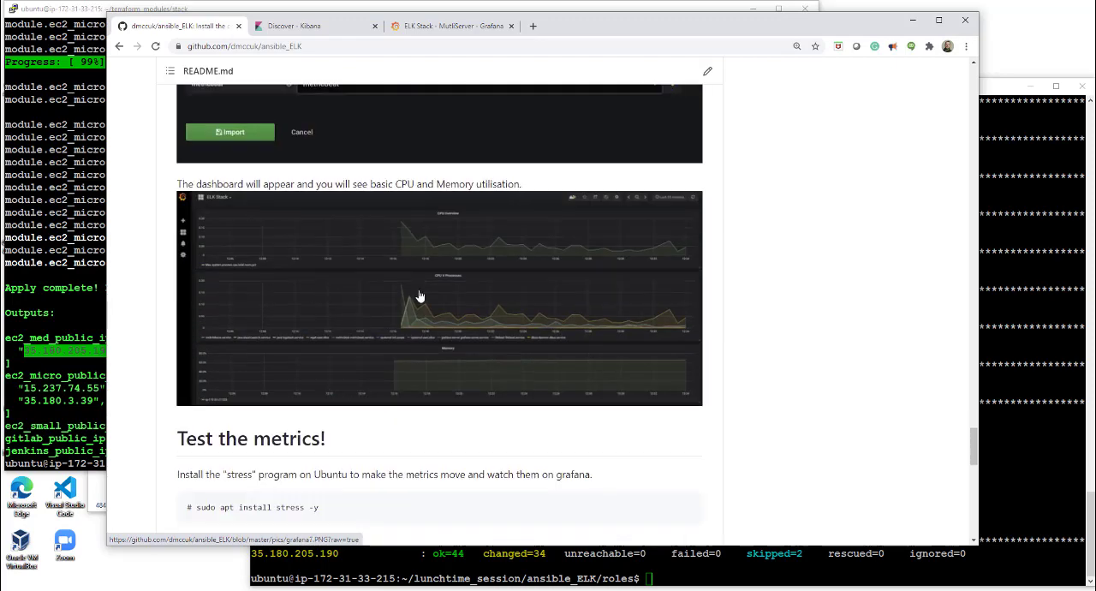
scroll(down, 3)
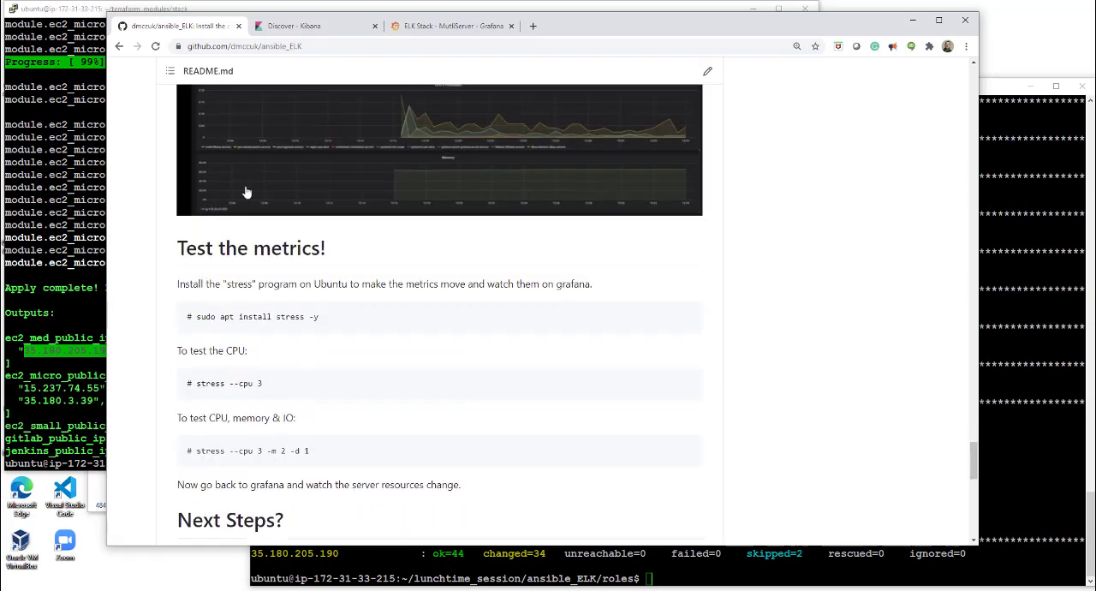
- Continue past Test the metrics! to Next Steps, then bring the ansible terminal forward
double_click(250, 246)
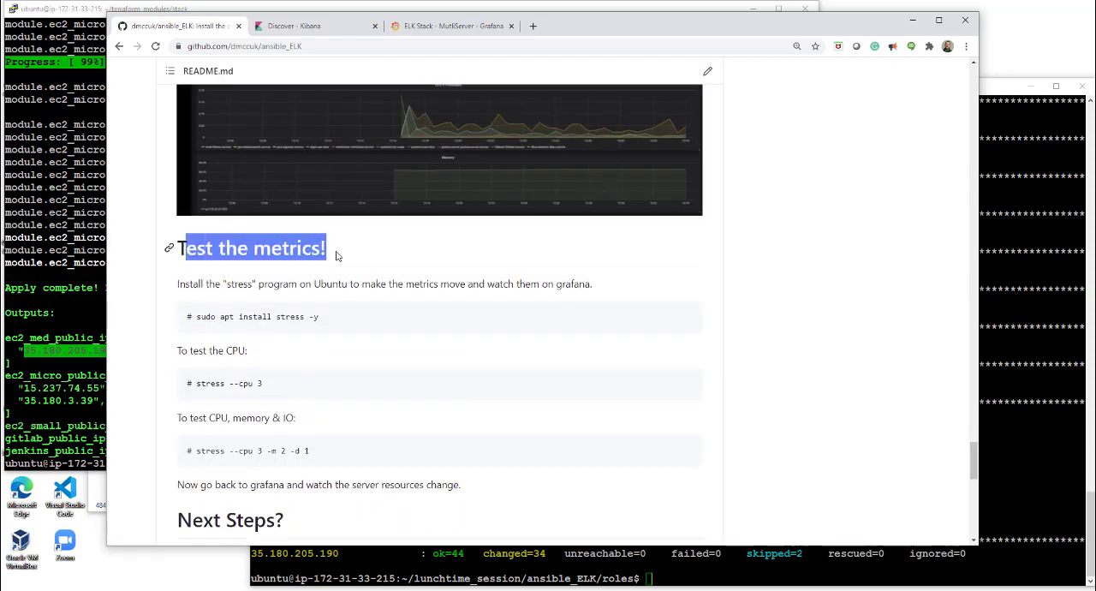
scroll(down, 3)
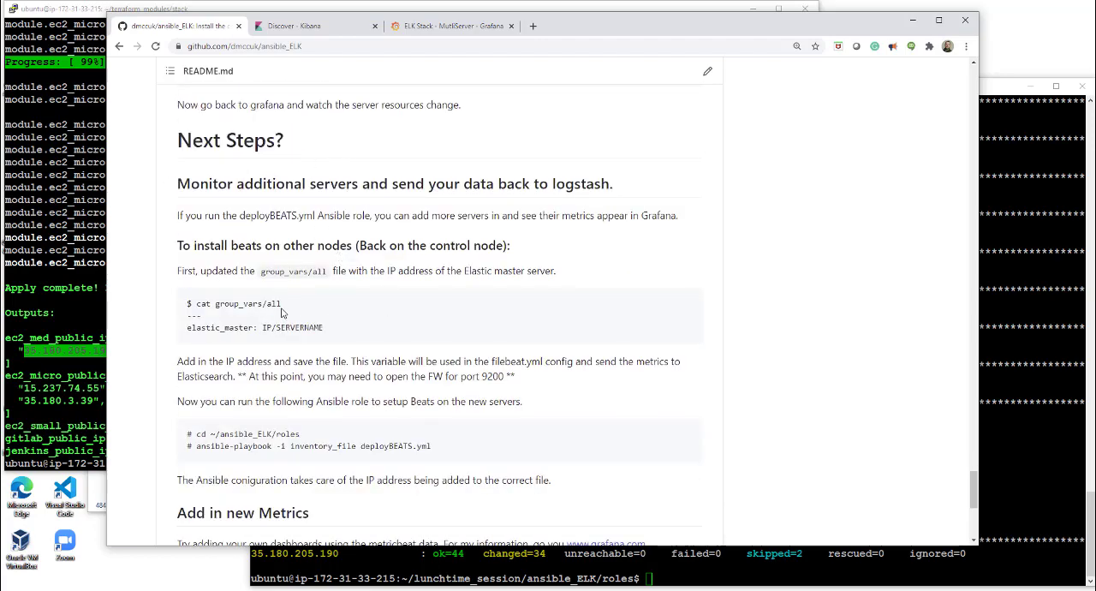
double_click(249, 303)
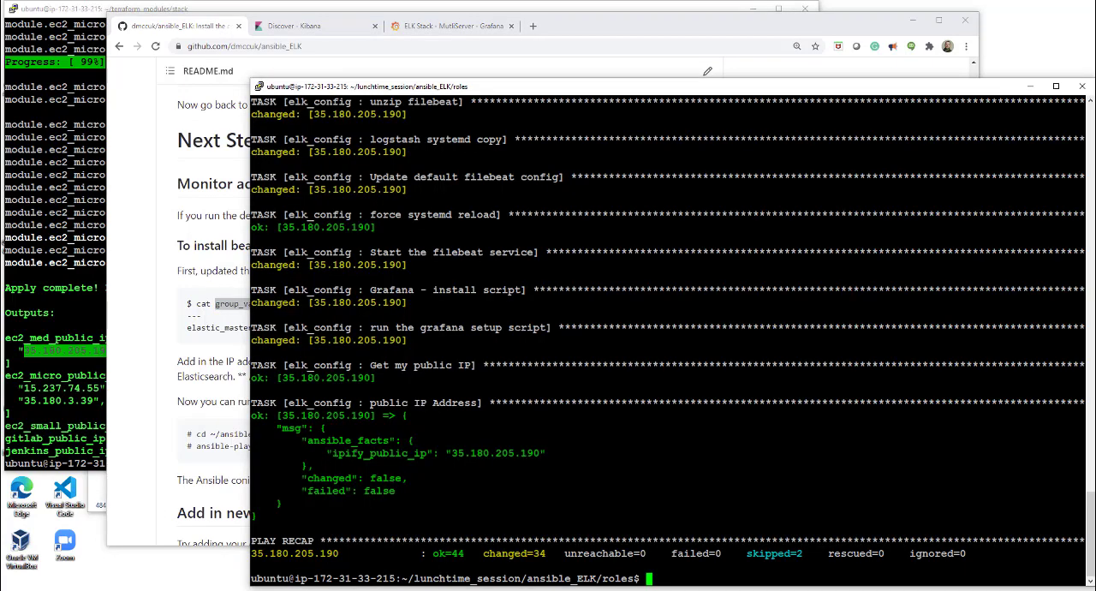
- Review the Elastic master address in group_vars/all with vi and save with :wq!
text(vi group_vars/all)
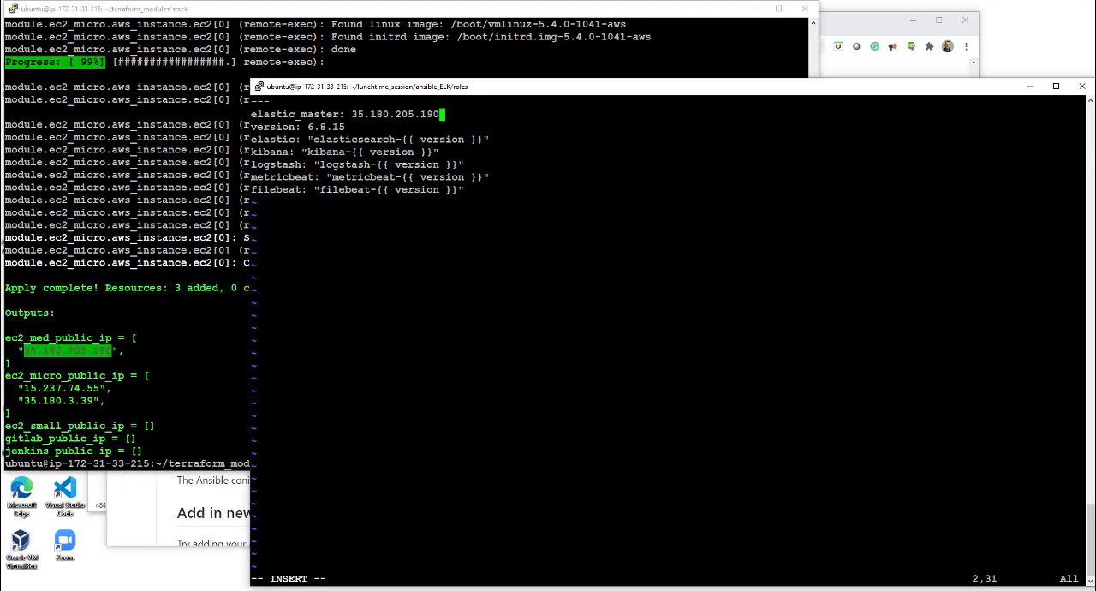
text(:wq!)
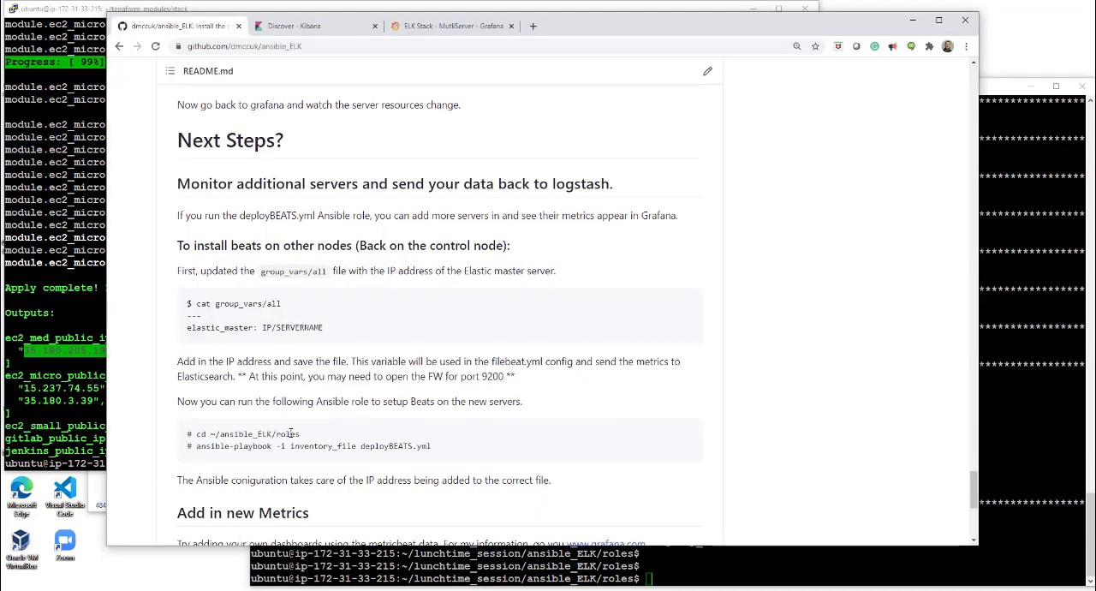
mouse_move(397, 446)
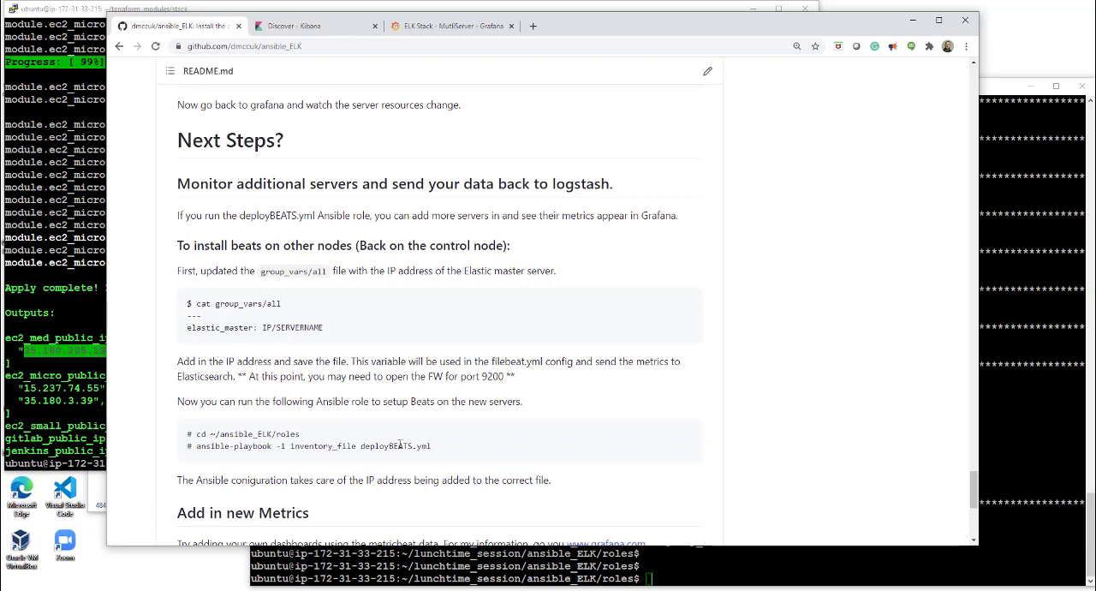
- Run ansible-playbook -i 15.237.74.55,35.180.3.39, deployBEATS.yml and confirm with yes
drag(199, 445, 431, 445)
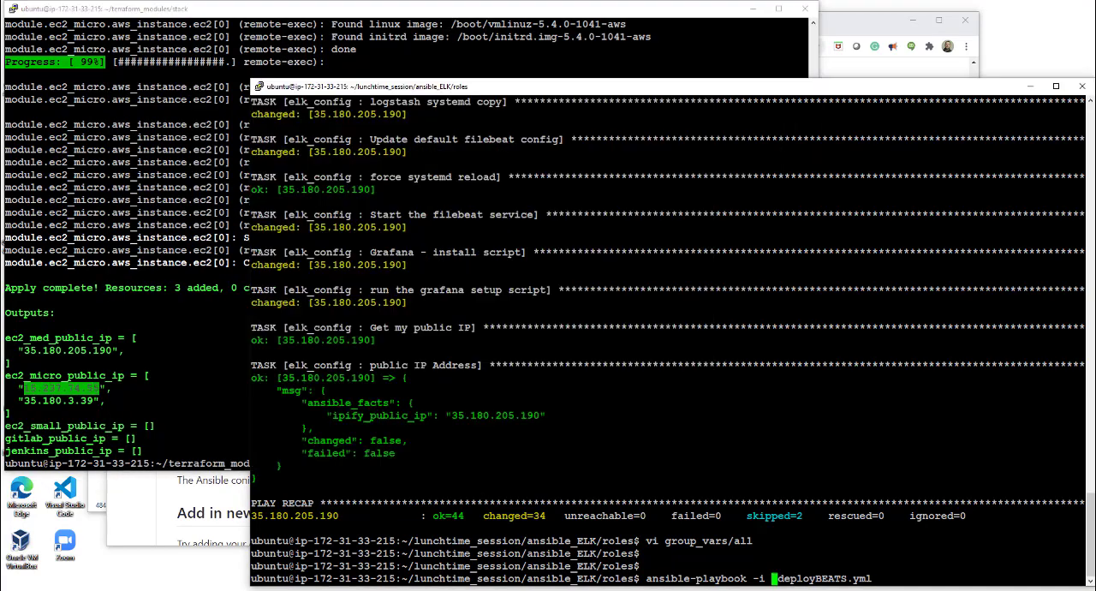
text(15.237.74.55,35.180.3.39,)
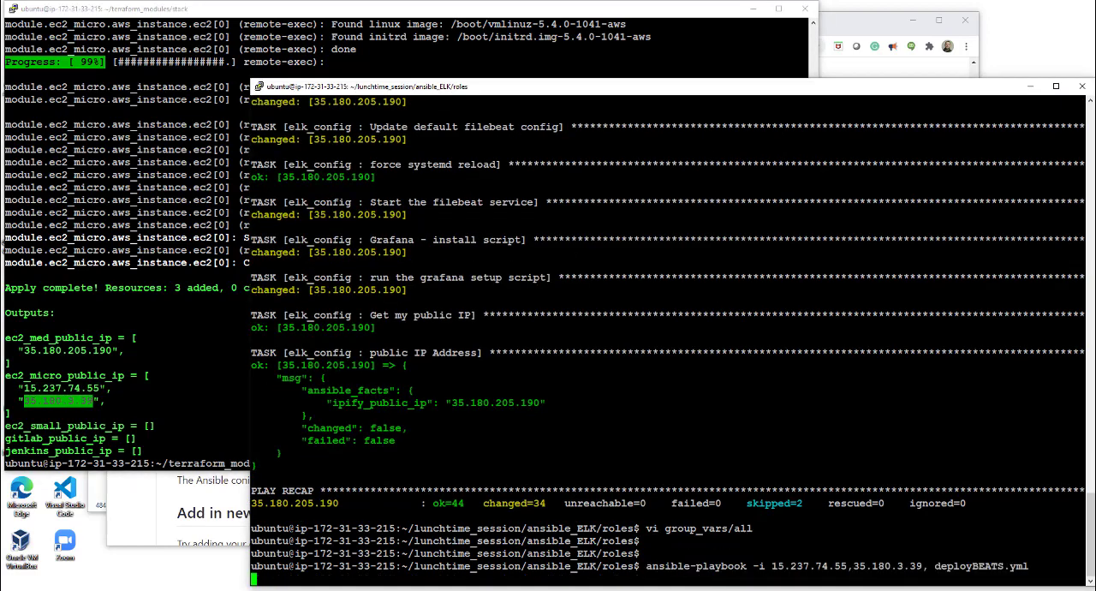
text(ye)
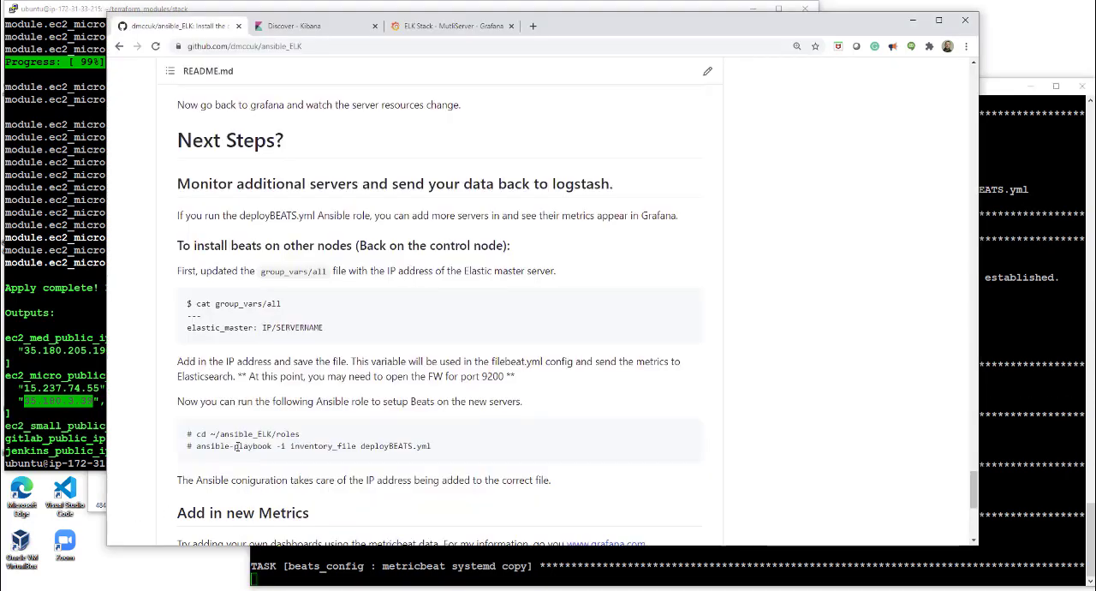
- Follow the deployBEATS playbook output down to its PLAY RECAP for both hosts
scroll(down, 3)
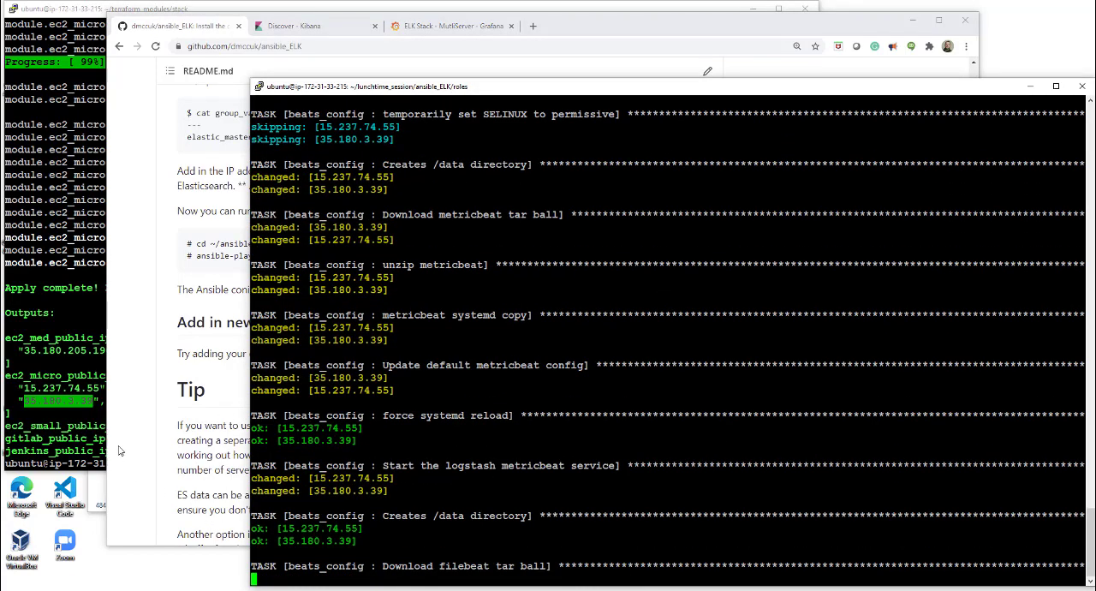
scroll(down, 3)
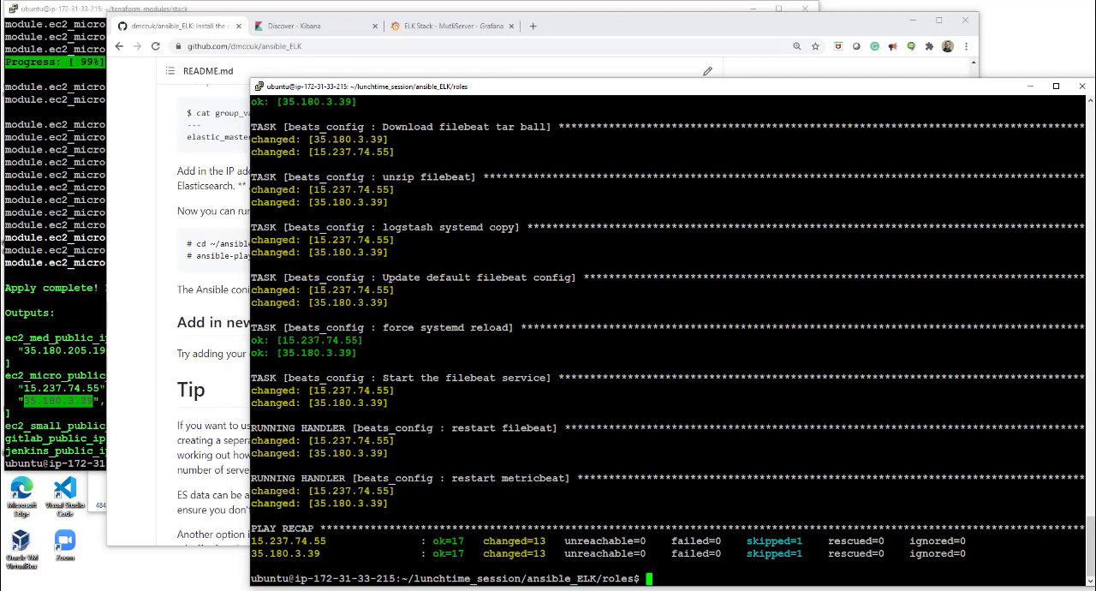
- Back in Grafana, use the host dropdown to try showing only ip-172-31-0-53 and refresh
click(456, 27)
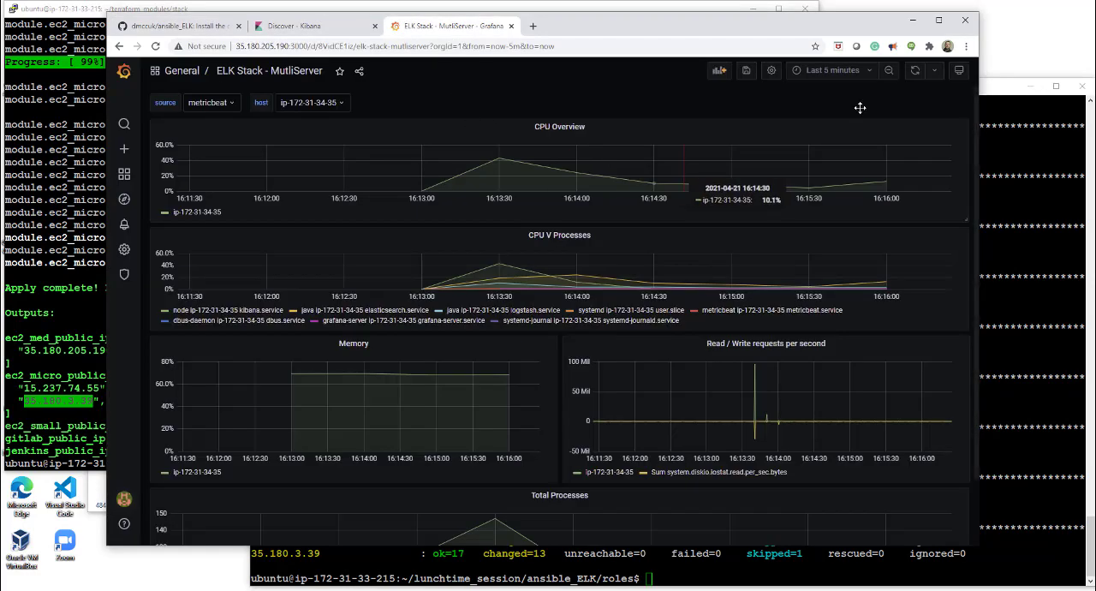
click(914, 70)
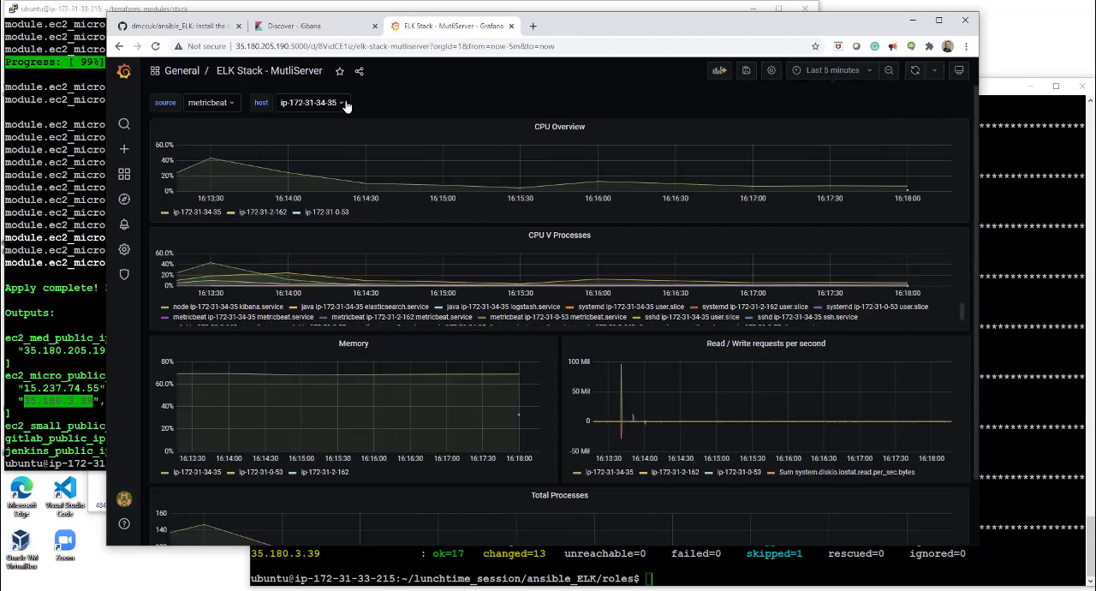
click(311, 103)
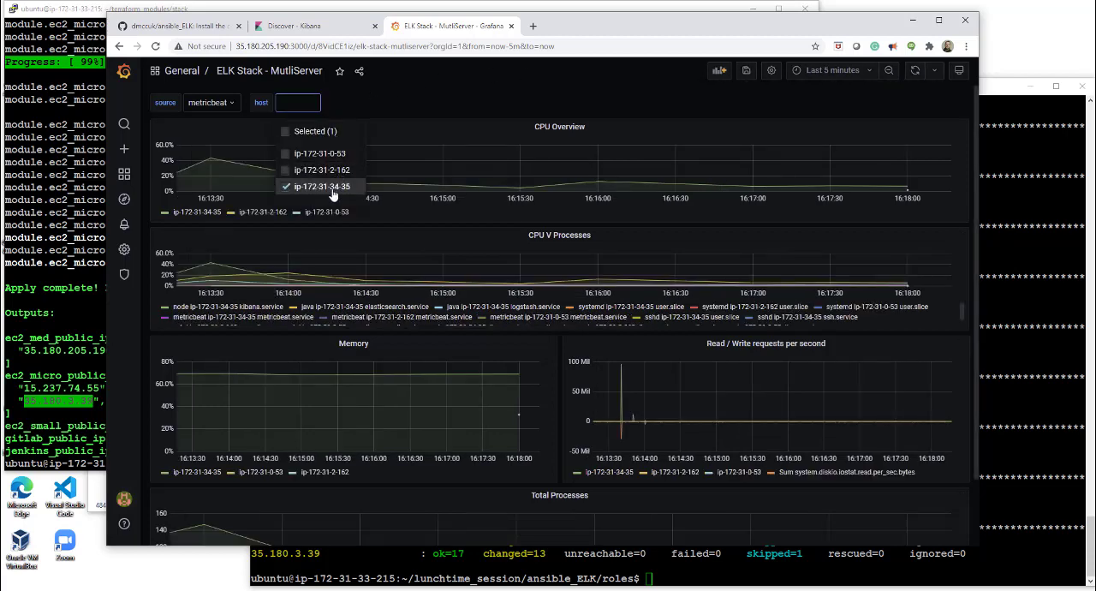
click(286, 154)
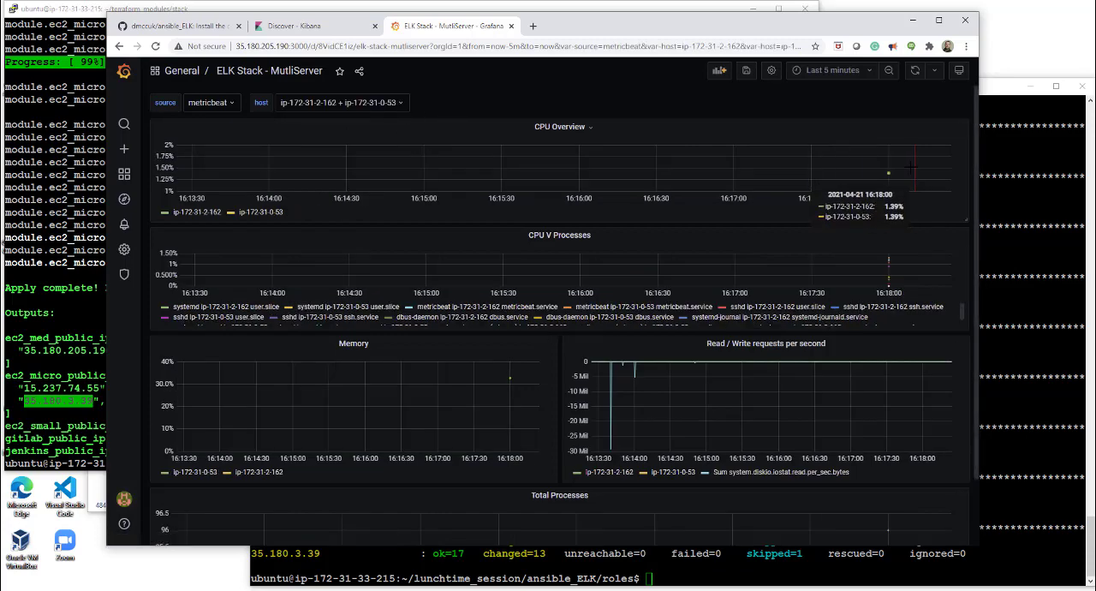
click(917, 72)
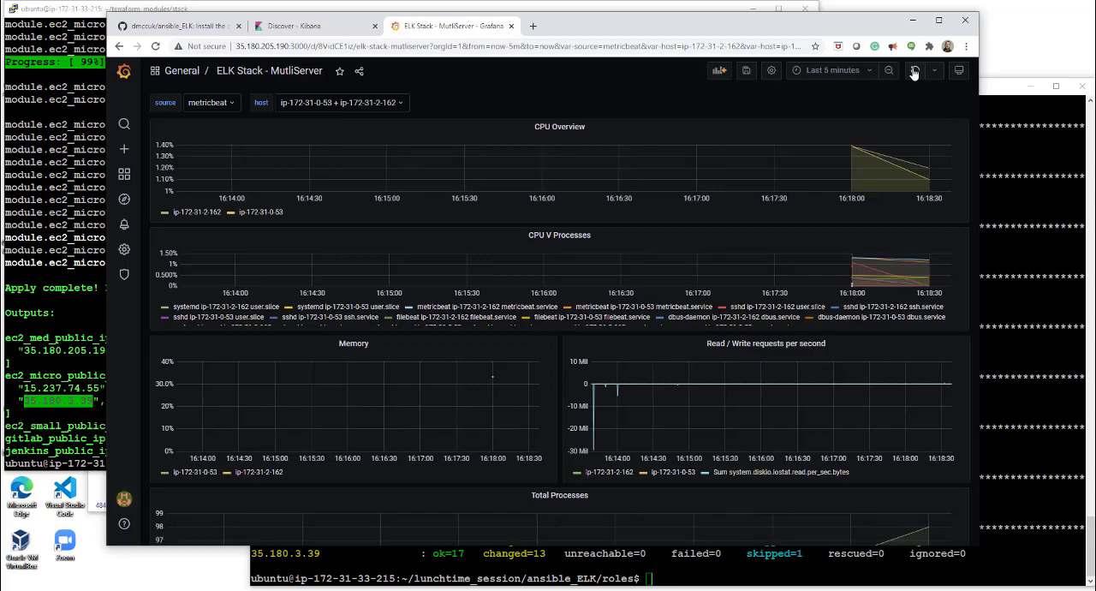
mouse_move(476, 137)
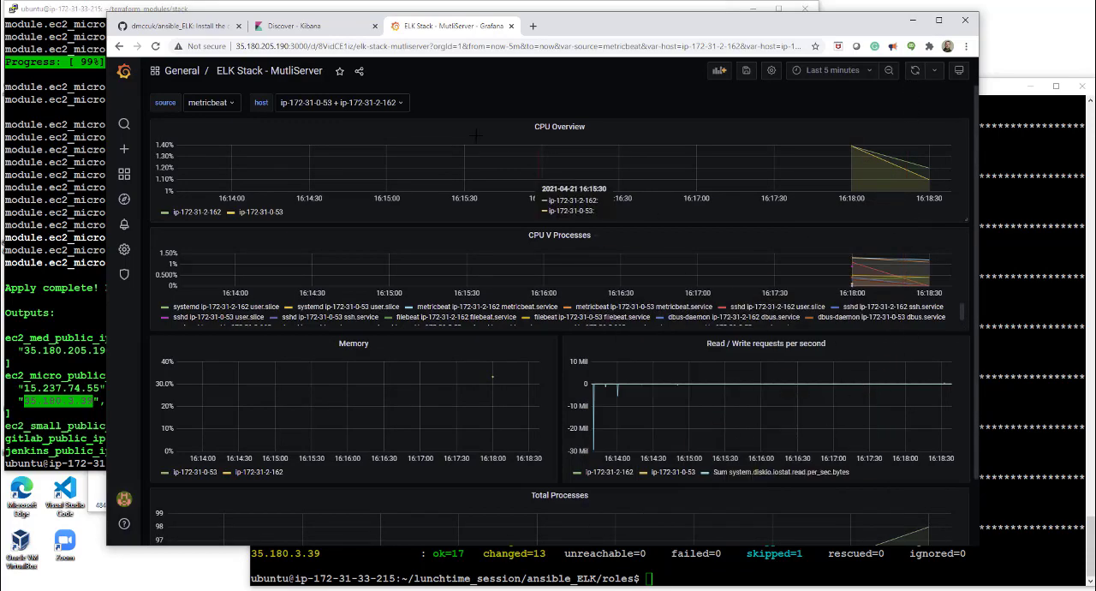
click(341, 103)
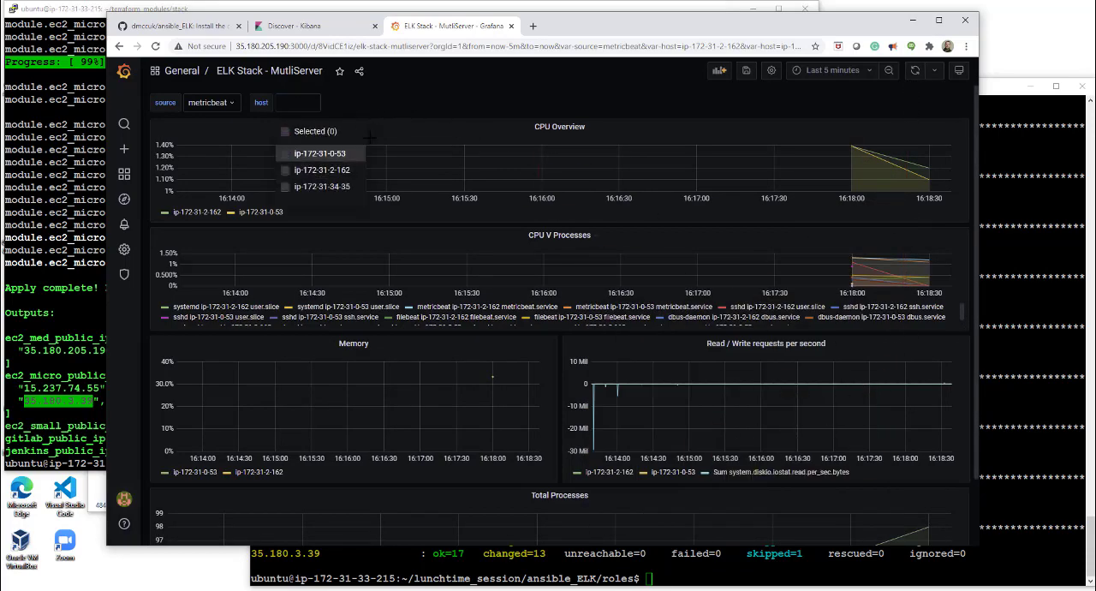
click(915, 70)
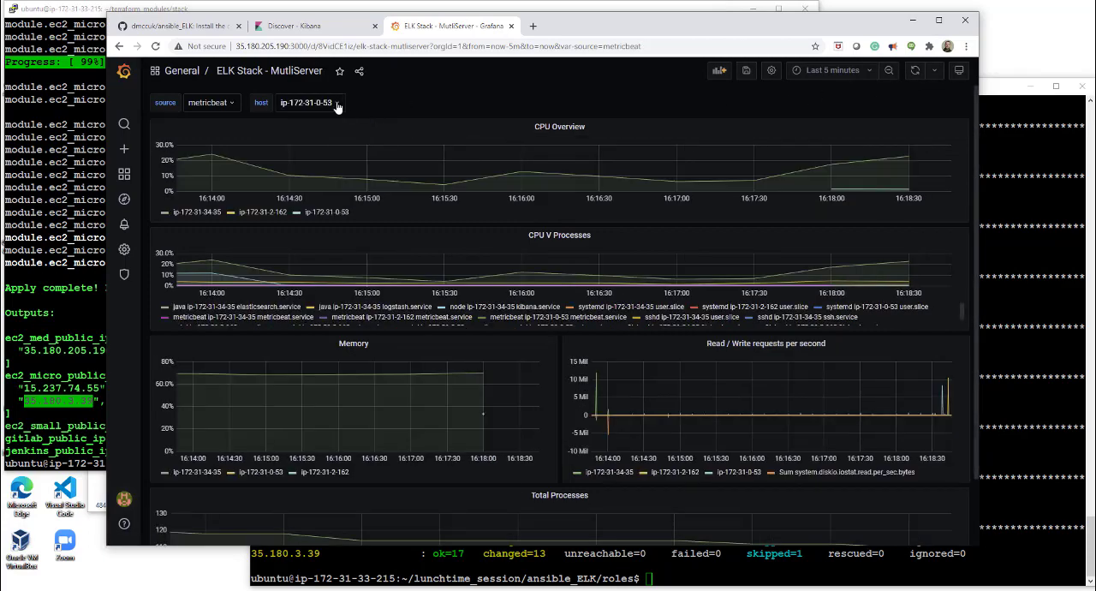
- Cycle through ip-172-31-2-162 and ip-172-31-34-35, then select all three hosts and refresh the panels
click(304, 103)
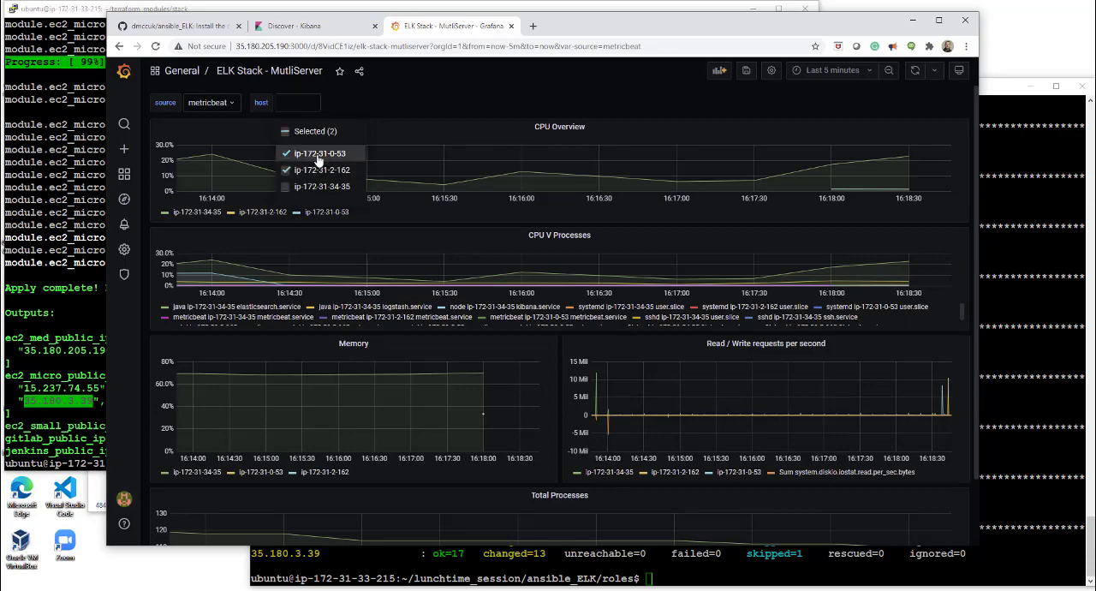
click(311, 170)
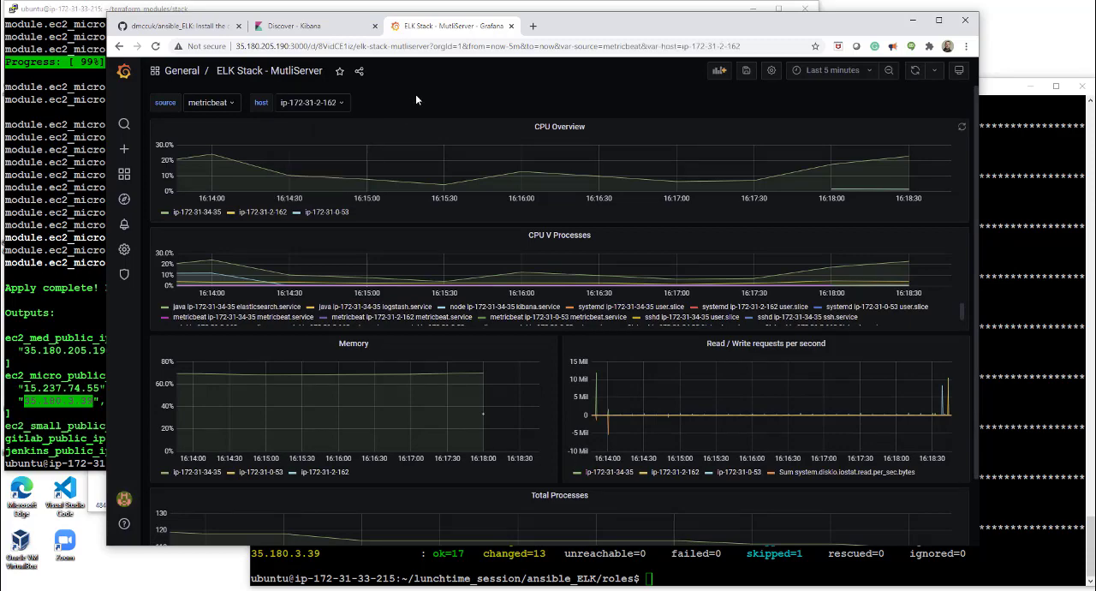
click(309, 103)
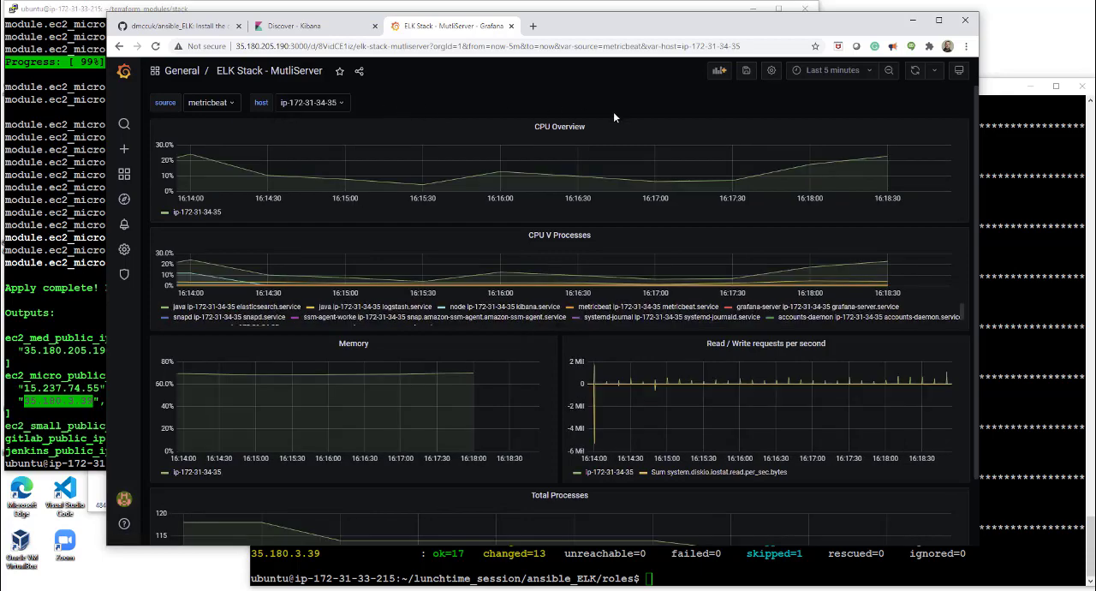
click(312, 103)
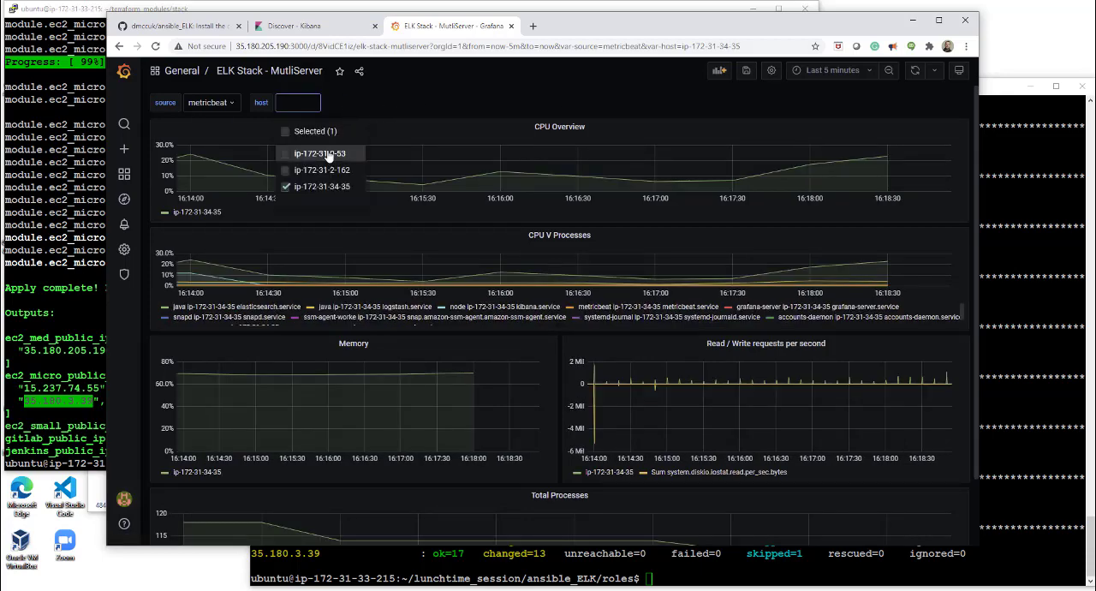
click(318, 154)
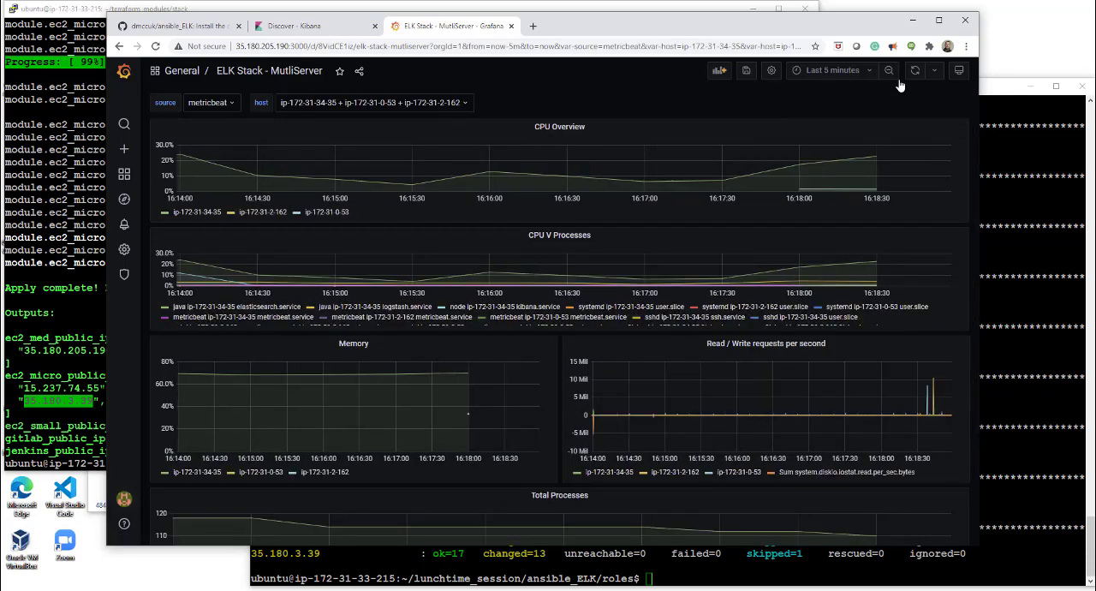
click(925, 70)
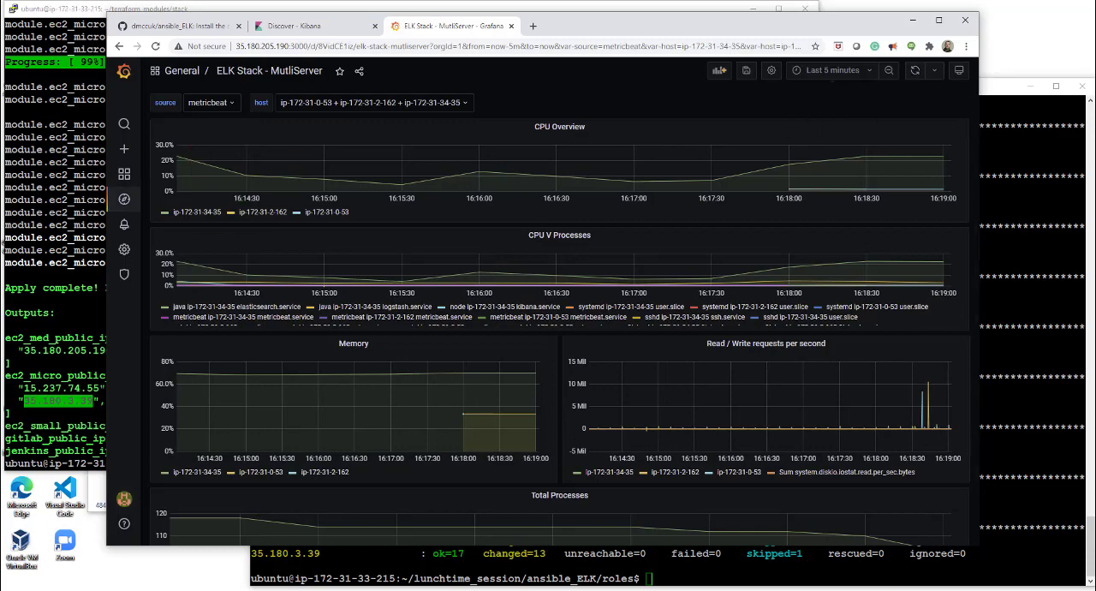
- Start an ssh session in the terminal, then select the stress install command under Test the metrics! in the README
click(51, 9)
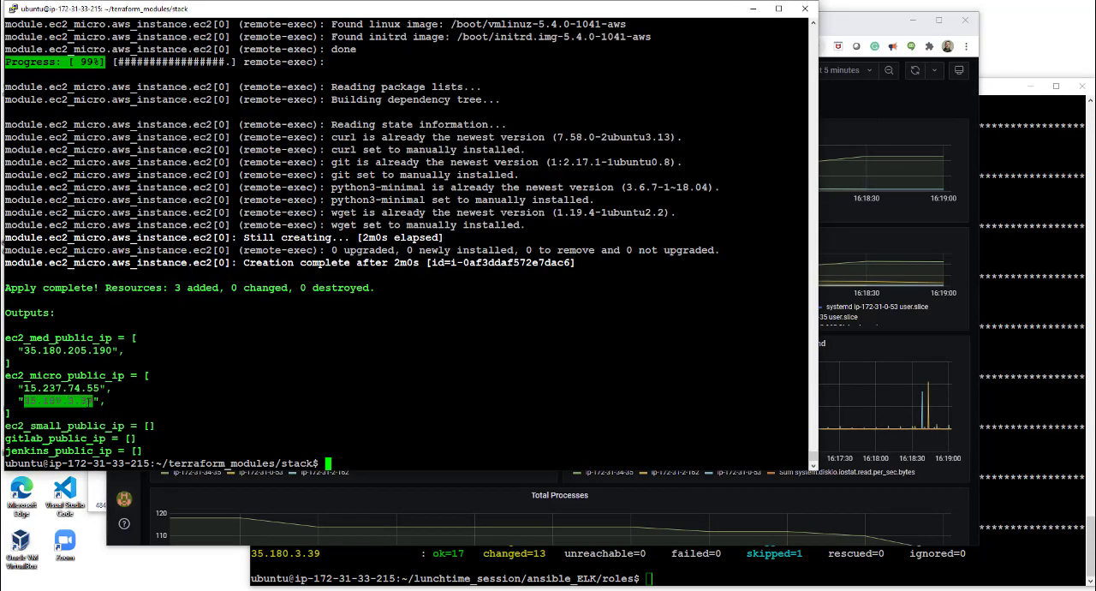
text(ssh)
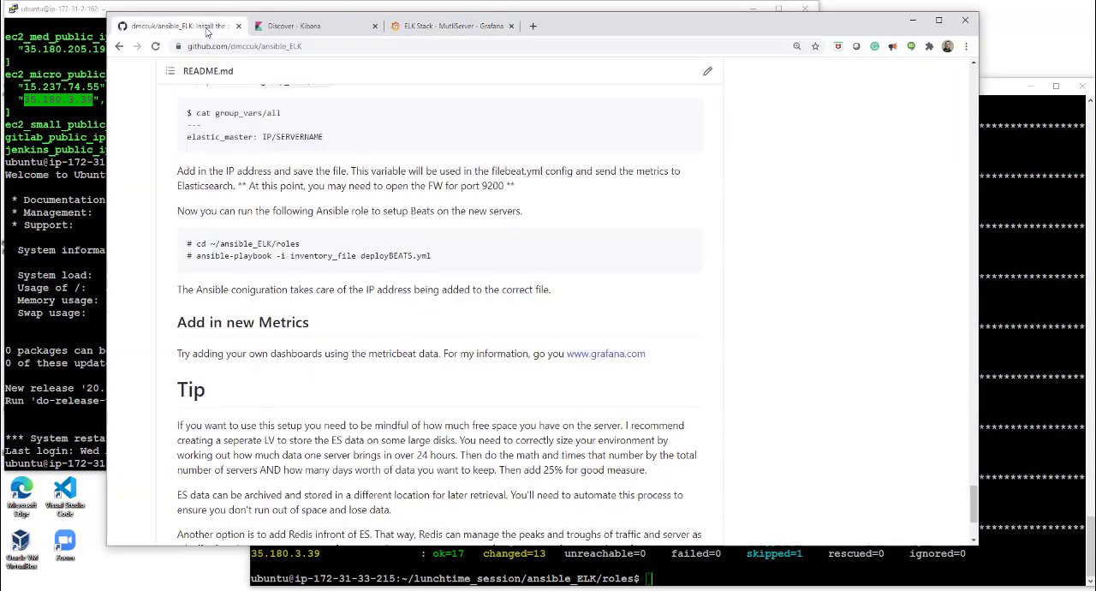
scroll(down, 3)
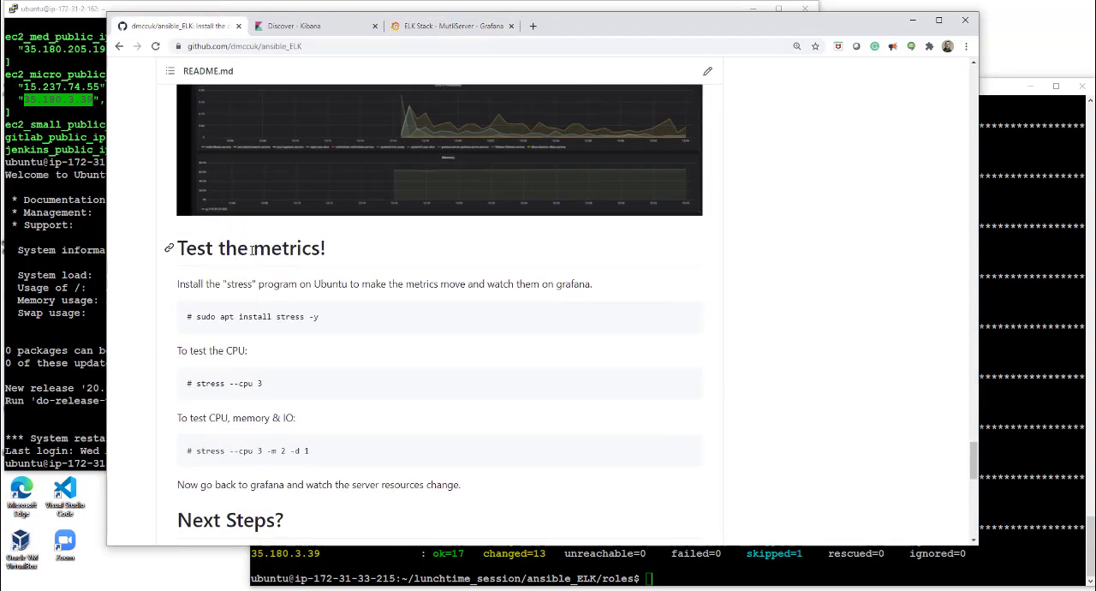
double_click(250, 247)
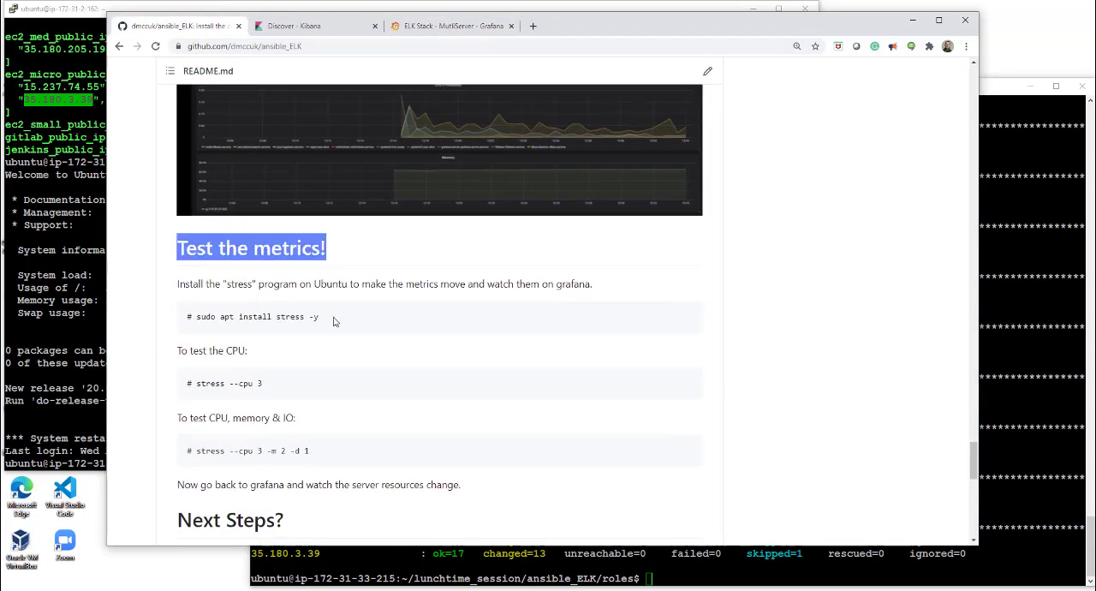
double_click(257, 317)
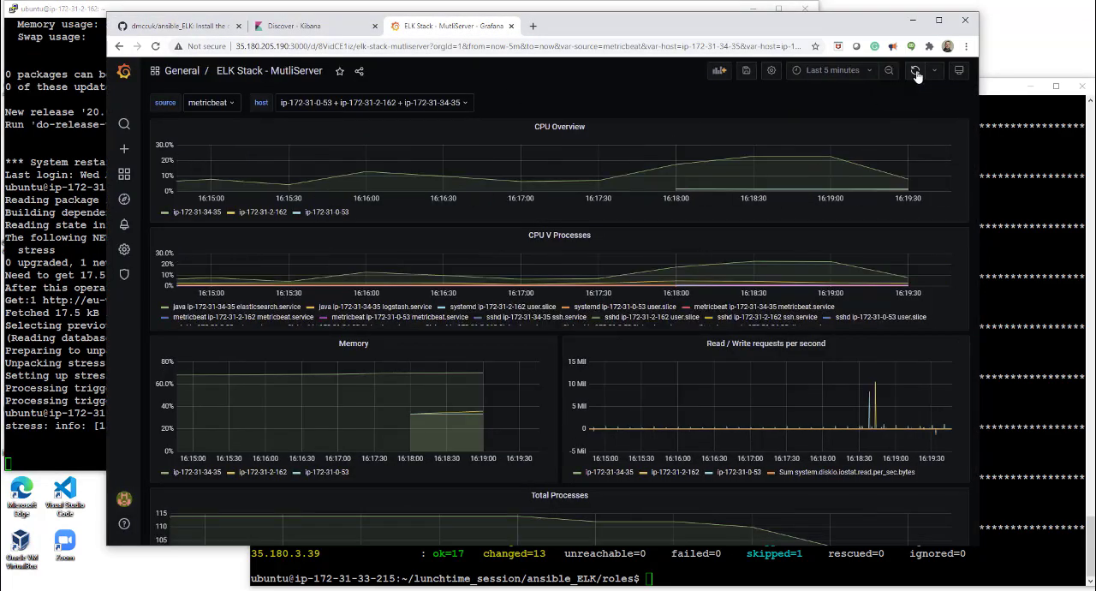
mouse_move(900, 71)
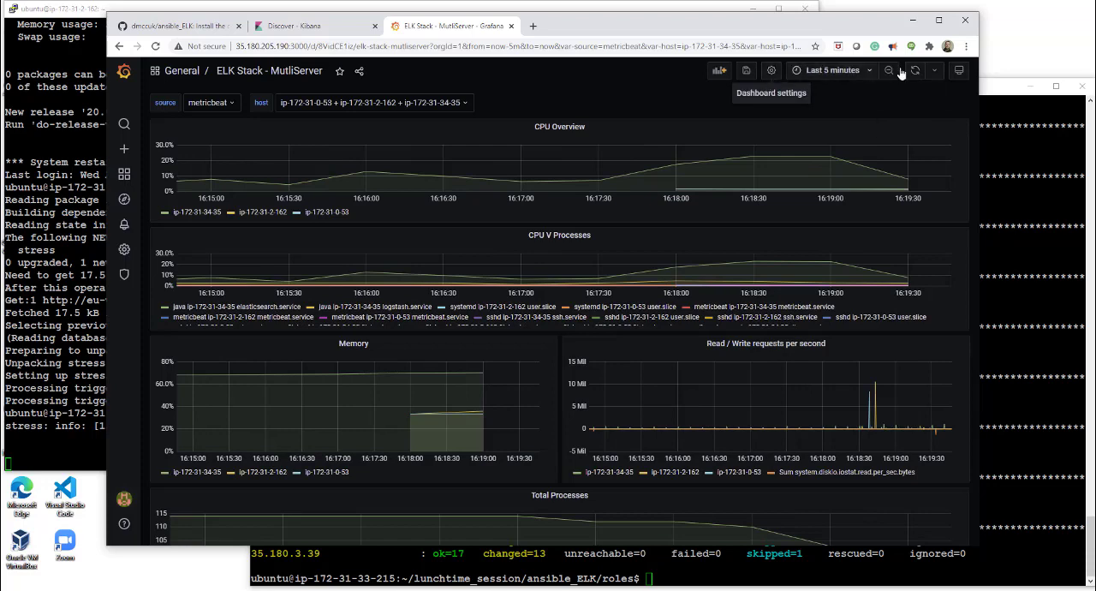
- Restrict the host dropdown to ip-172-31-2-162 only and scroll its panels
click(924, 70)
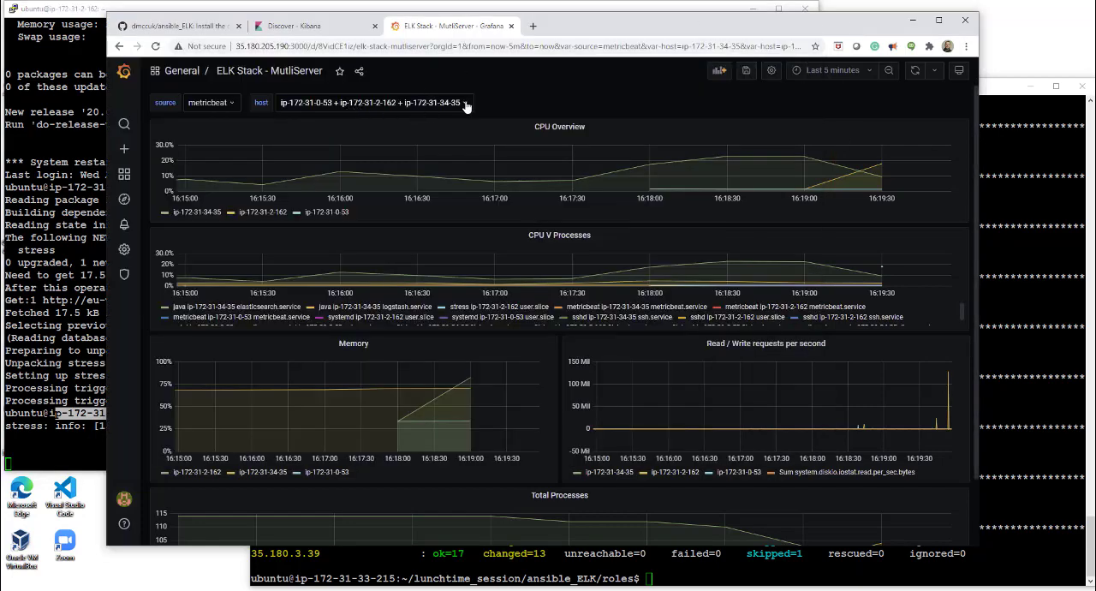
click(368, 103)
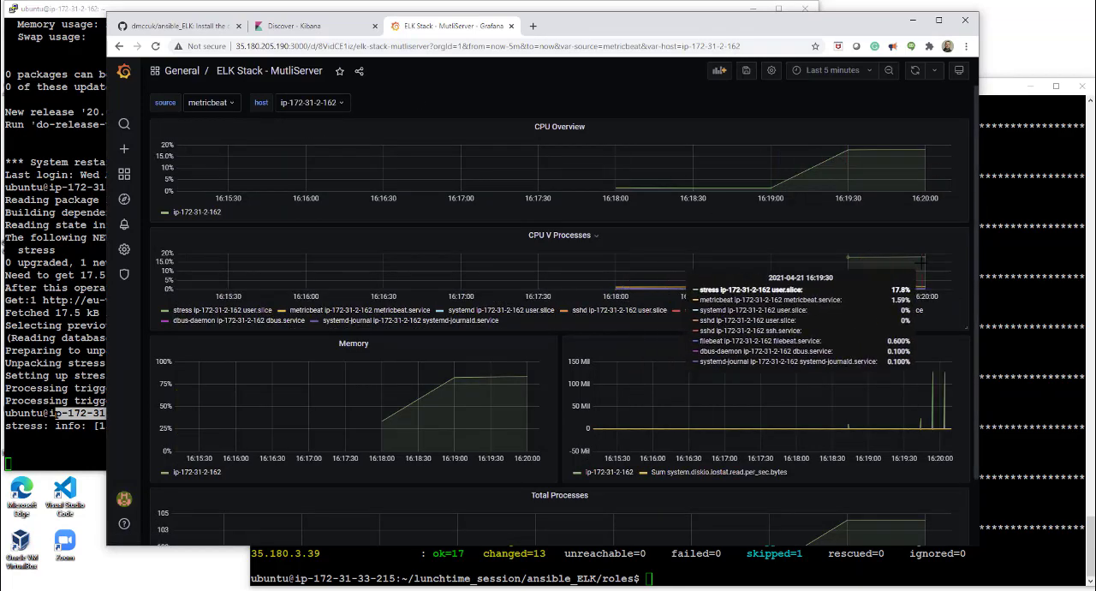
scroll(down, 3)
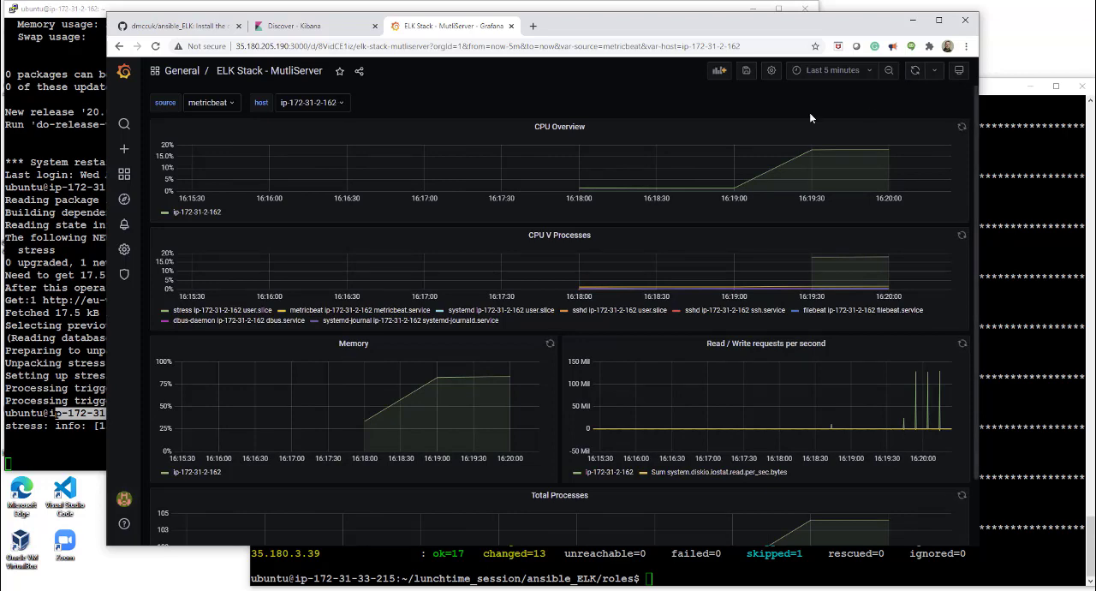
- Refresh the dashboard repeatedly to watch ip-172-31-2-162's CPU and memory climb
click(918, 71)
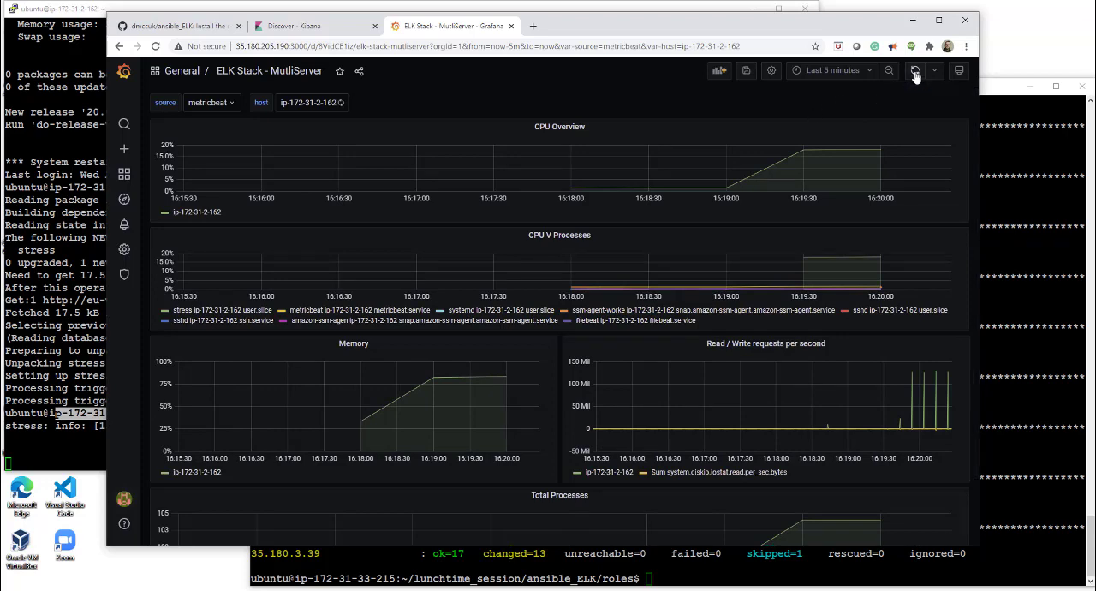
mouse_move(915, 72)
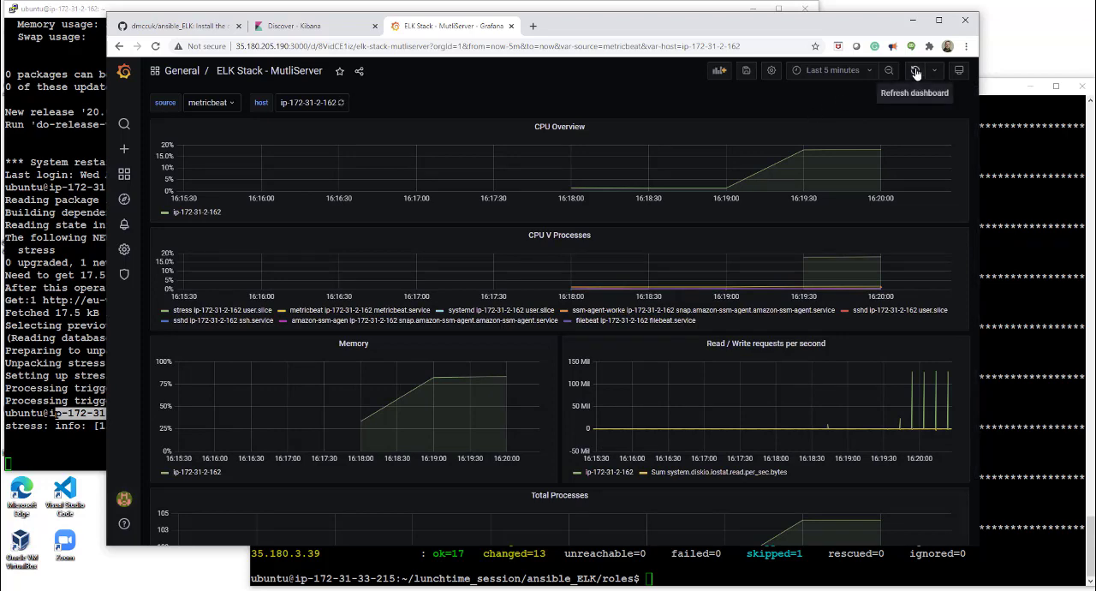
click(918, 72)
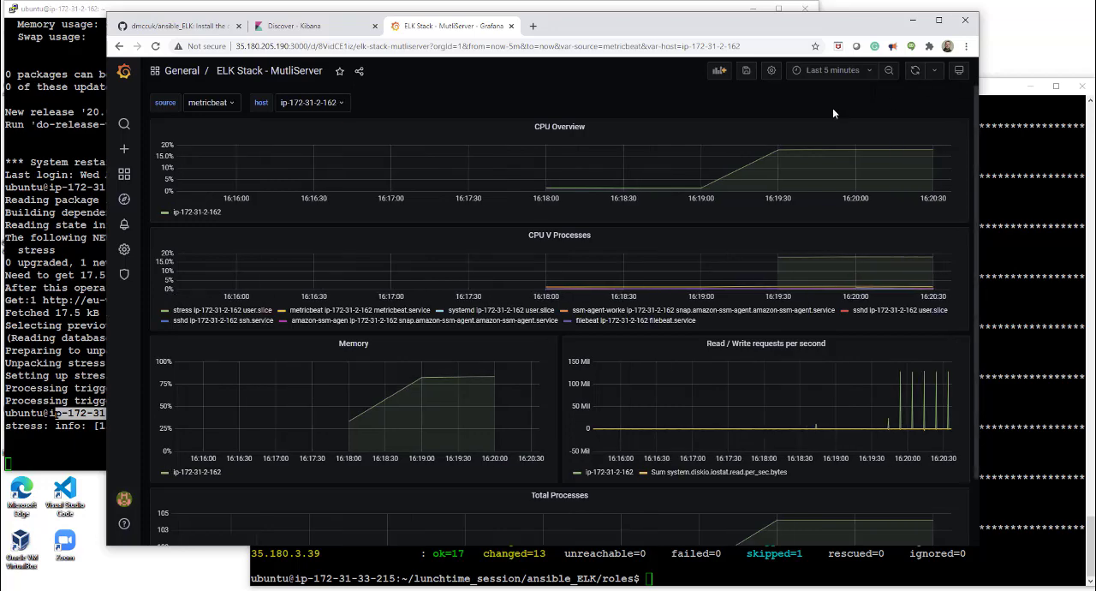
mouse_move(901, 428)
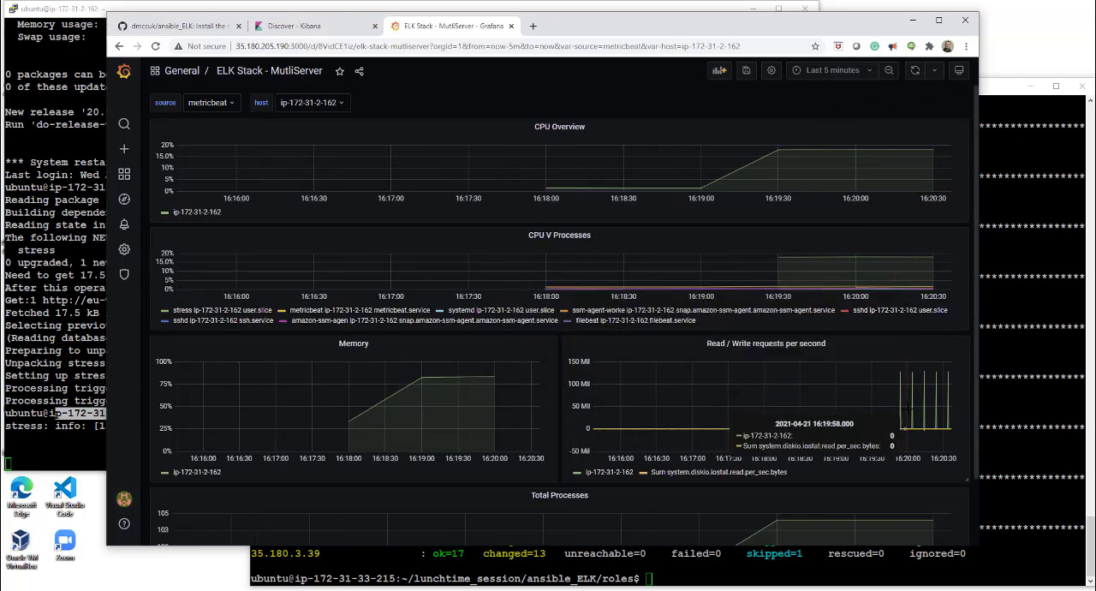
scroll(down, 3)
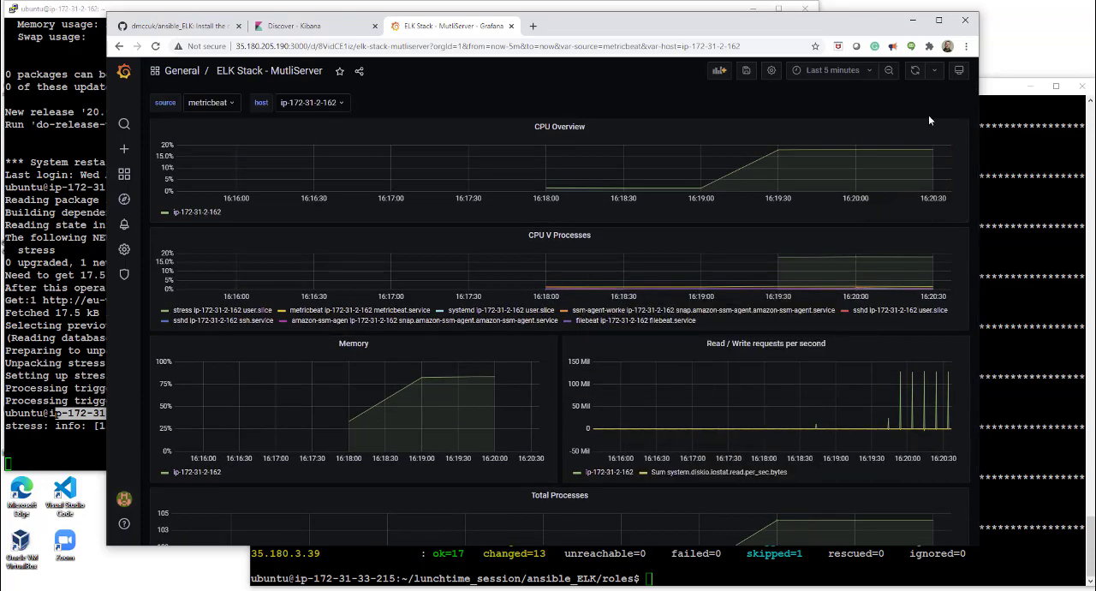
mouse_move(908, 93)
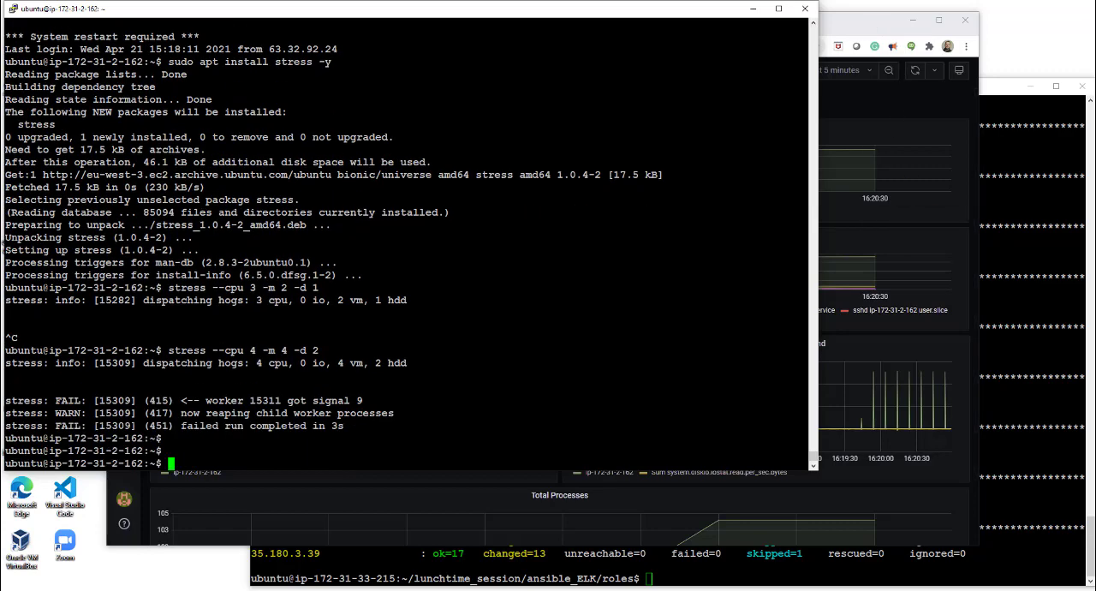
- Run stress with 4 then 3 cpu workers, 4 vm workers and 2 hdd workers on the server
text(stress --cpu 4 -m 4 -d 2)
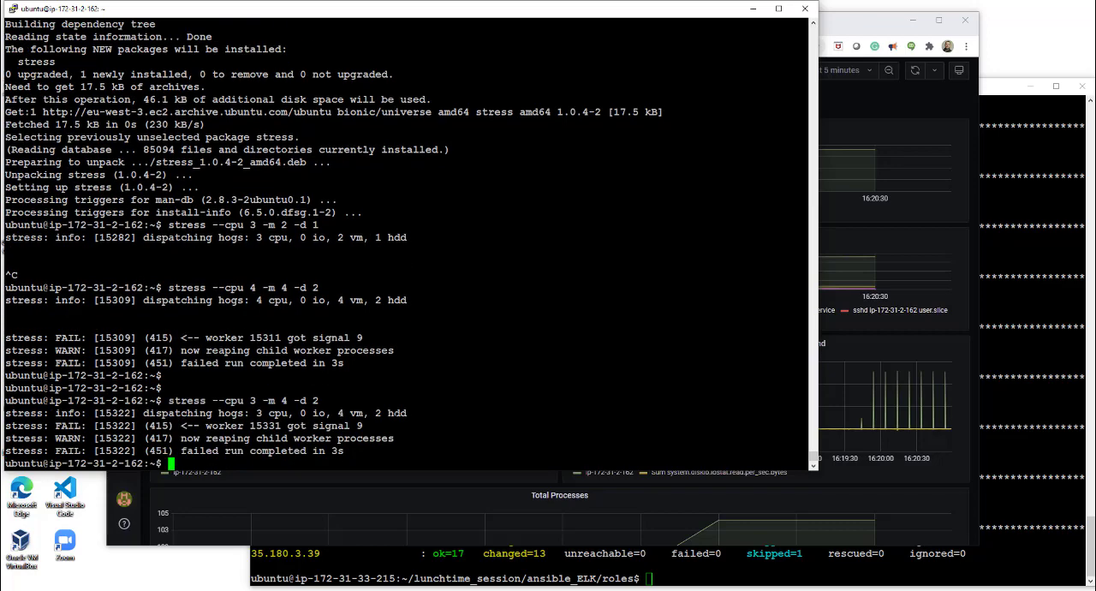
text(stress --cpu 3 -m 4 -d 2)
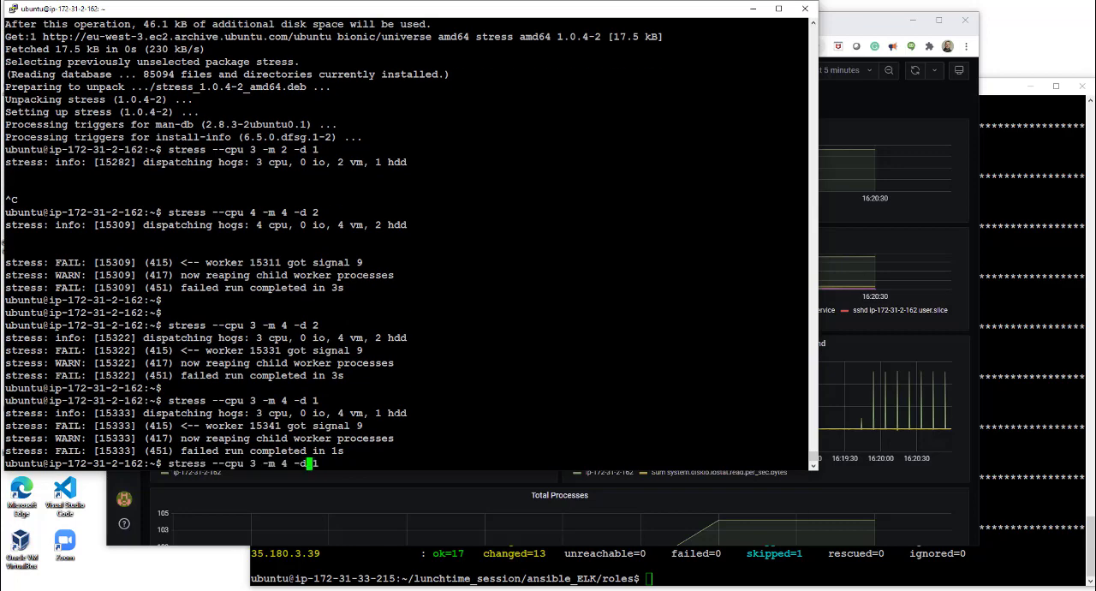
text(3)
key(Return)
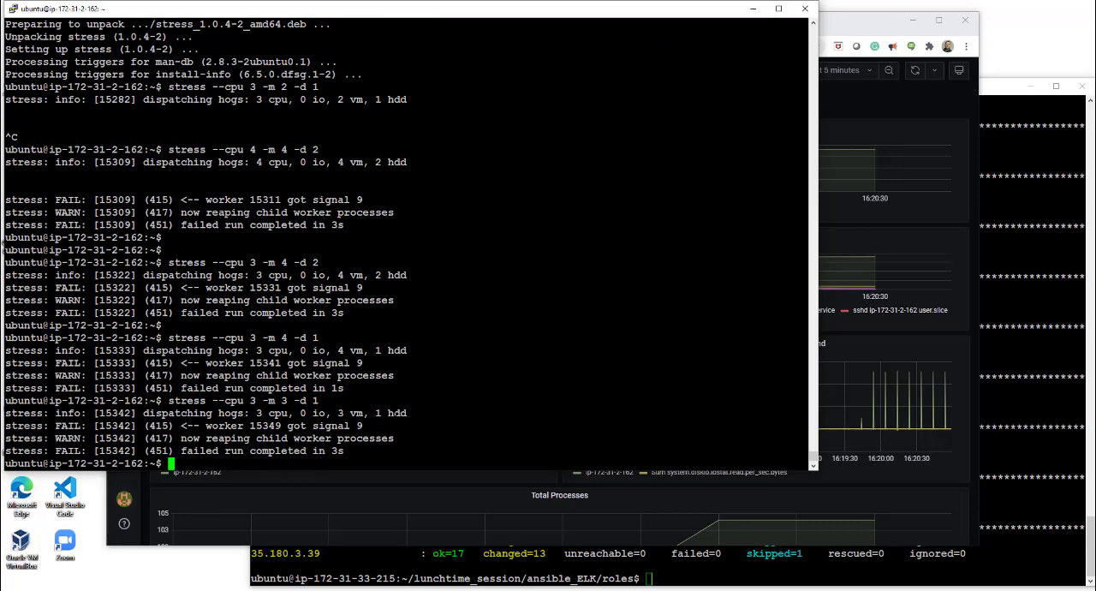
mouse_move(839, 29)
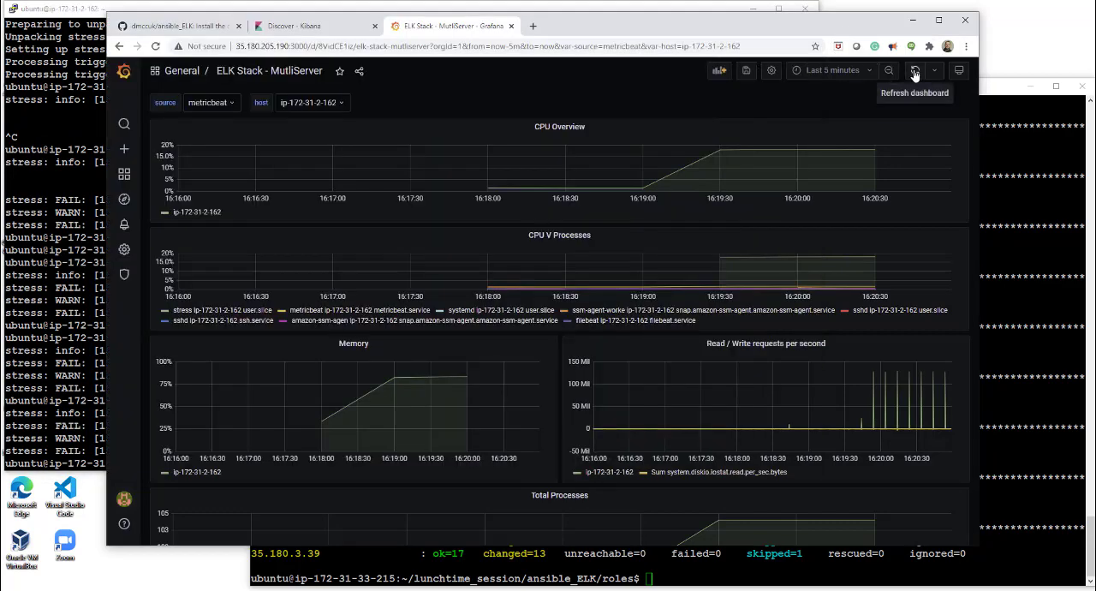
- Refresh, then widen the host selection back to all three hosts
click(914, 72)
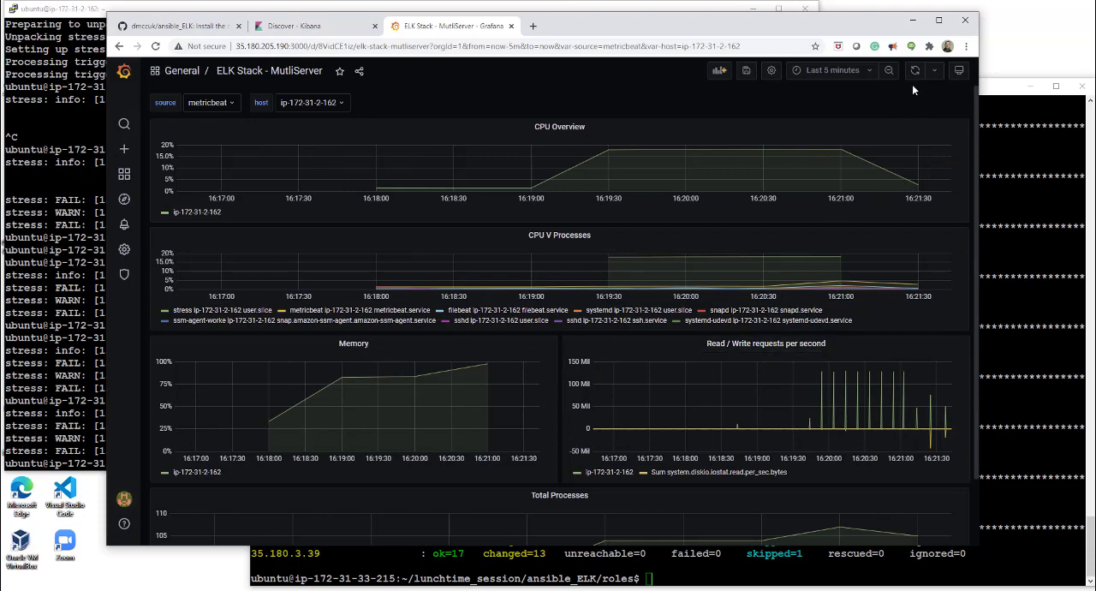
click(312, 102)
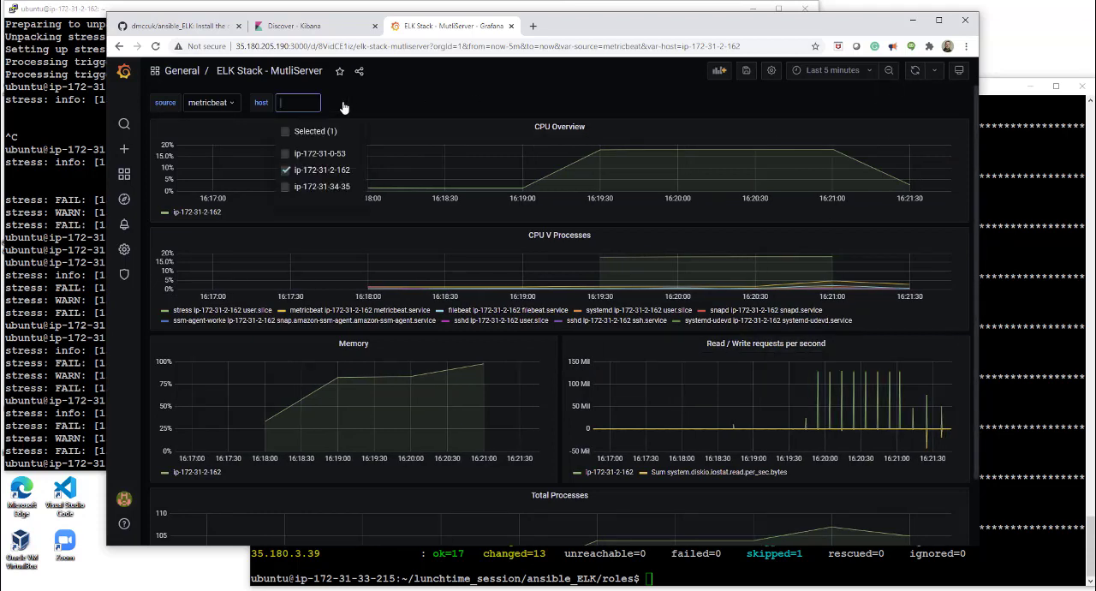
click(318, 154)
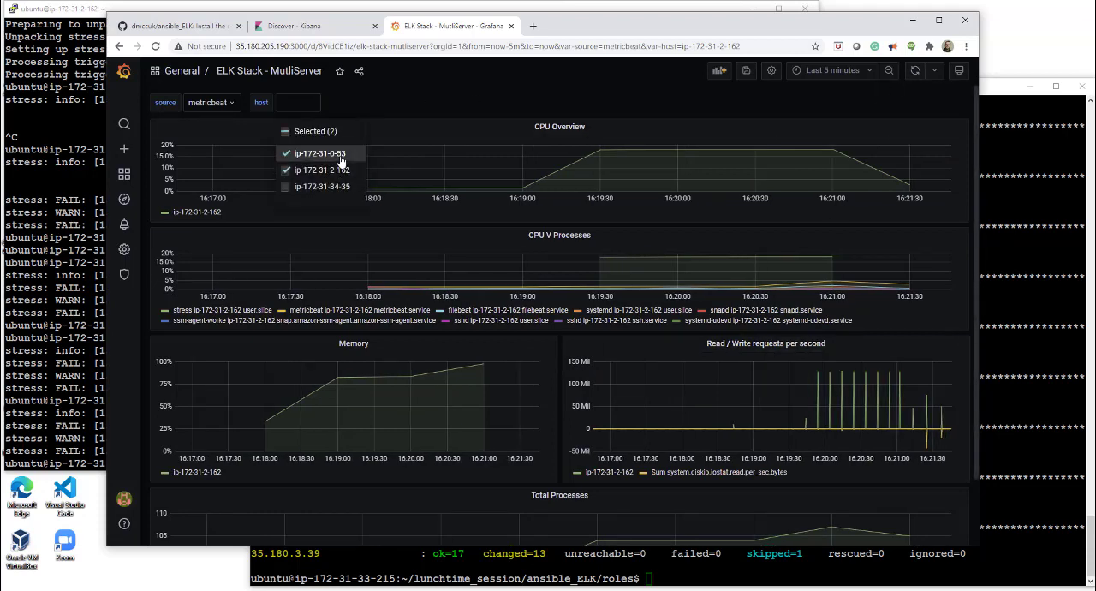
click(319, 153)
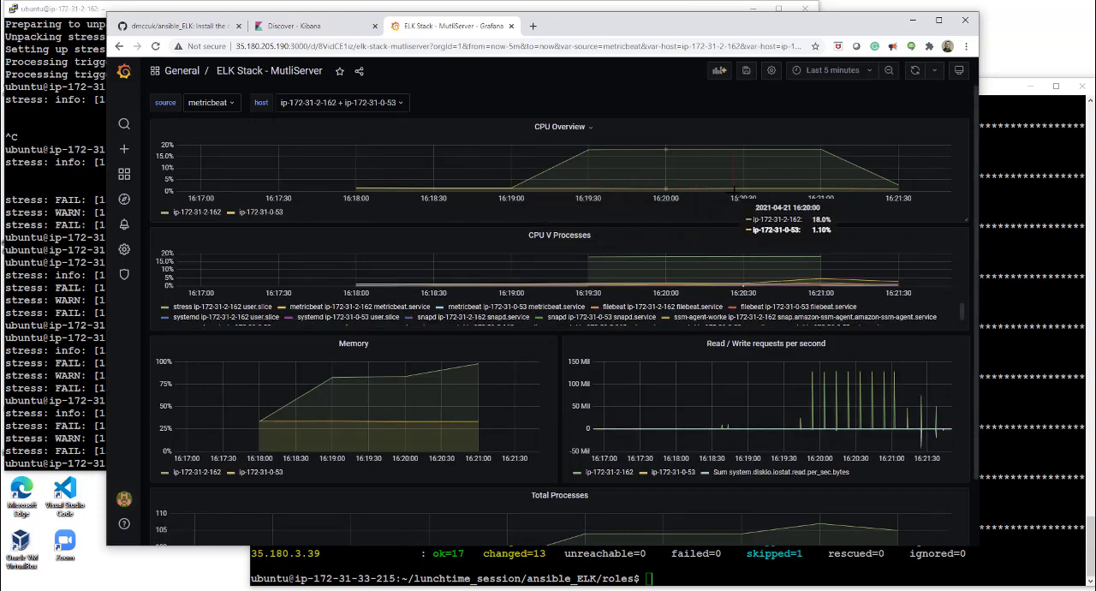
mouse_move(736, 274)
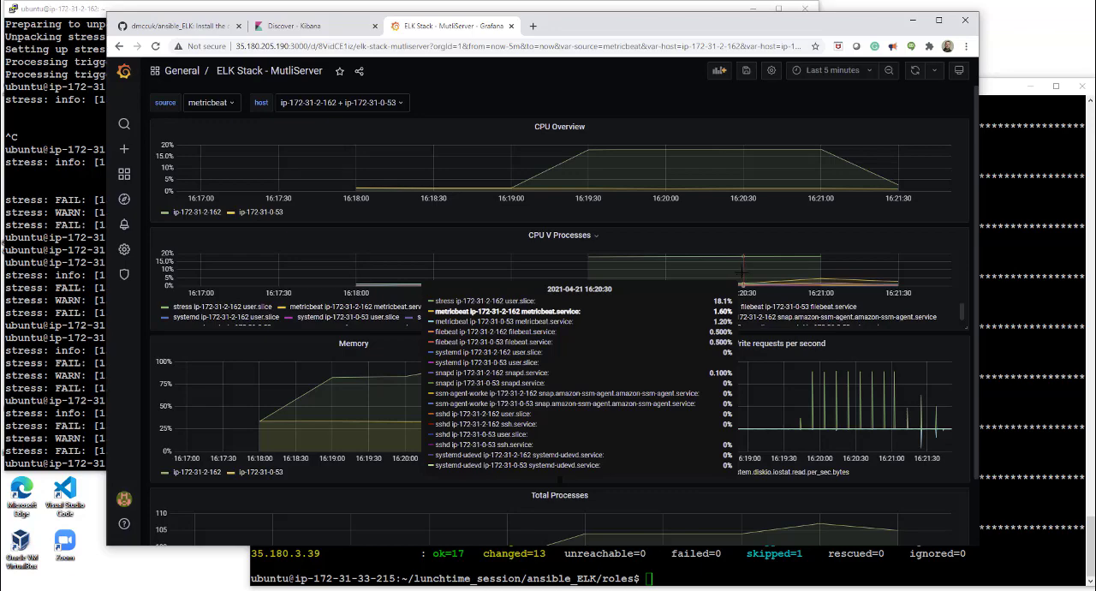
click(339, 103)
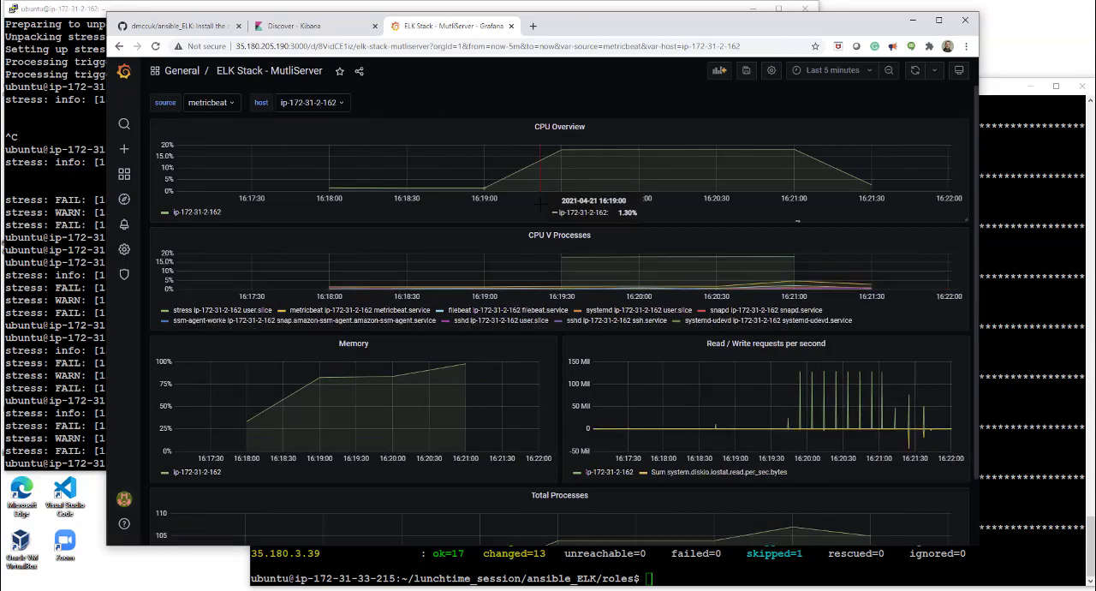
mouse_move(809, 133)
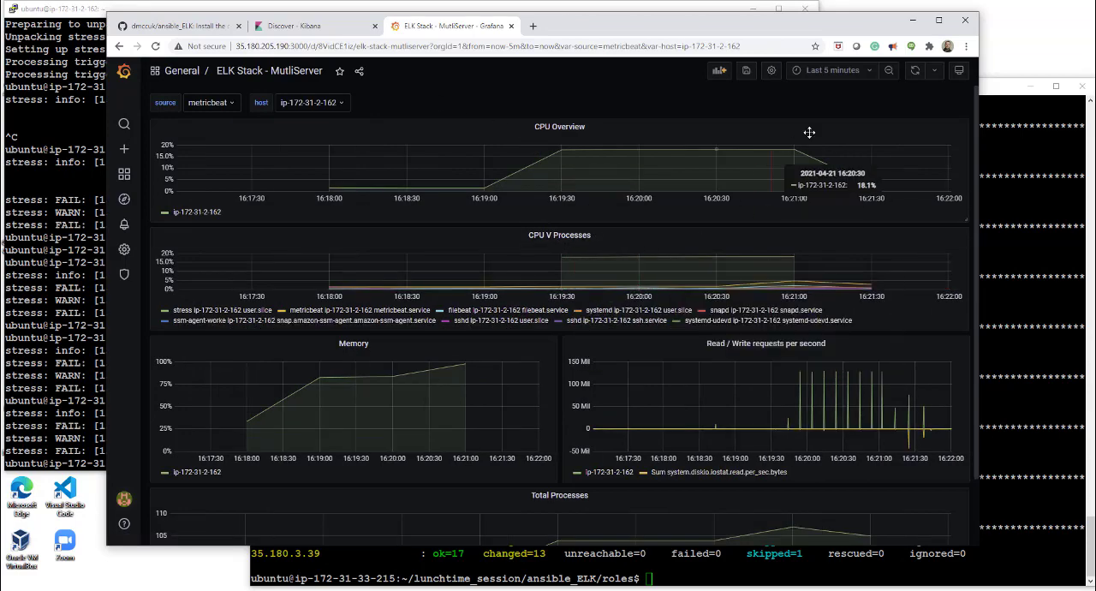
click(308, 103)
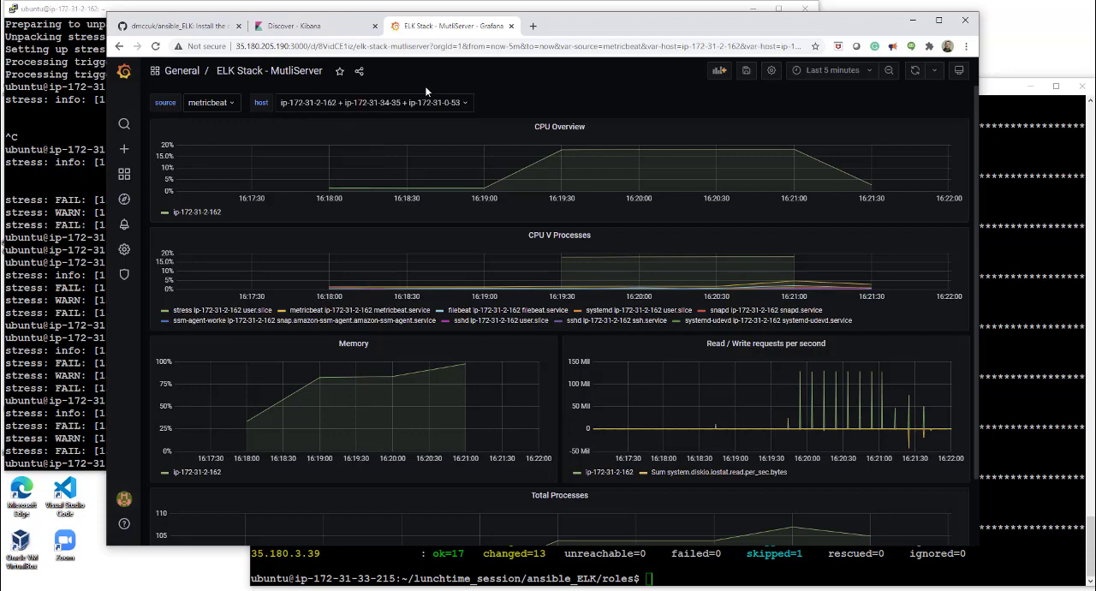
- Set the dashboard time range to Last 15 minutes
click(833, 70)
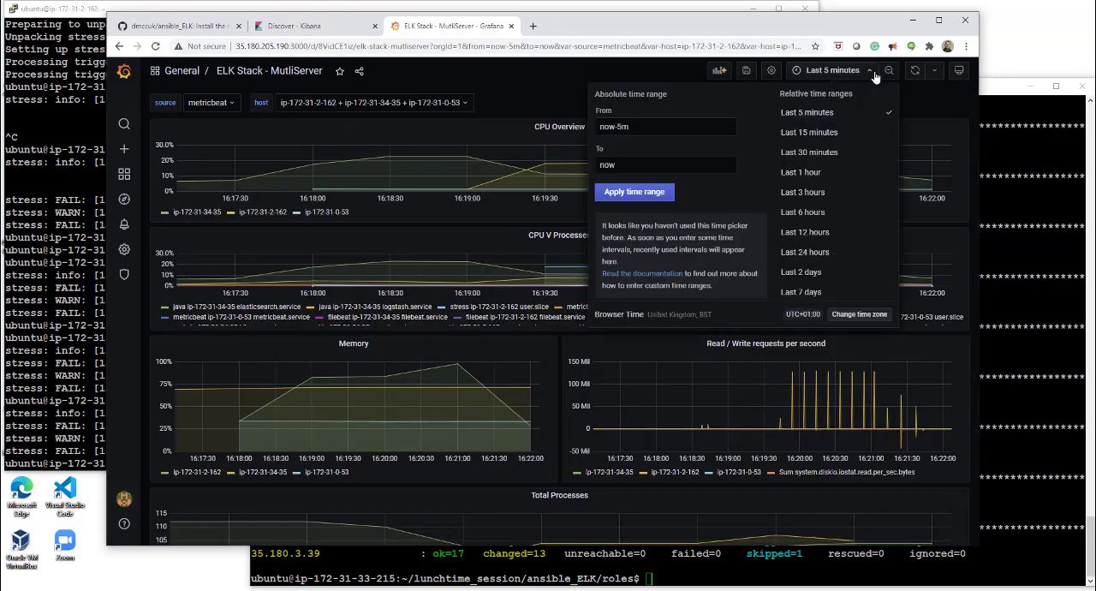
click(808, 132)
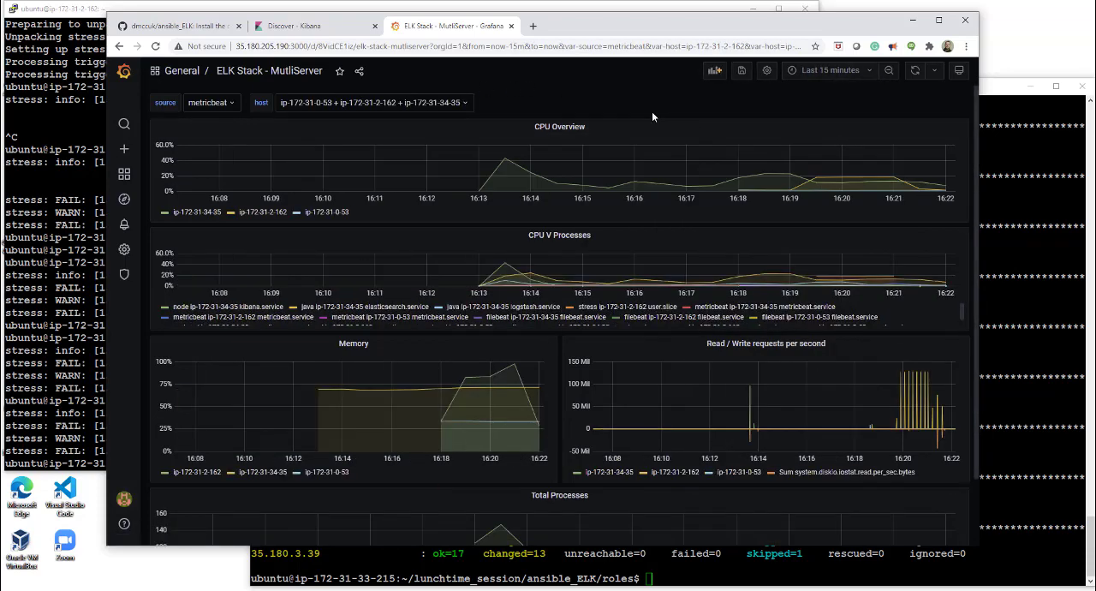
mouse_move(803, 185)
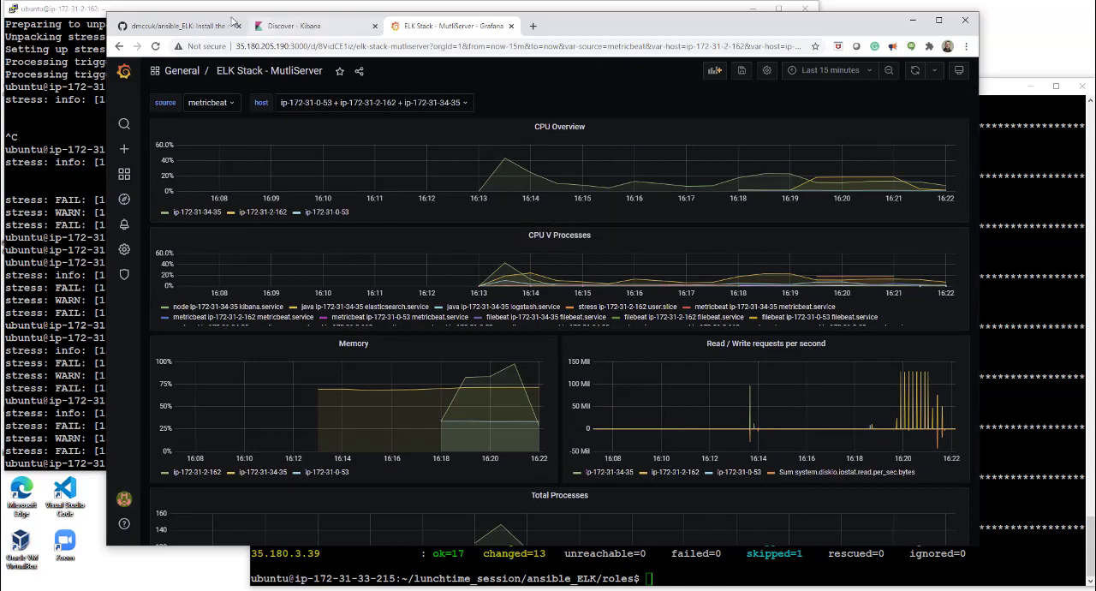
- Highlight the README's closing Tip on disk sizing and Redis buffering, then bring the Ansible terminal forward
click(174, 26)
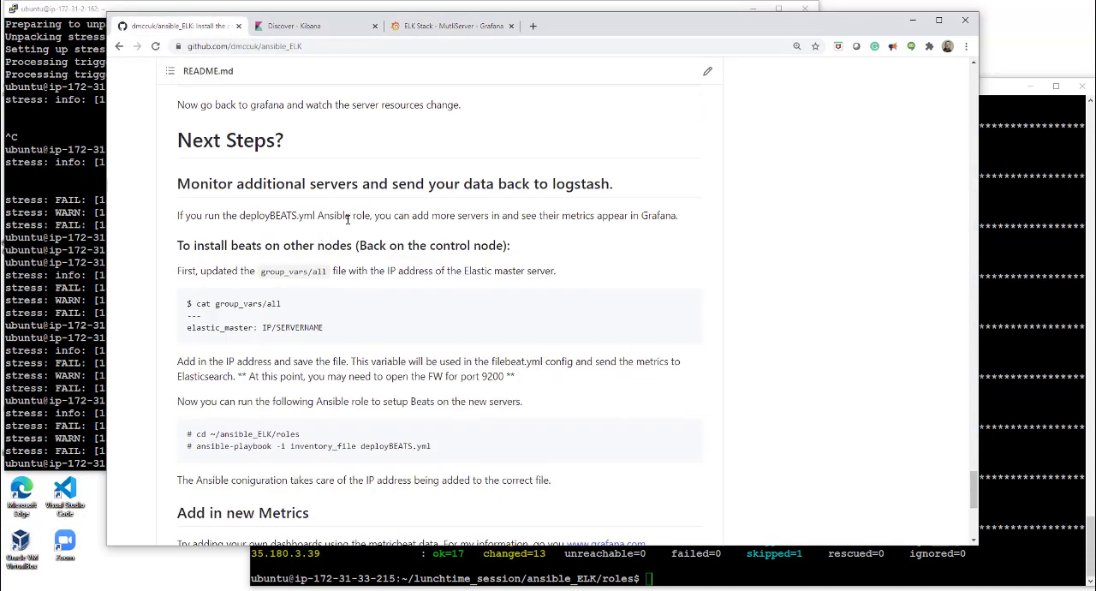
scroll(down, 3)
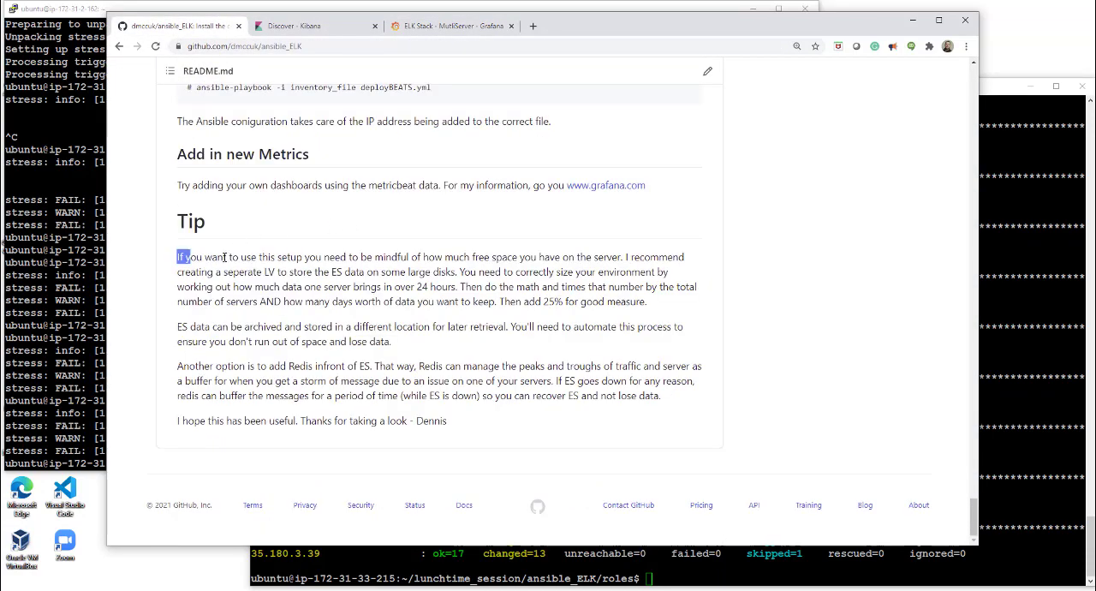
drag(178, 257, 448, 421)
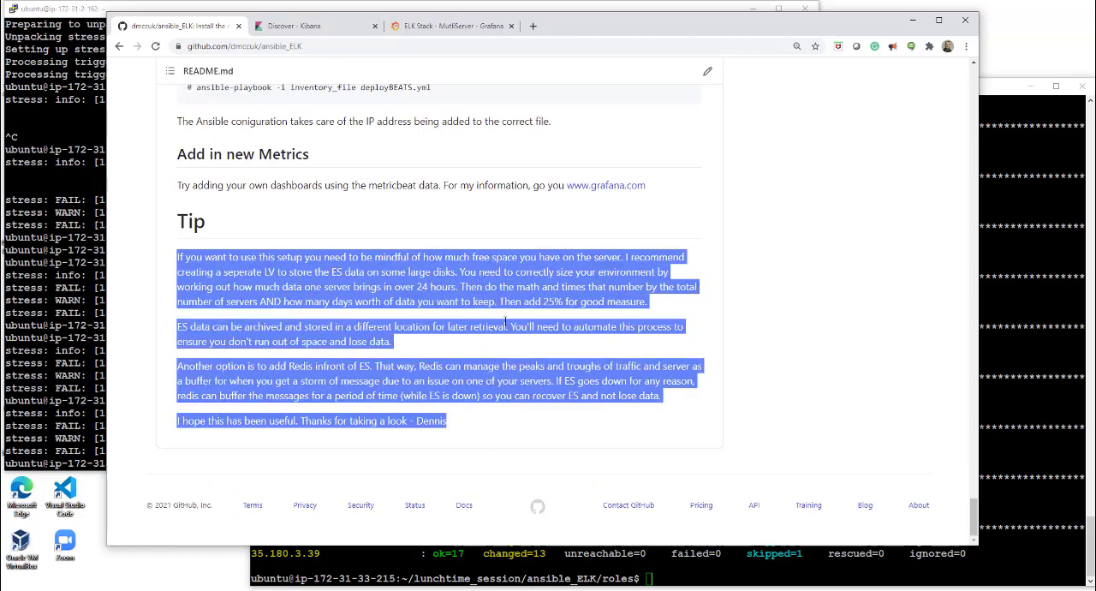
click(518, 267)
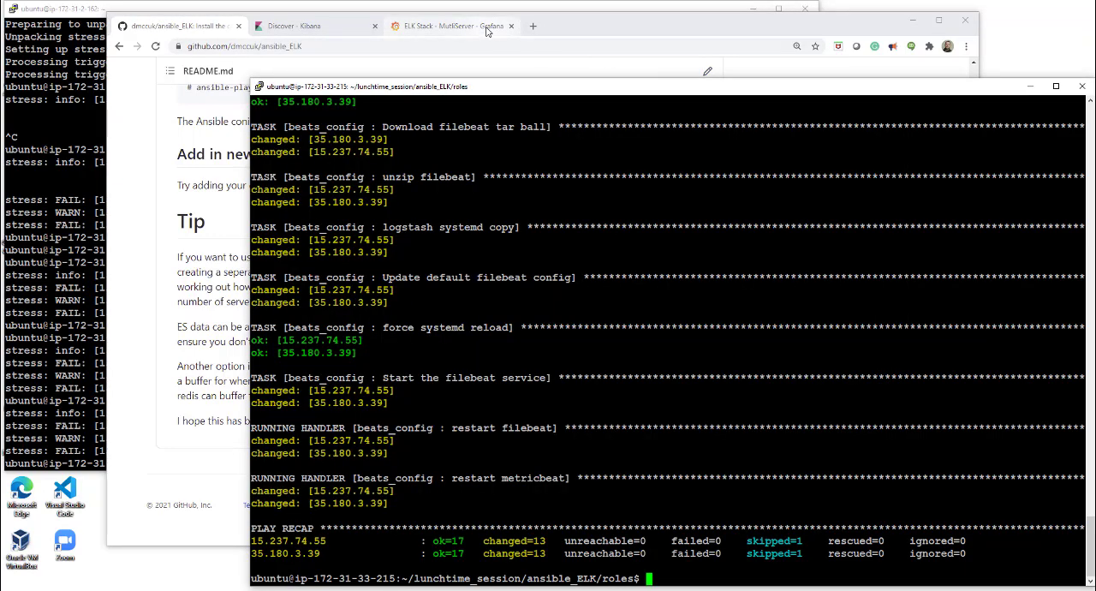
- Set the MultiServer dashboard to Last 30 minutes, then narrow it to Last 5 minutes down to Total Processes
click(454, 27)
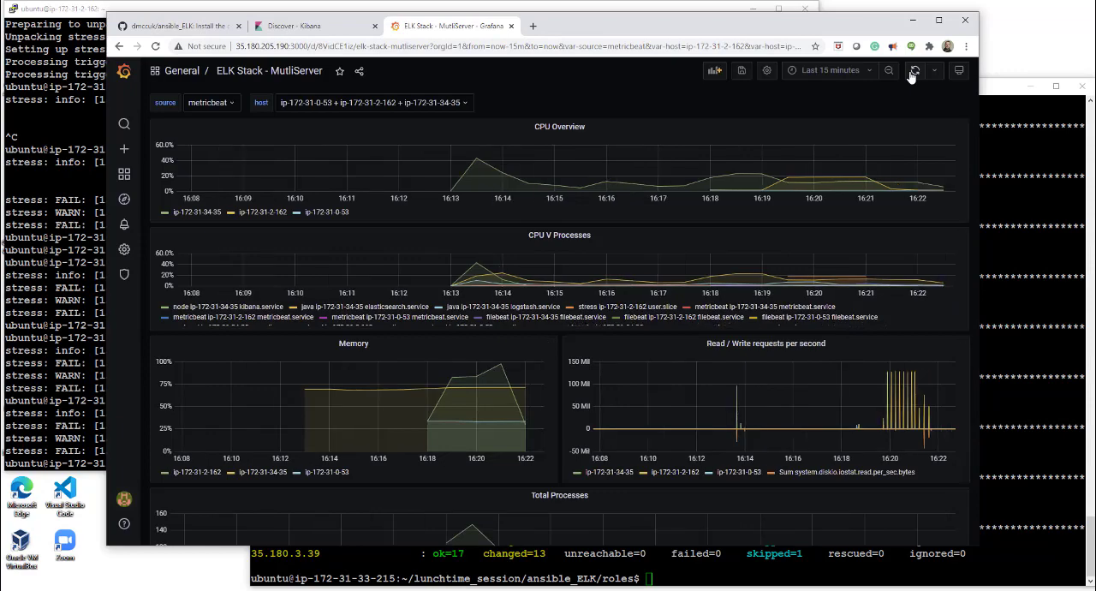
click(829, 70)
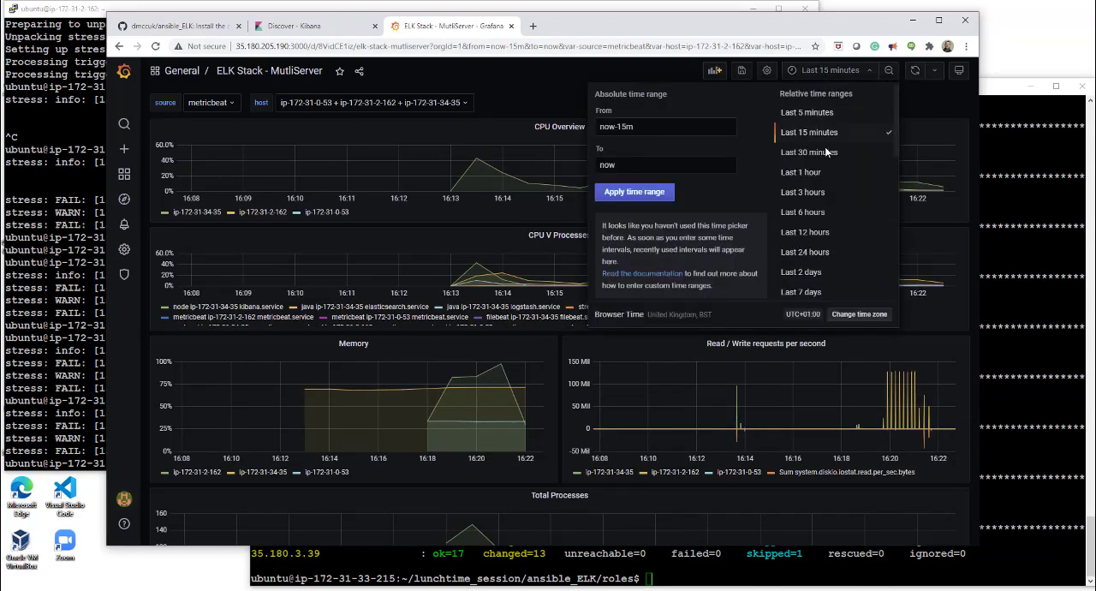
click(808, 151)
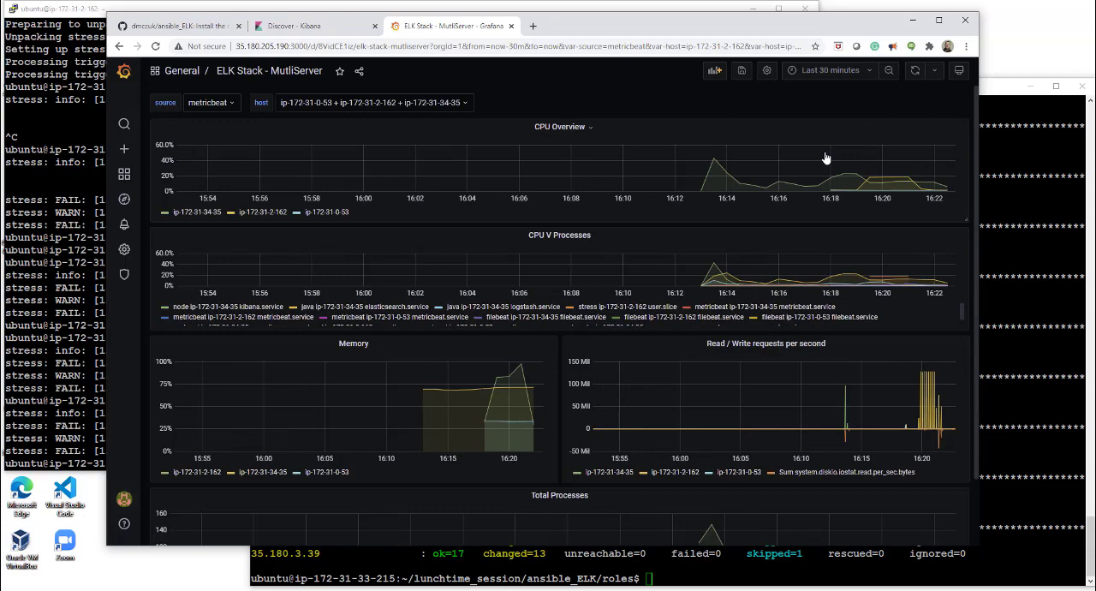
click(833, 71)
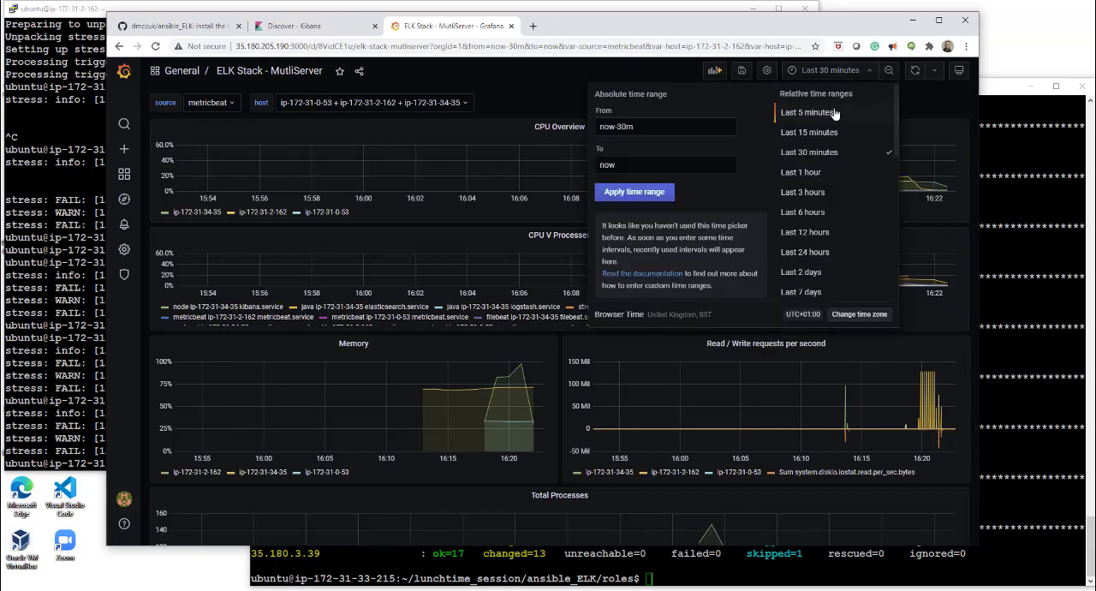
click(805, 113)
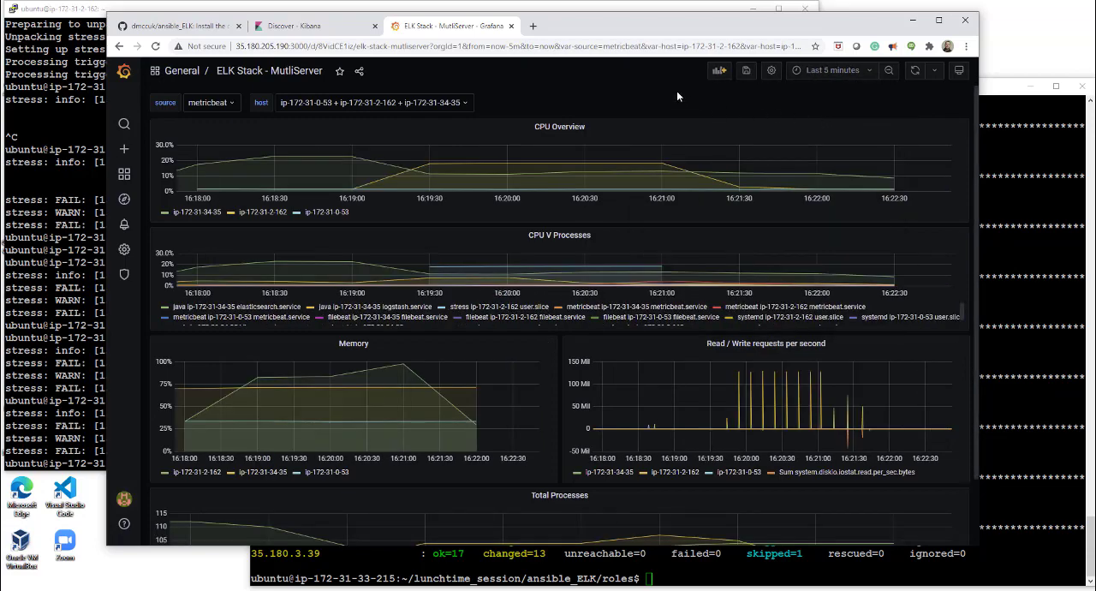
scroll(down, 3)
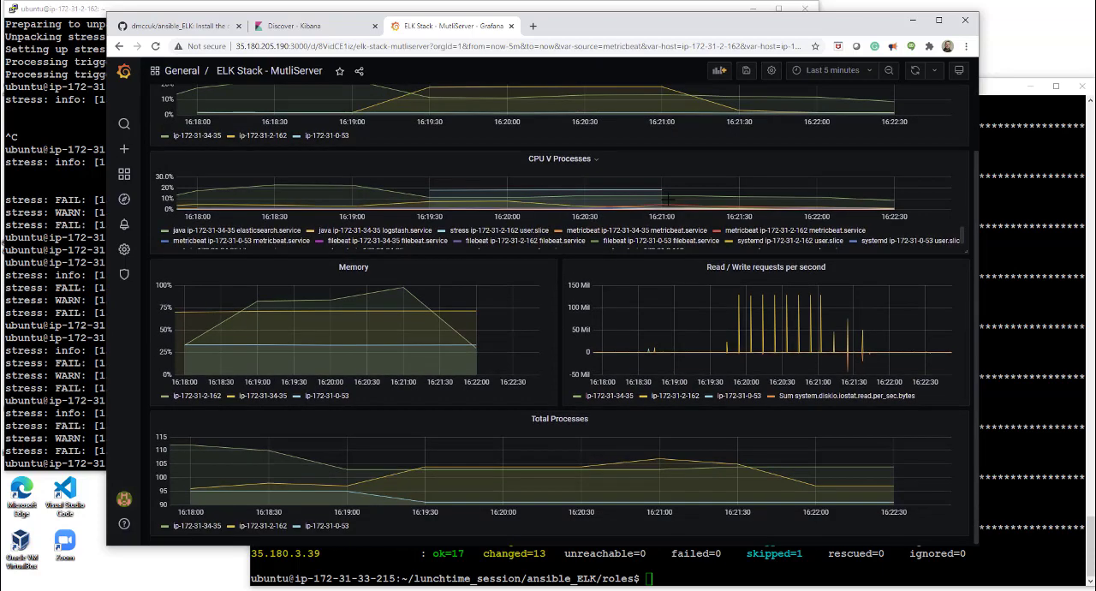